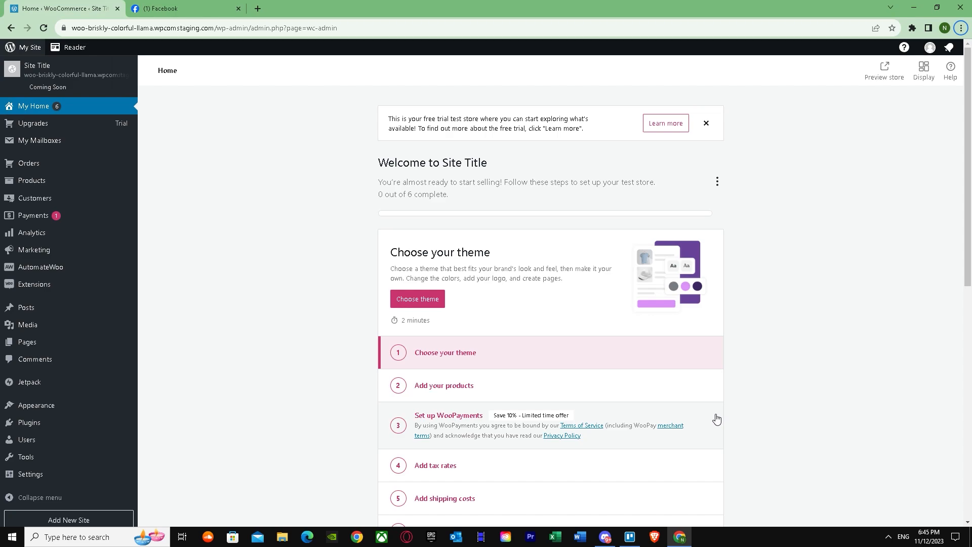
- Open Facebook Ads Manager's Campaigns list with the draft traffic campaign and dismiss the attribution tip
{"action": "left_click", "coordinate": [180, 8]}
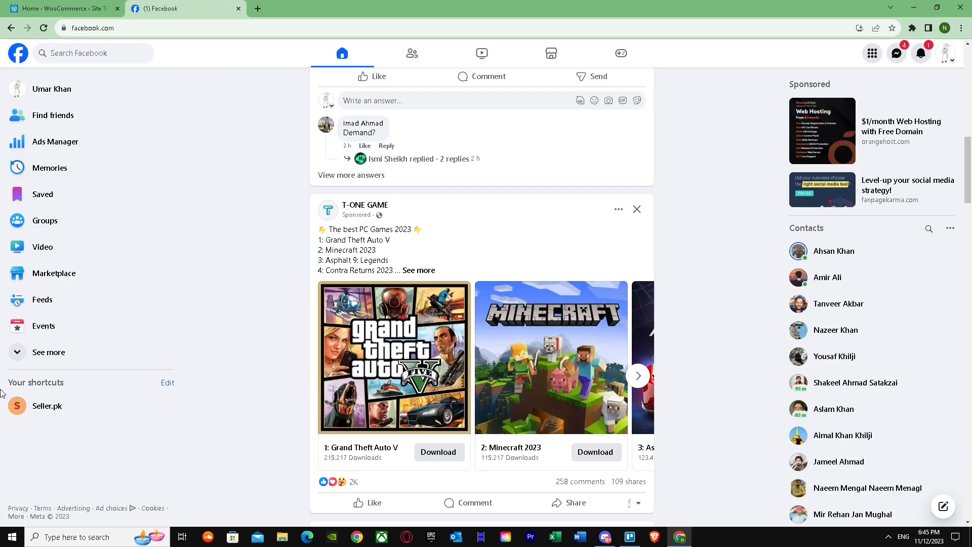
{"action": "mouse_move", "coordinate": [49, 351]}
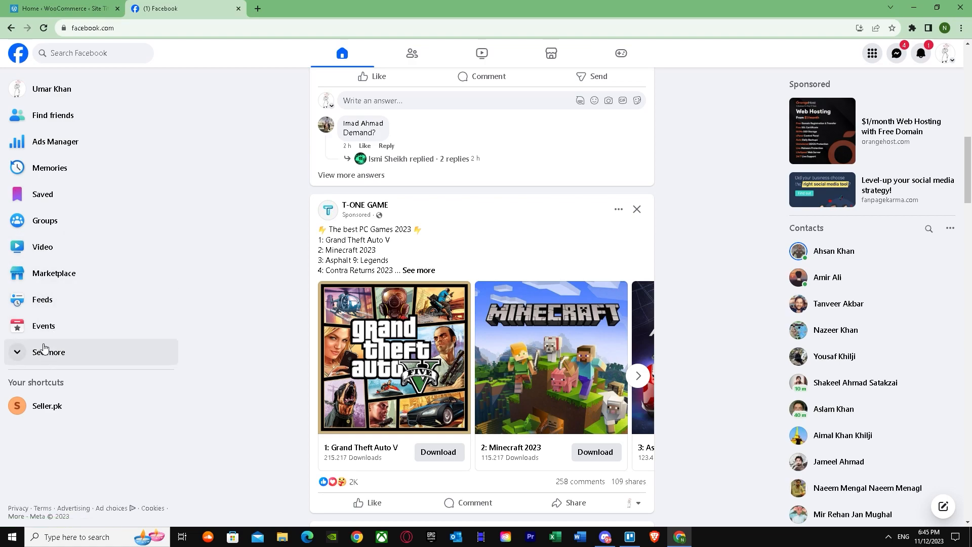
{"action": "left_click", "coordinate": [48, 351]}
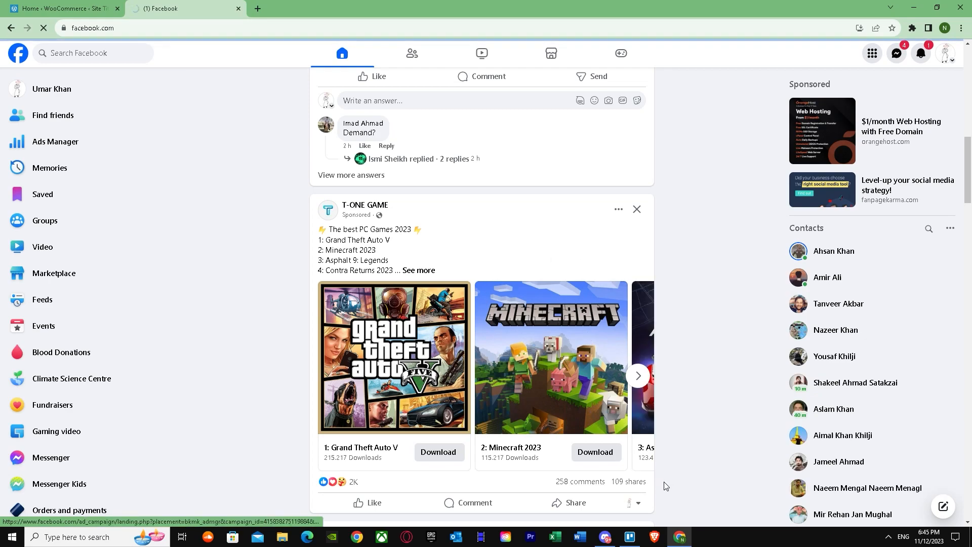
{"action": "left_click", "coordinate": [55, 141]}
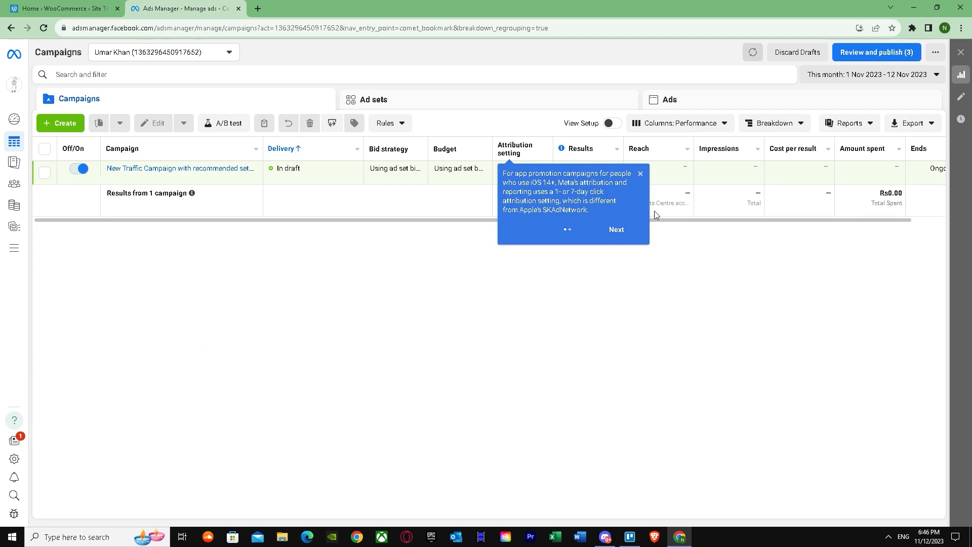
{"action": "mouse_move", "coordinate": [661, 194]}
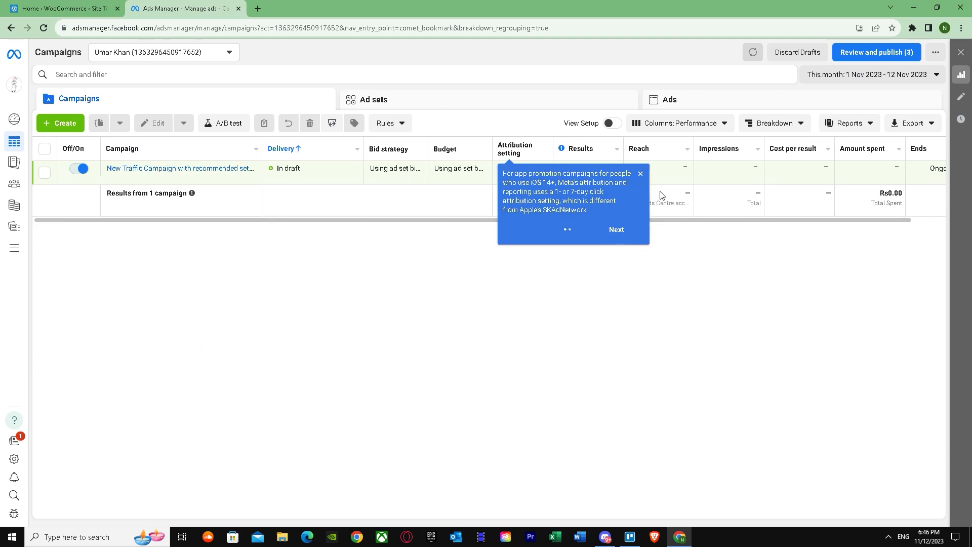
{"action": "left_click", "coordinate": [641, 174]}
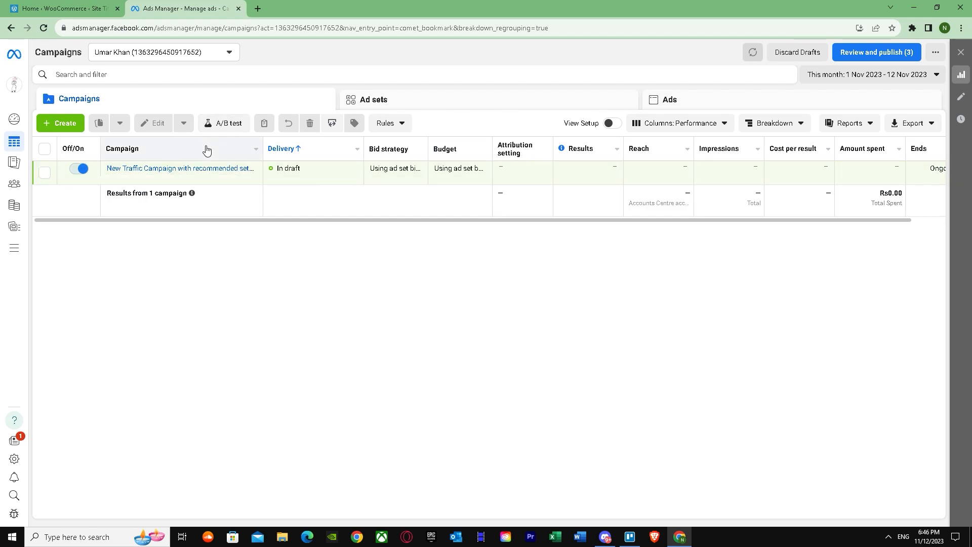
{"action": "mouse_move", "coordinate": [183, 102]}
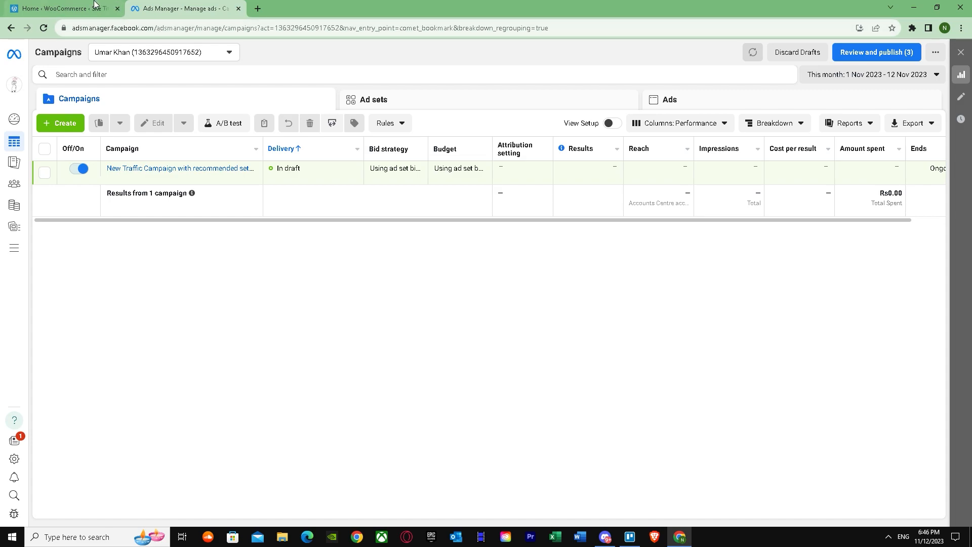
- Return to the WooCommerce Home dashboard and scroll through the setup checklist, Inbox and Stats overview
{"action": "left_click", "coordinate": [62, 8]}
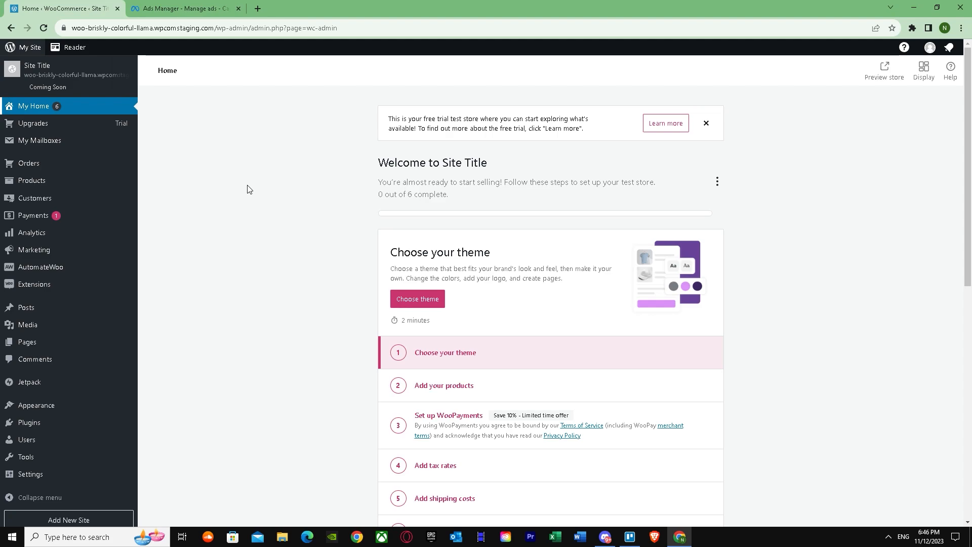
{"action": "mouse_move", "coordinate": [235, 187]}
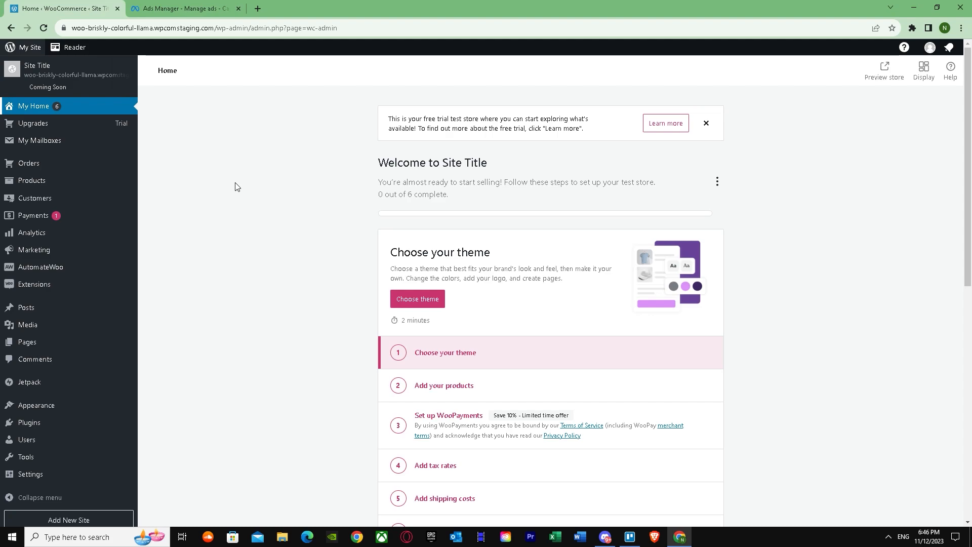
{"action": "mouse_move", "coordinate": [224, 120]}
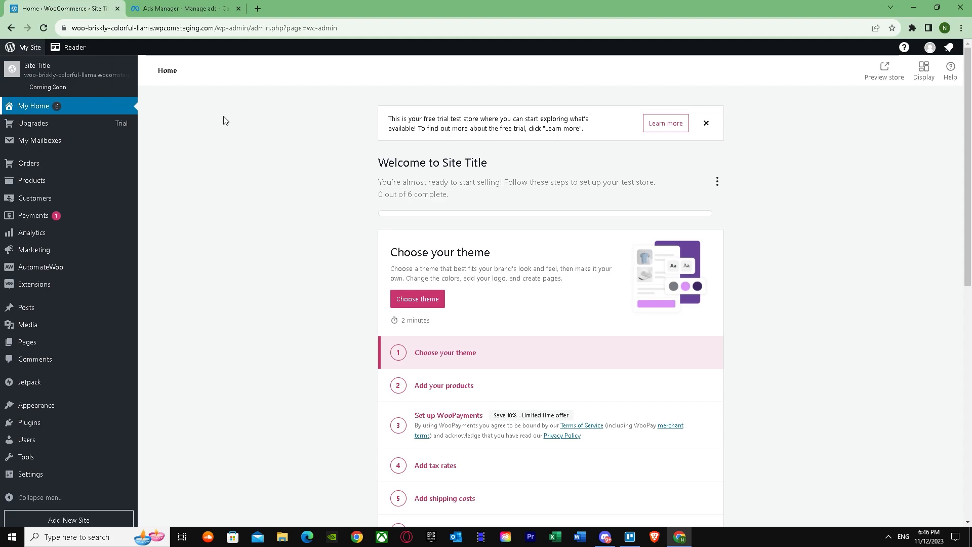
{"action": "left_click", "coordinate": [185, 9]}
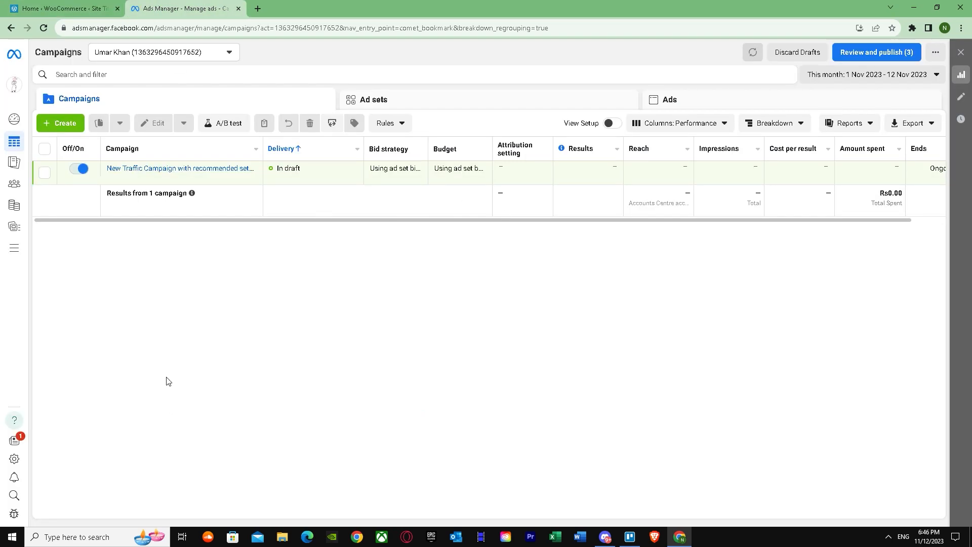
{"action": "left_click", "coordinate": [62, 8]}
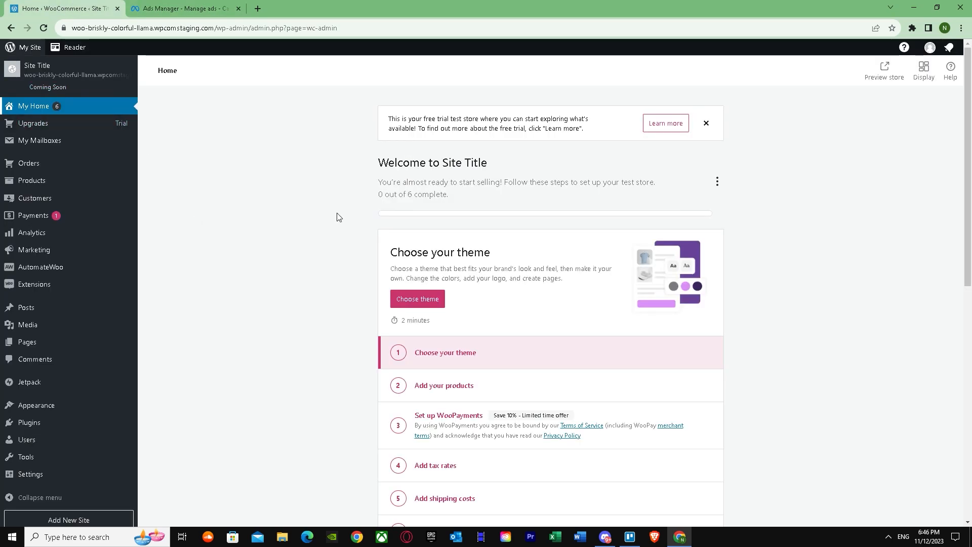
{"action": "mouse_move", "coordinate": [208, 170]}
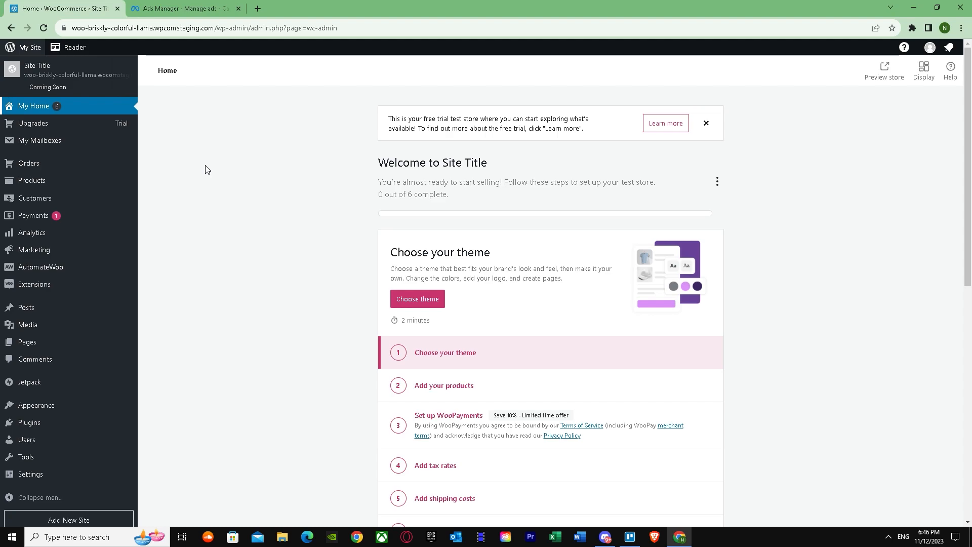
{"action": "mouse_move", "coordinate": [582, 148]}
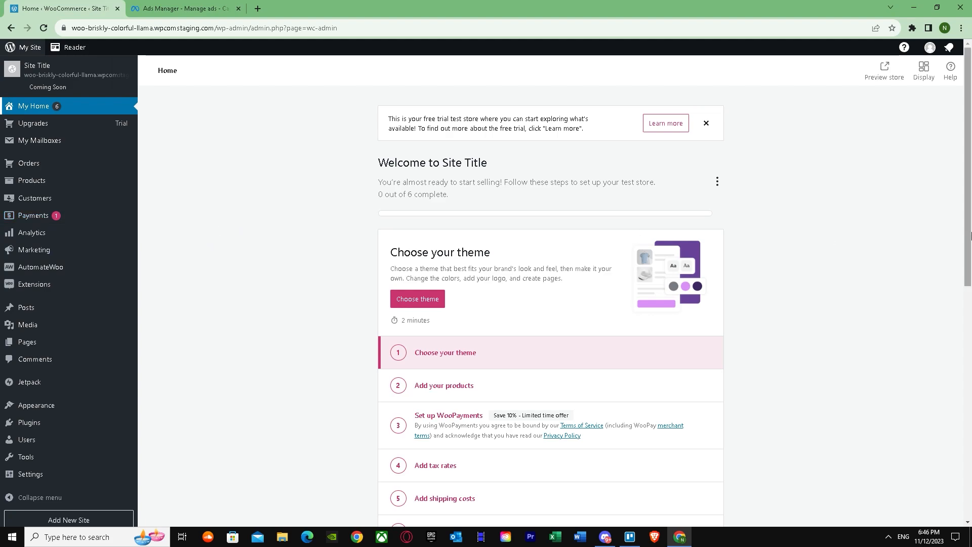
{"action": "mouse_move", "coordinate": [563, 224]}
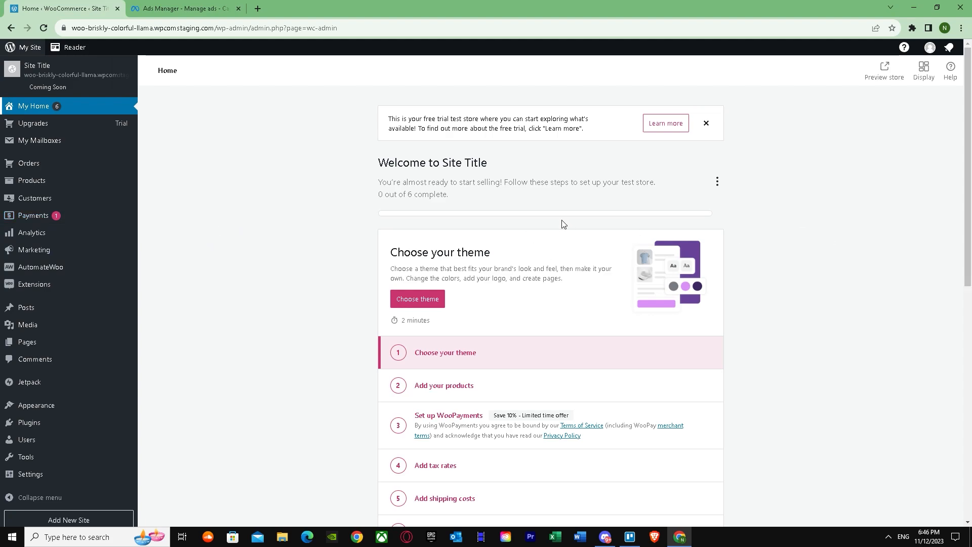
{"action": "mouse_move", "coordinate": [426, 336]}
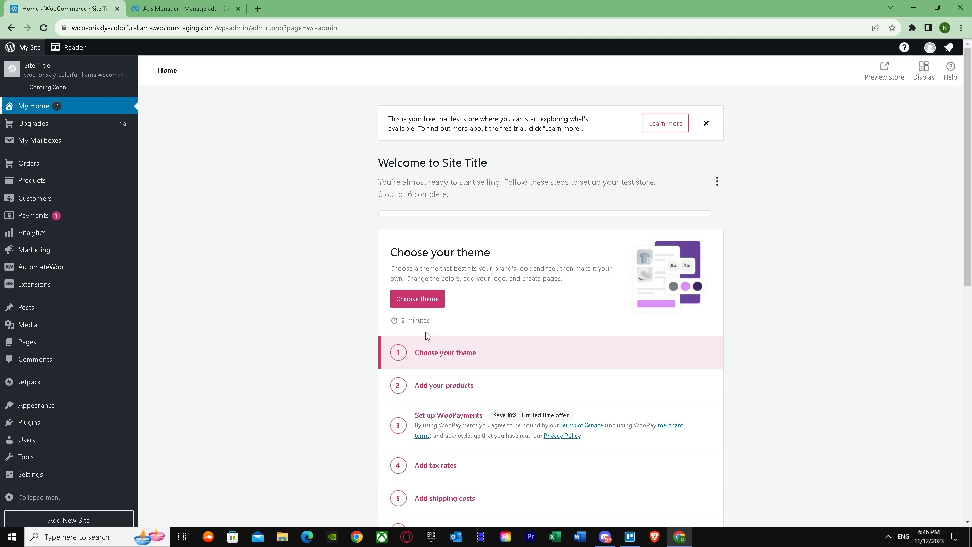
{"action": "scroll", "scroll_direction": "down", "scroll_amount": 3}
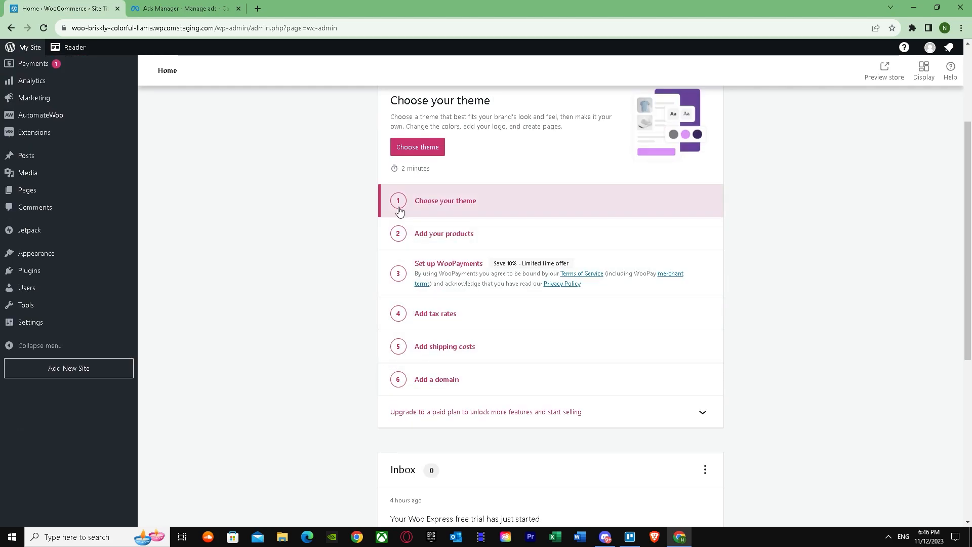
{"action": "scroll", "scroll_direction": "up", "scroll_amount": 3}
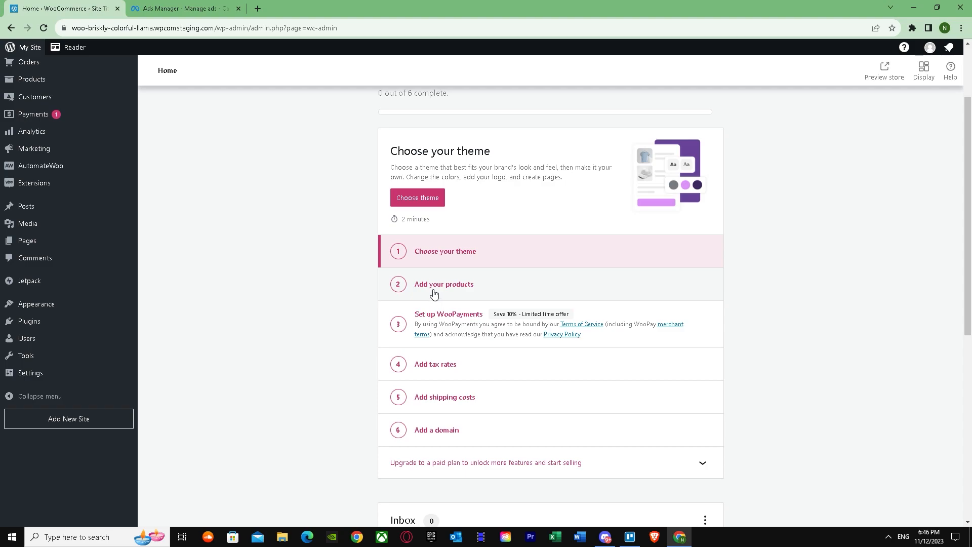
{"action": "mouse_move", "coordinate": [439, 326]}
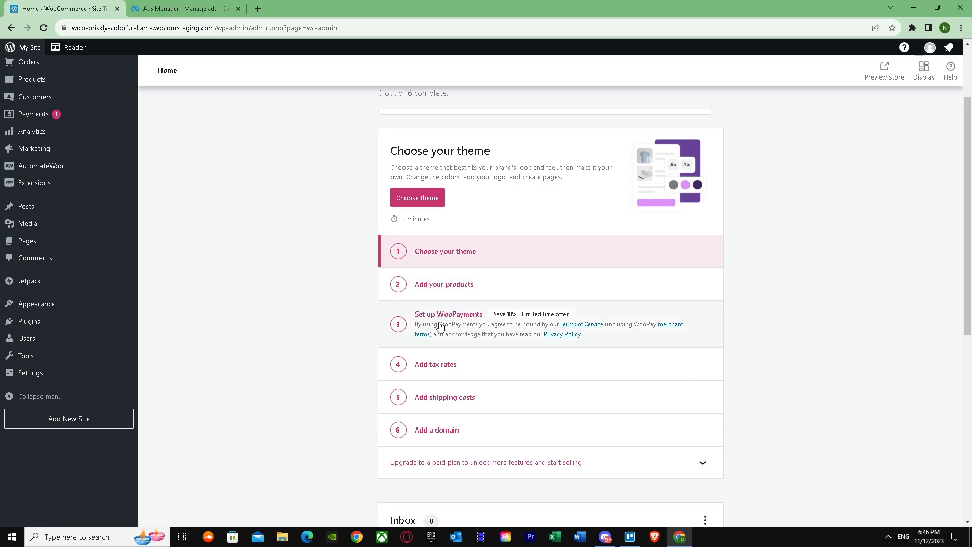
{"action": "mouse_move", "coordinate": [440, 414]}
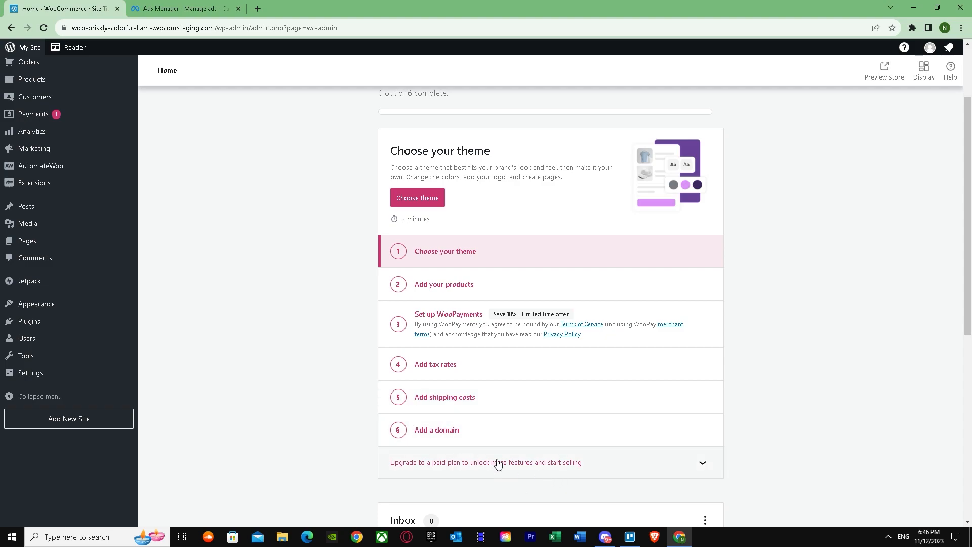
{"action": "scroll", "scroll_direction": "down", "scroll_amount": 3}
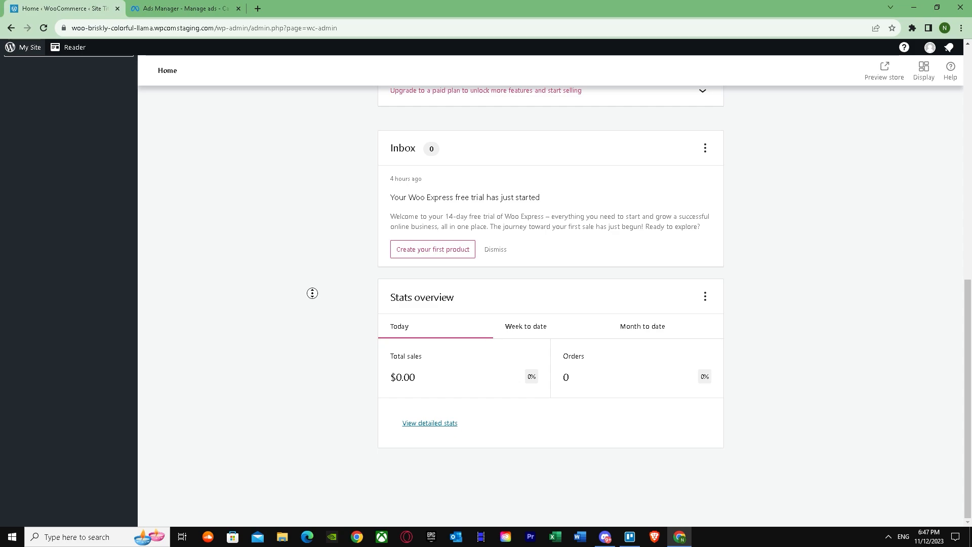
{"action": "scroll", "scroll_direction": "up", "scroll_amount": 3}
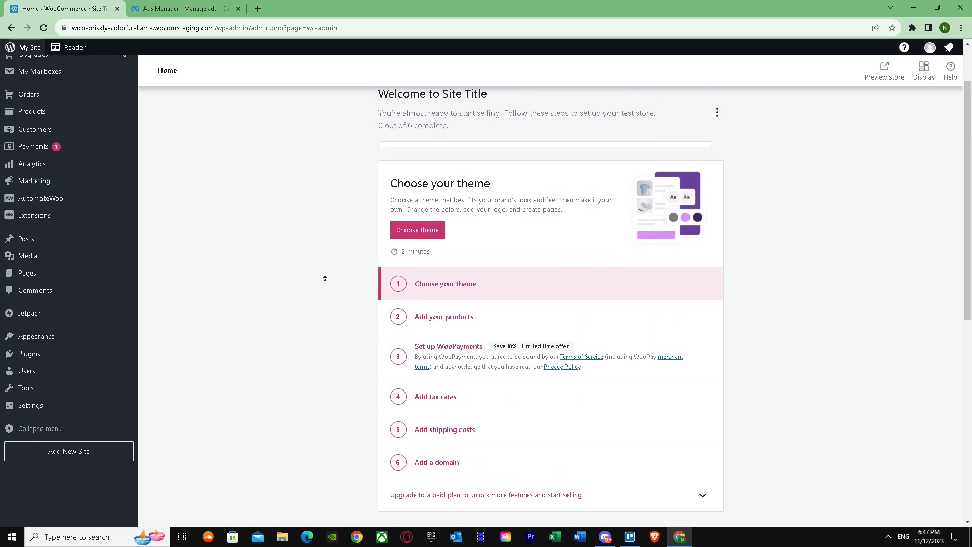
{"action": "scroll", "scroll_direction": "up", "scroll_amount": 3}
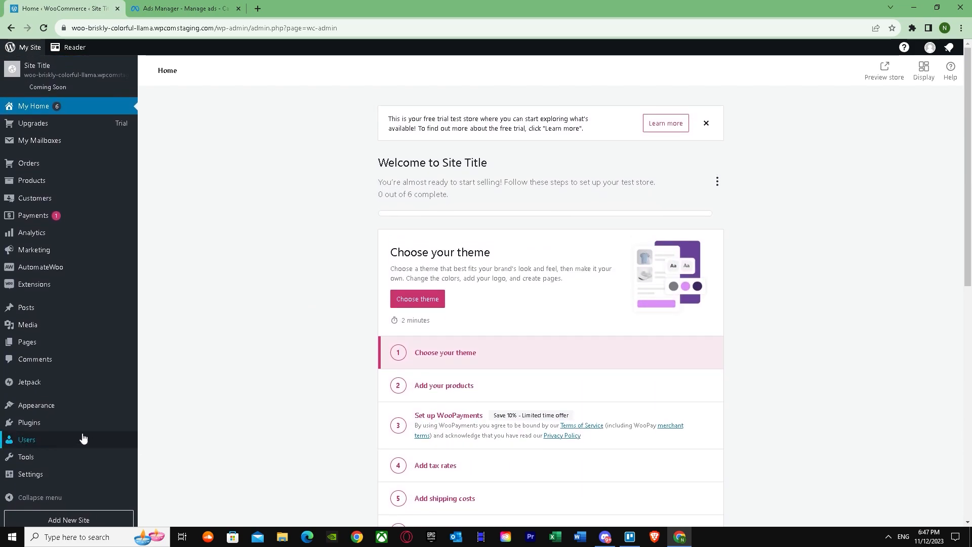
- Go to the WordPress.org plugin directory and enter 'Woocommerce for facebook' in the search box
{"action": "left_click", "coordinate": [29, 422]}
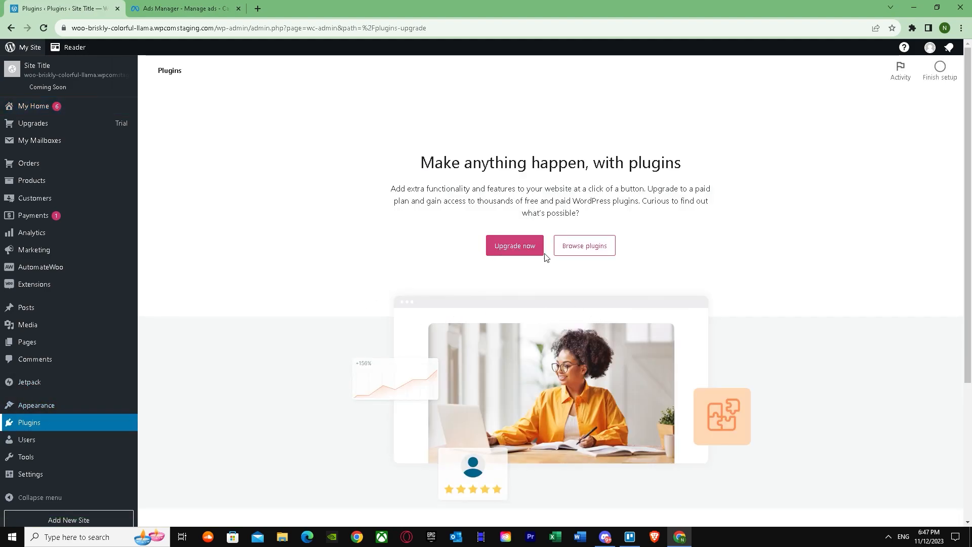
{"action": "left_click", "coordinate": [583, 246]}
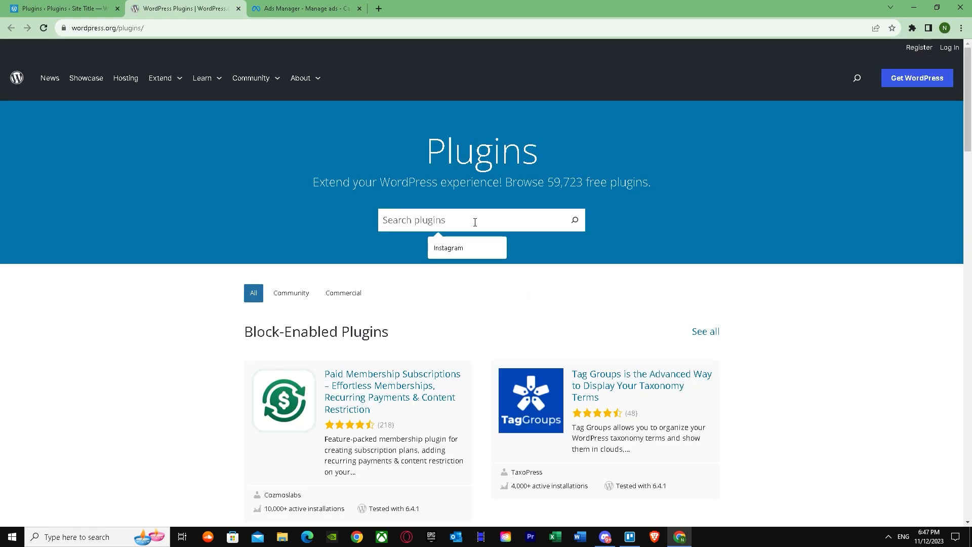
{"action": "type", "text": "Woocomm"}
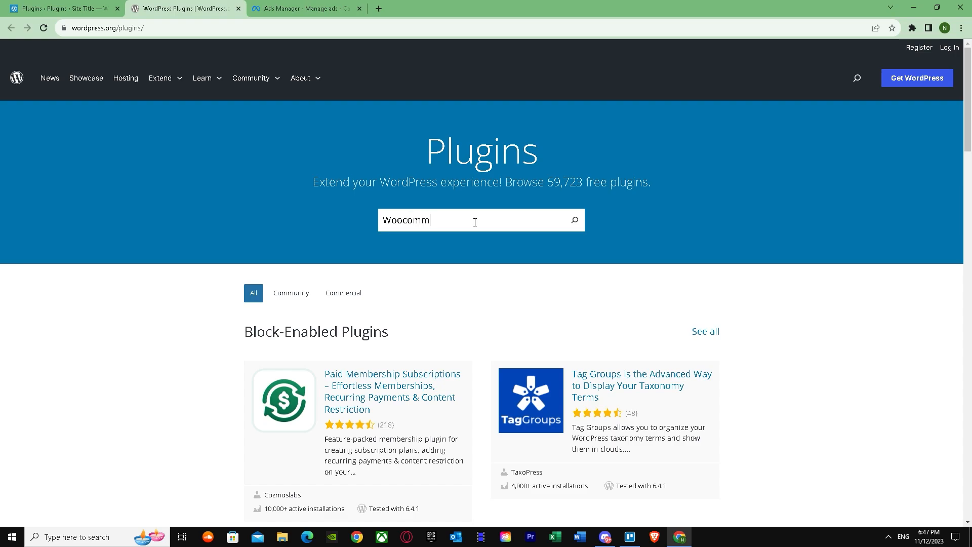
{"action": "type", "text": "erce for"}
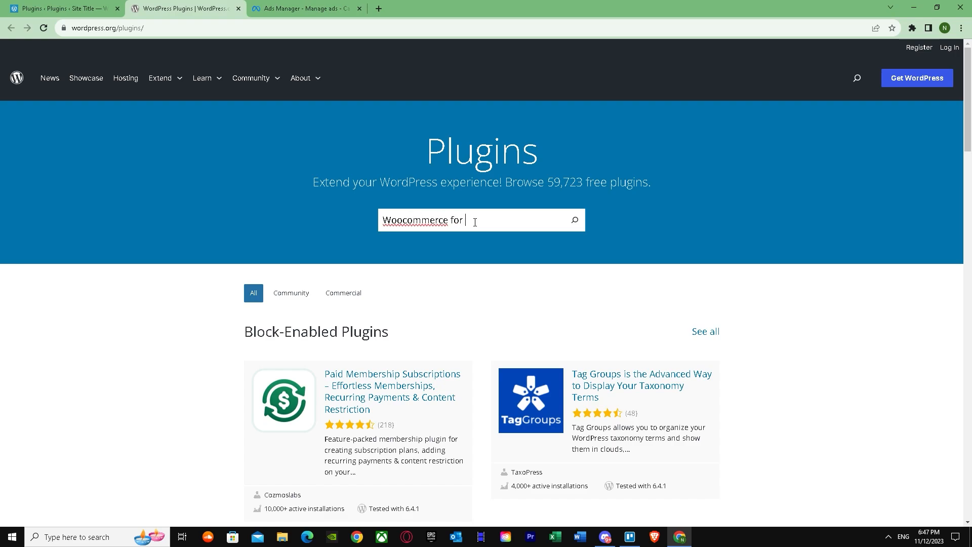
{"action": "type", "text": "faceboo"}
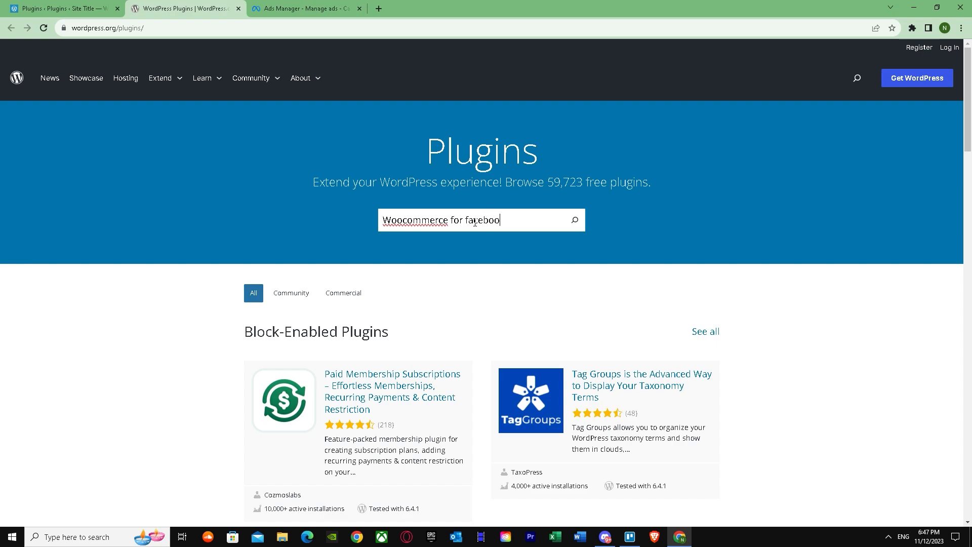
- Run the search, open the Facebook for WooCommerce plugin page and download it
{"action": "left_click", "coordinate": [574, 220]}
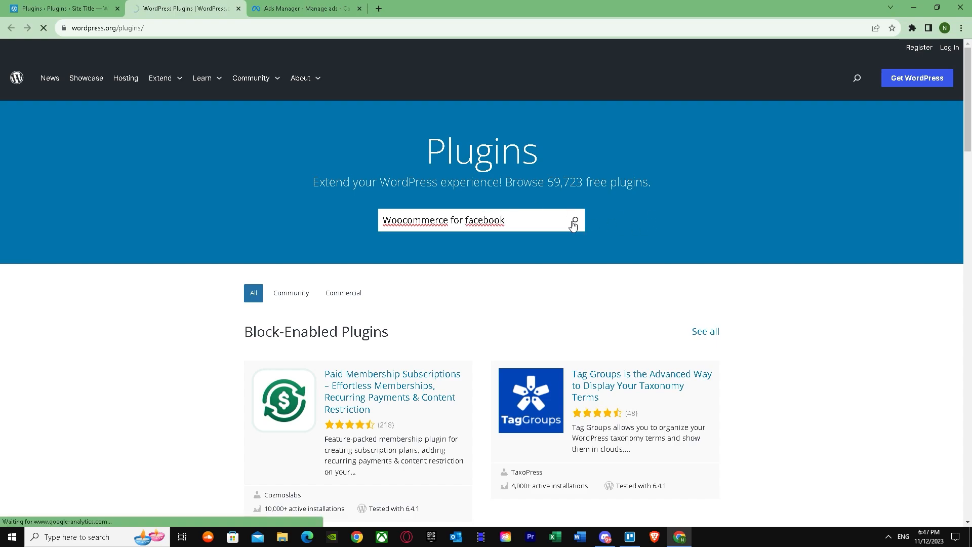
{"action": "left_click", "coordinate": [574, 220]}
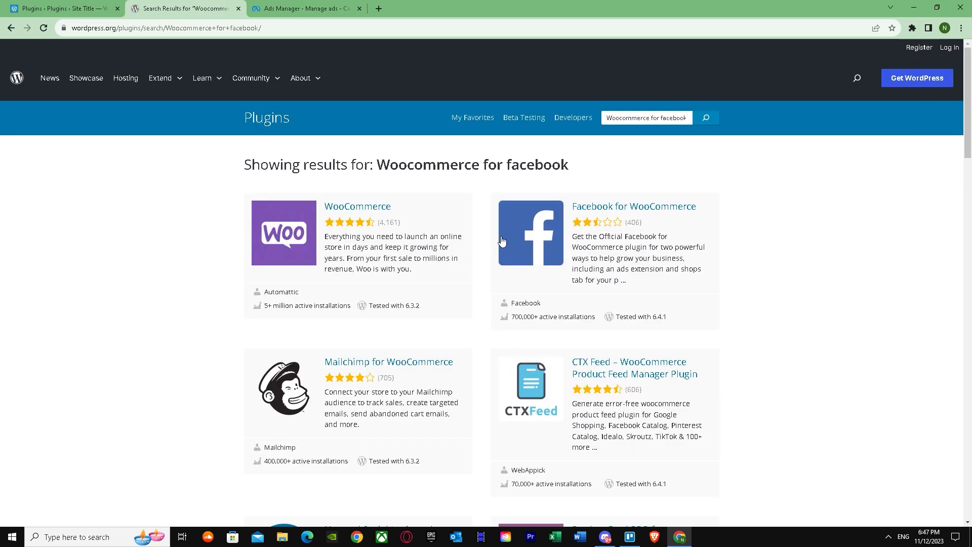
{"action": "mouse_move", "coordinate": [558, 229]}
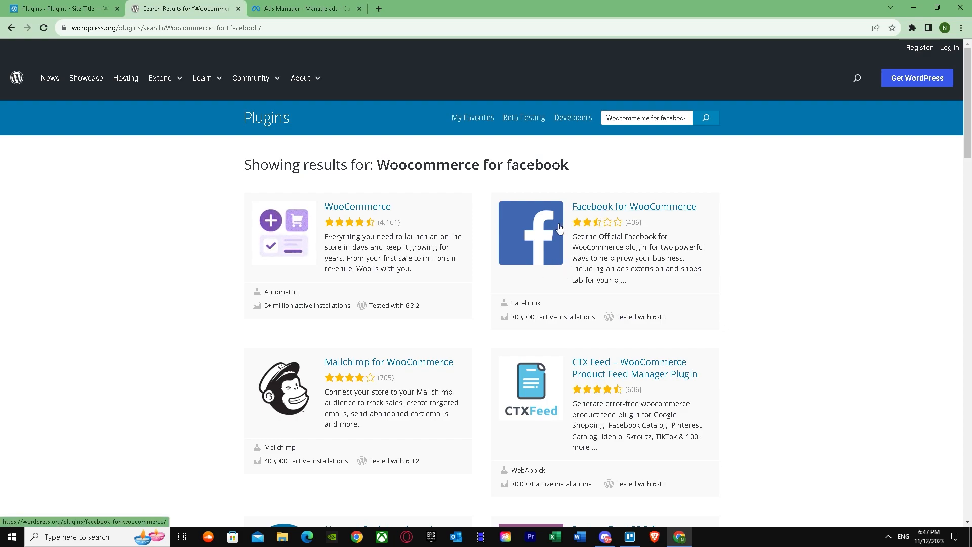
{"action": "left_click", "coordinate": [633, 207]}
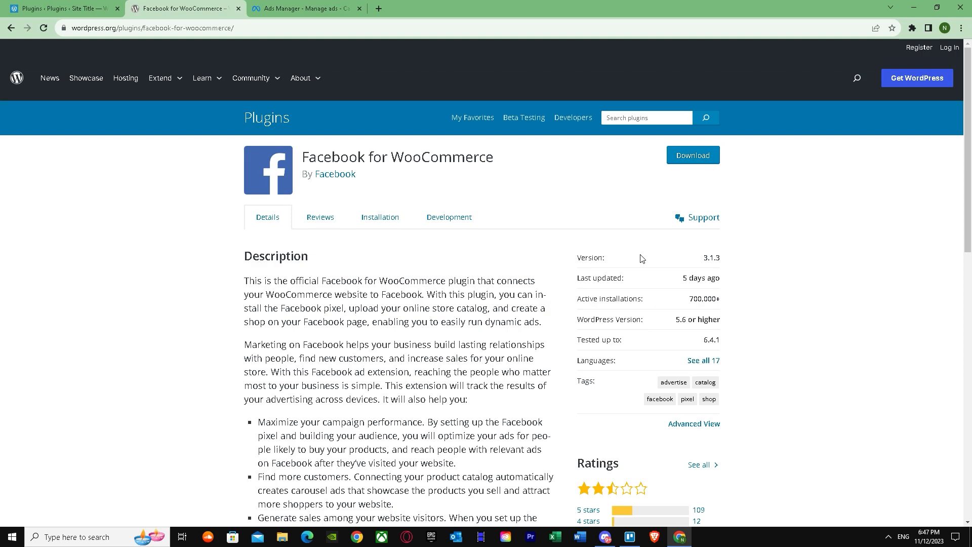
{"action": "left_click", "coordinate": [693, 155]}
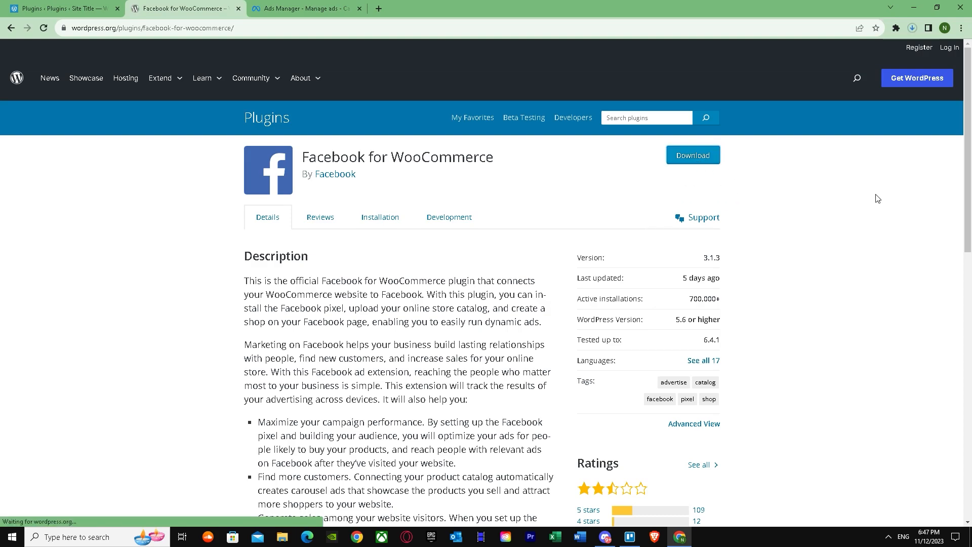
- Open the downloaded archive in WinRAR, enter the facebook-for-woocommerce folder, and dismiss the license popup
{"action": "left_click", "coordinate": [693, 155]}
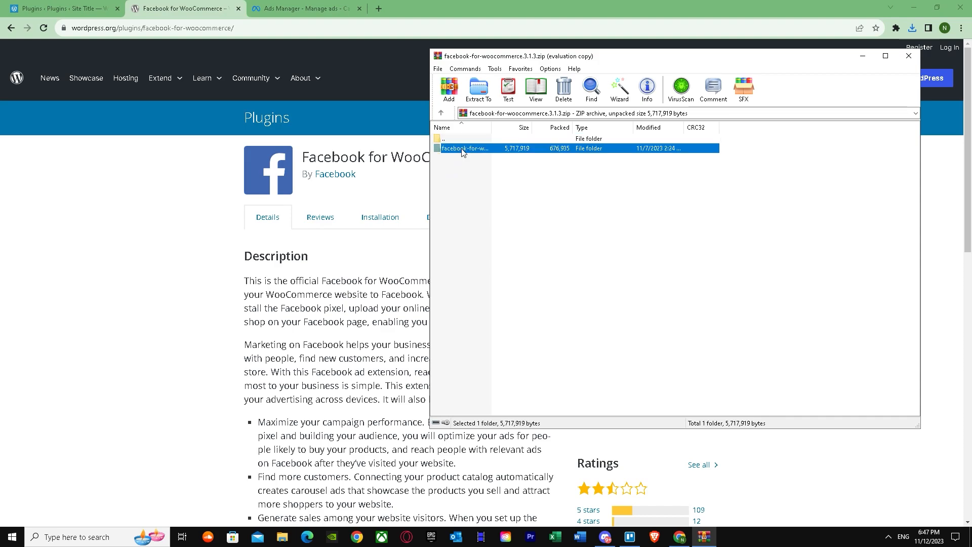
{"action": "double_click", "coordinate": [466, 148]}
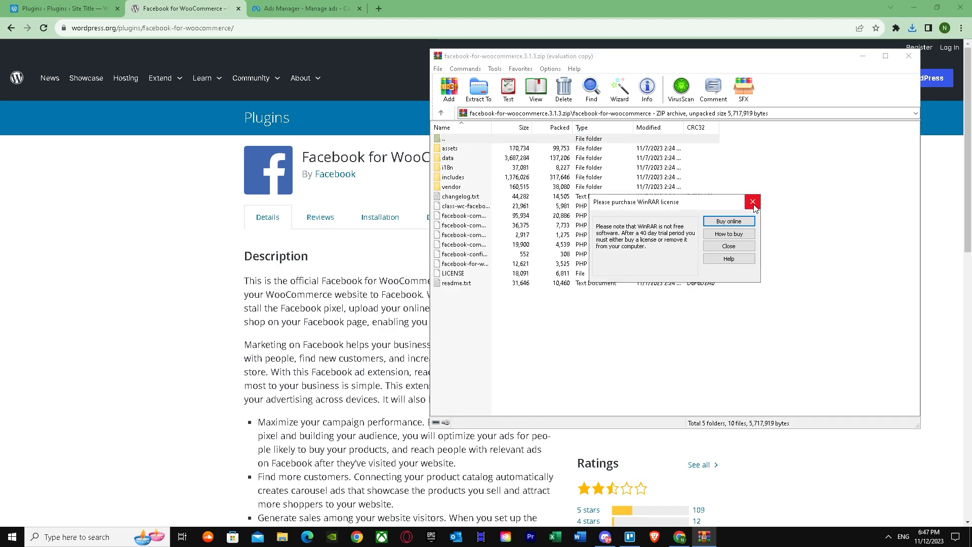
{"action": "mouse_move", "coordinate": [668, 210]}
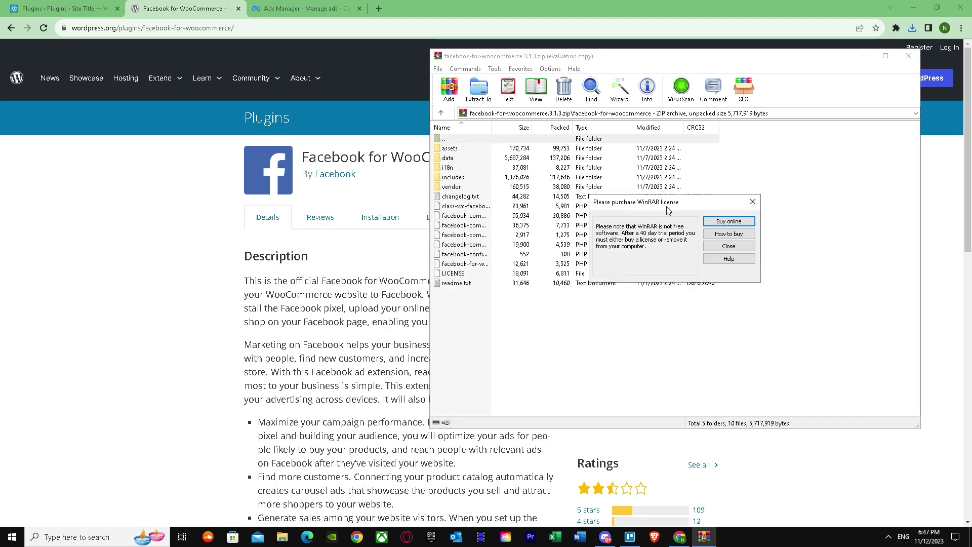
{"action": "left_click", "coordinate": [728, 245]}
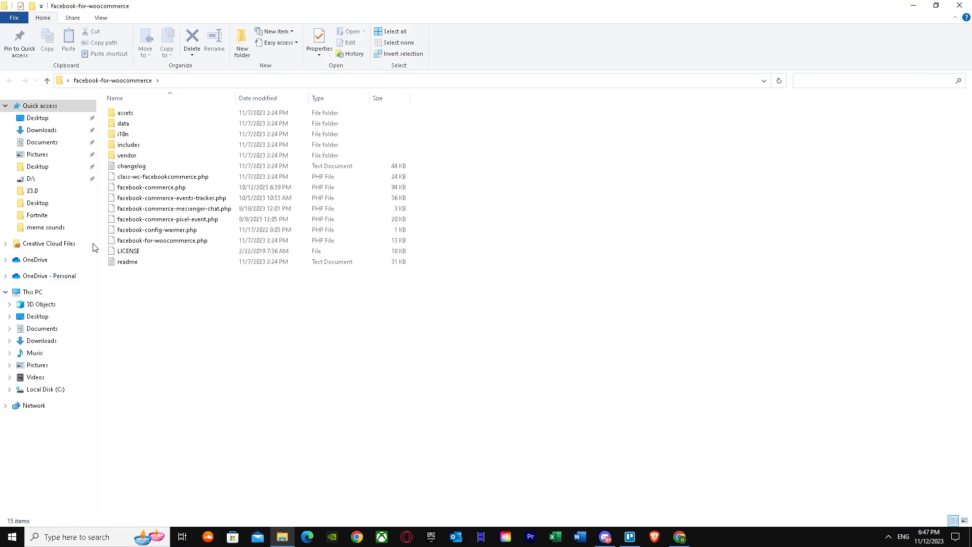
{"action": "double_click", "coordinate": [124, 113]}
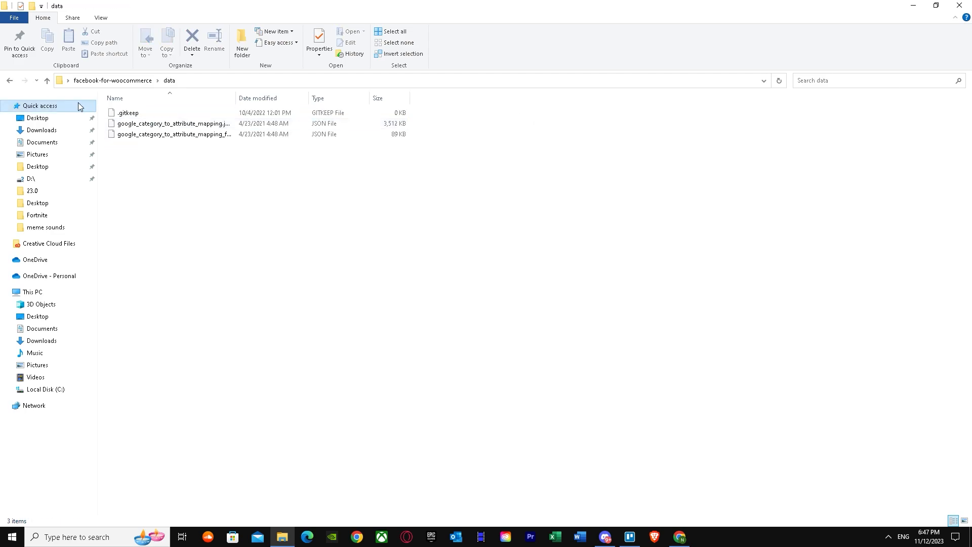
{"action": "left_click", "coordinate": [46, 80]}
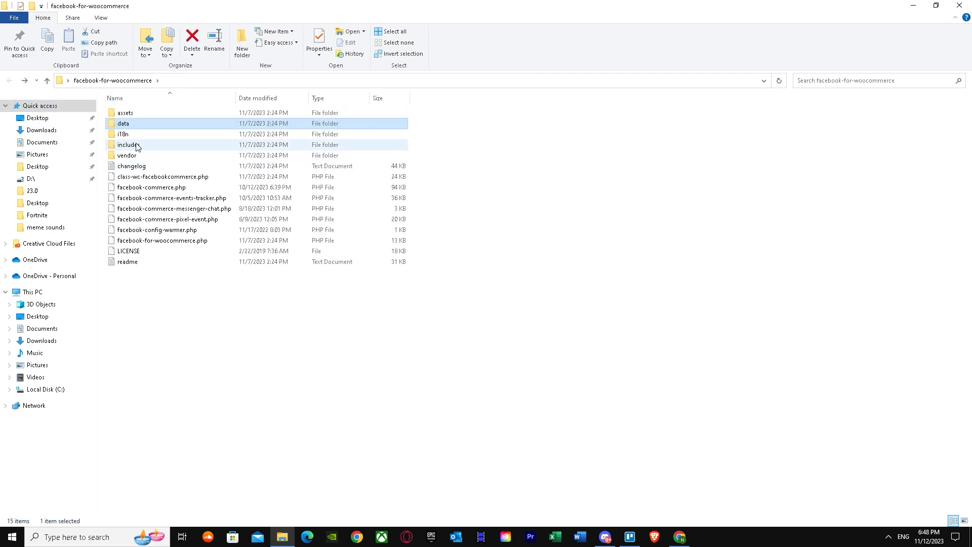
{"action": "double_click", "coordinate": [130, 145]}
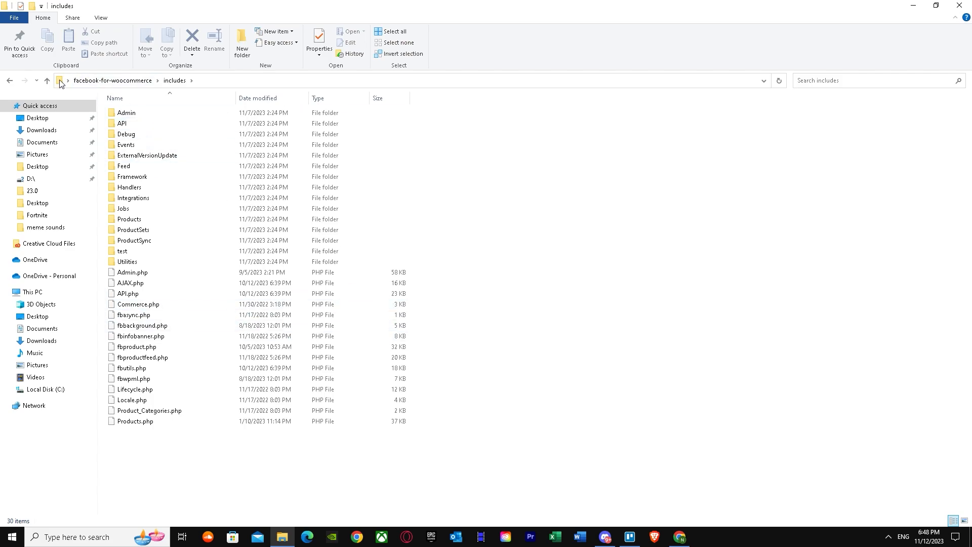
{"action": "left_click", "coordinate": [47, 80]}
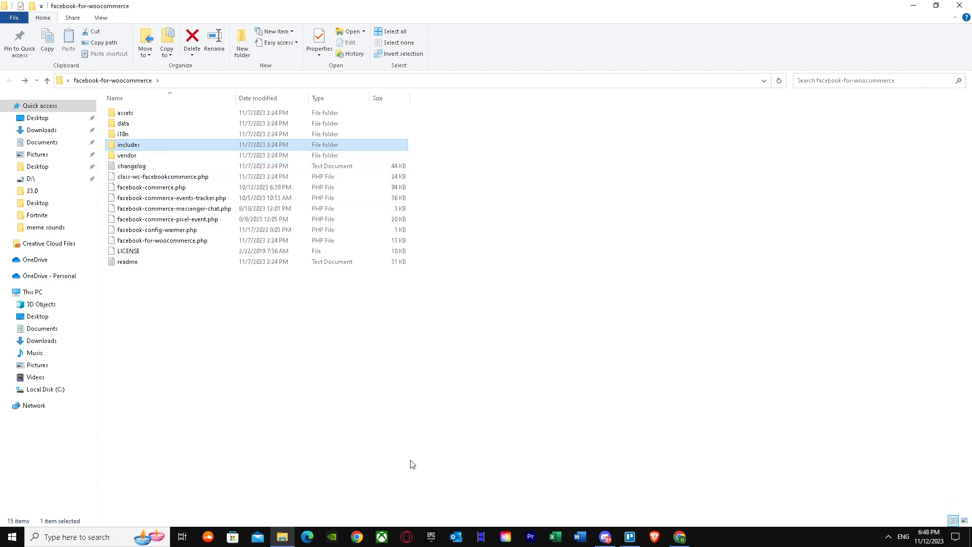
{"action": "mouse_move", "coordinate": [518, 382]}
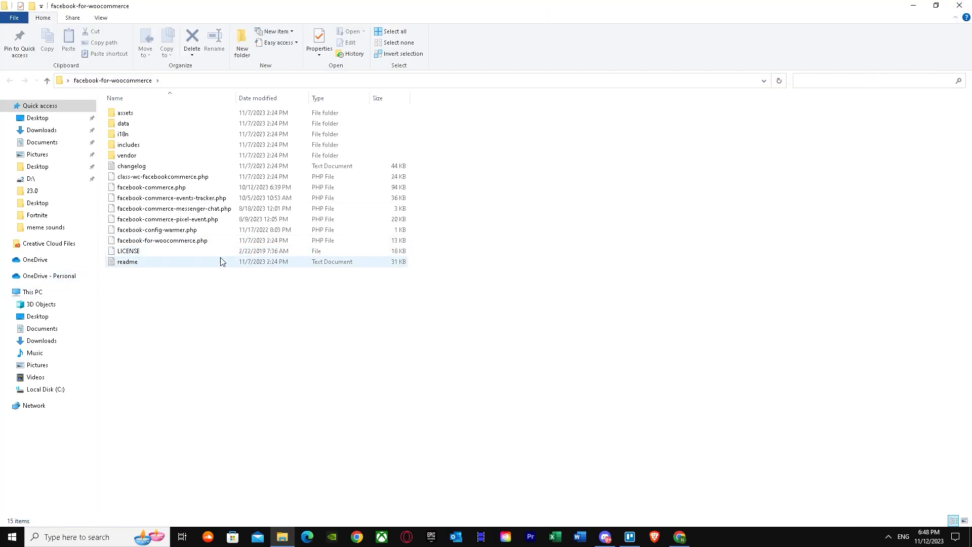
- Open the plugin's readme in Notepad, maximize it, and scroll down to the changelog
{"action": "double_click", "coordinate": [127, 262]}
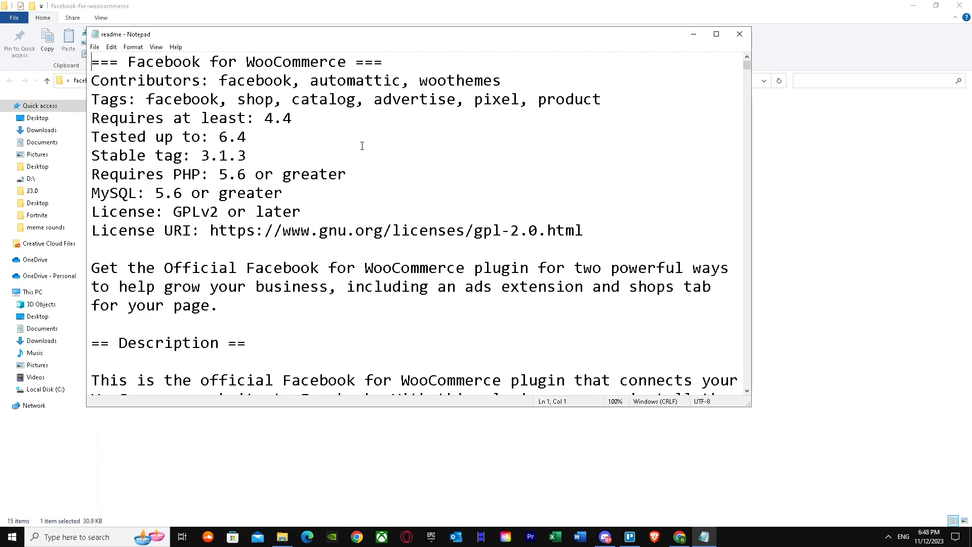
{"action": "scroll", "scroll_direction": "down", "scroll_amount": 3}
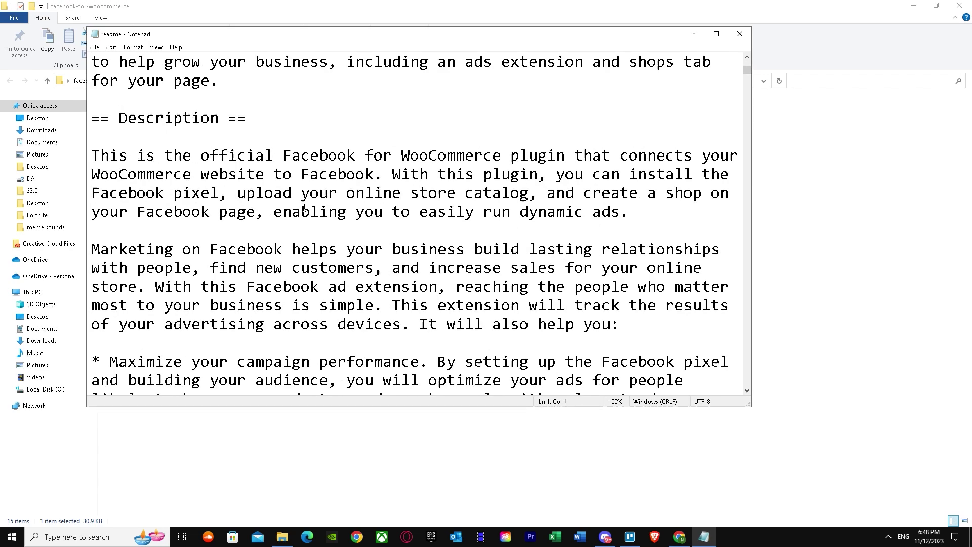
{"action": "scroll", "scroll_direction": "down", "scroll_amount": 3}
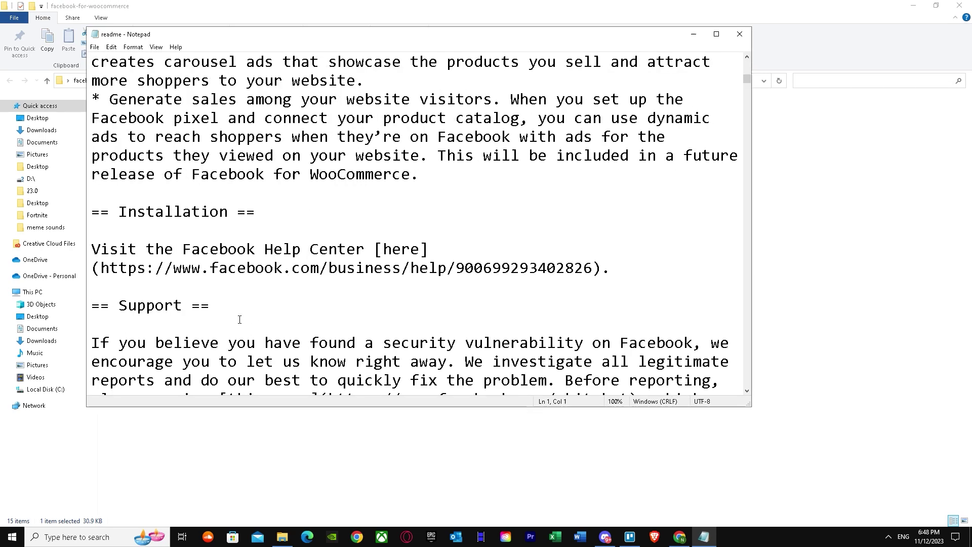
{"action": "left_click", "coordinate": [715, 34]}
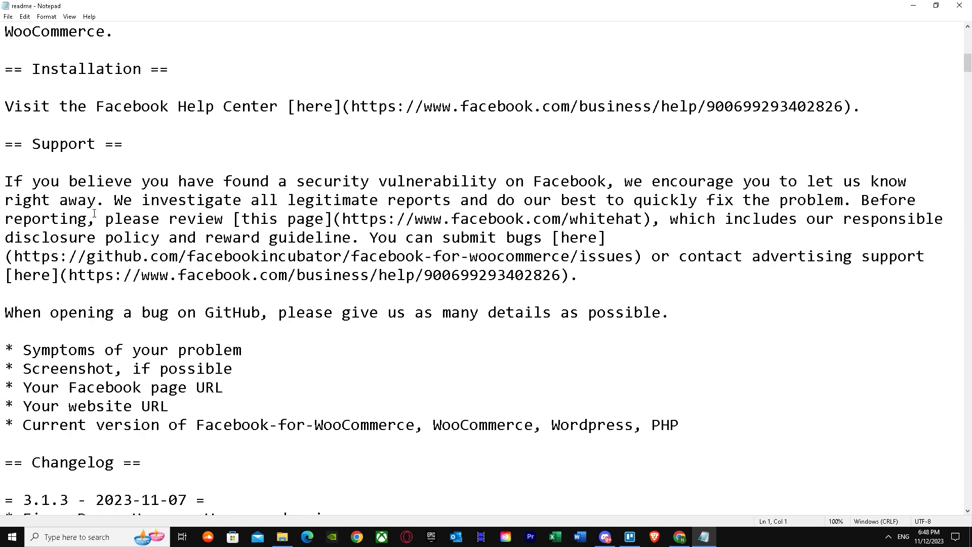
{"action": "scroll", "scroll_direction": "down", "scroll_amount": 3}
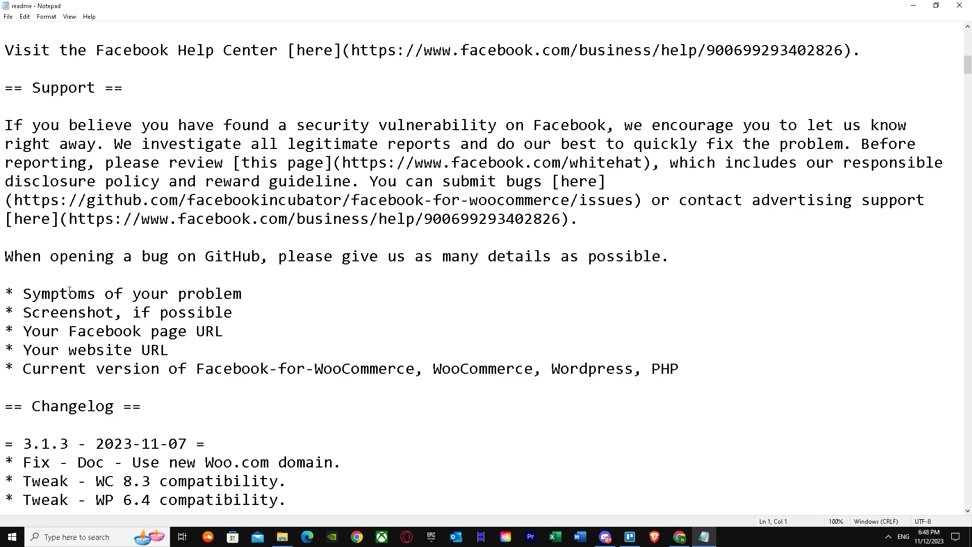
{"action": "scroll", "scroll_direction": "down", "scroll_amount": 3}
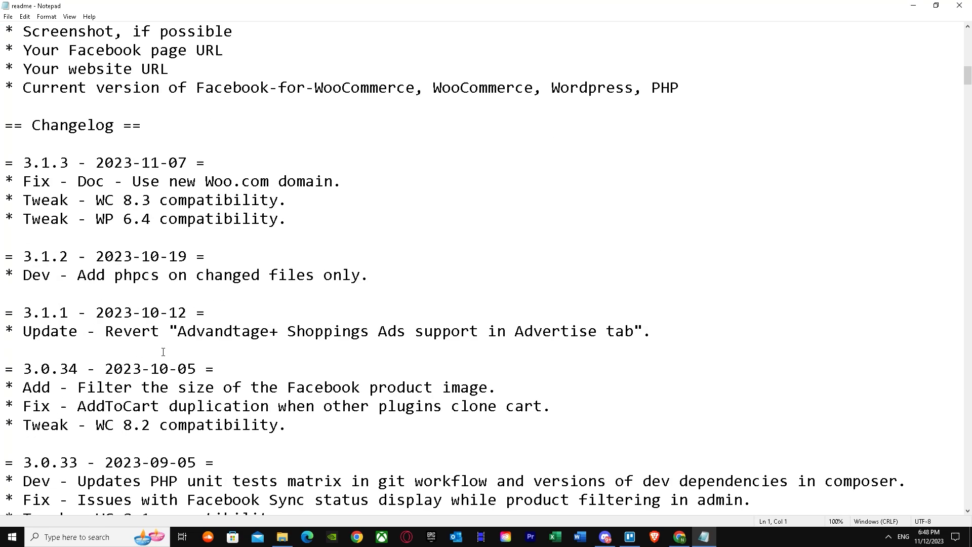
{"action": "scroll", "scroll_direction": "down", "scroll_amount": 3}
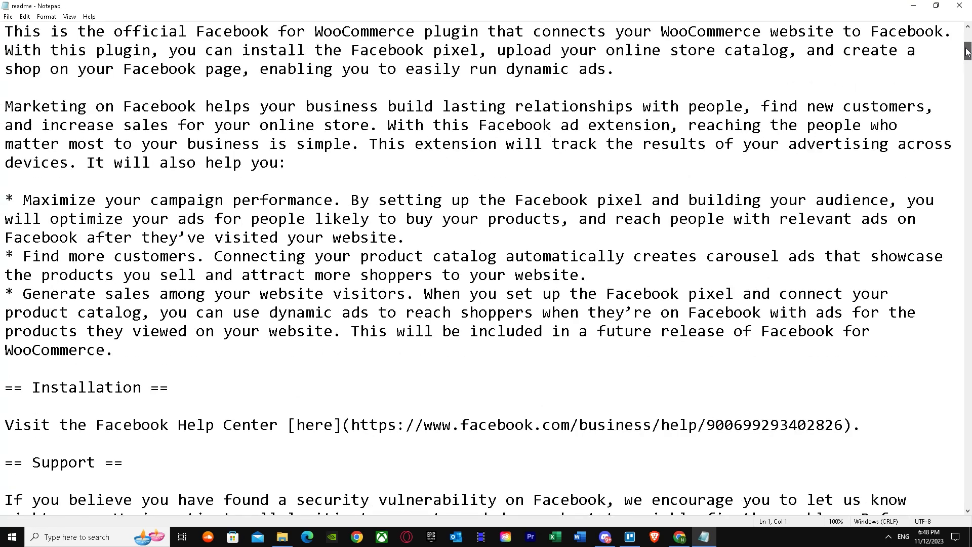
{"action": "scroll", "scroll_direction": "down", "scroll_amount": 3}
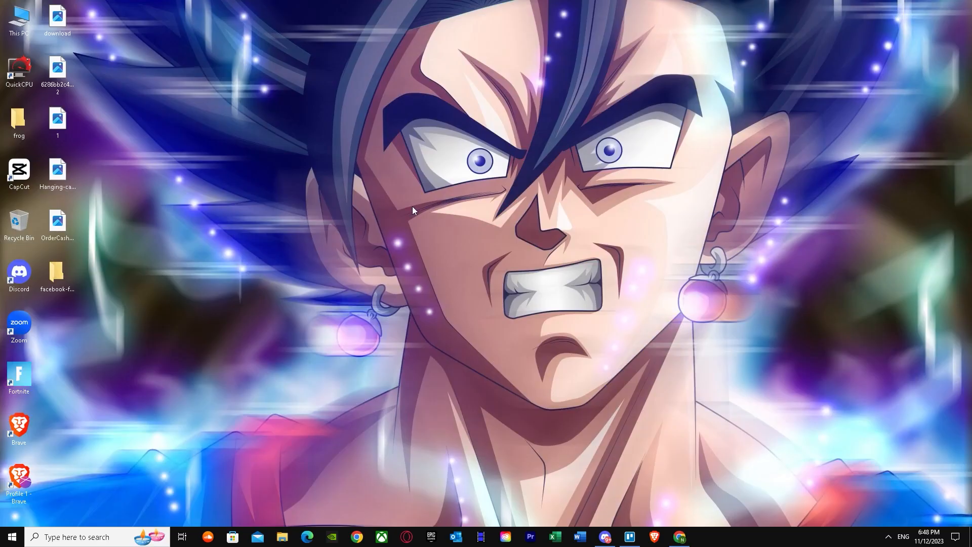
{"action": "mouse_move", "coordinate": [134, 255]}
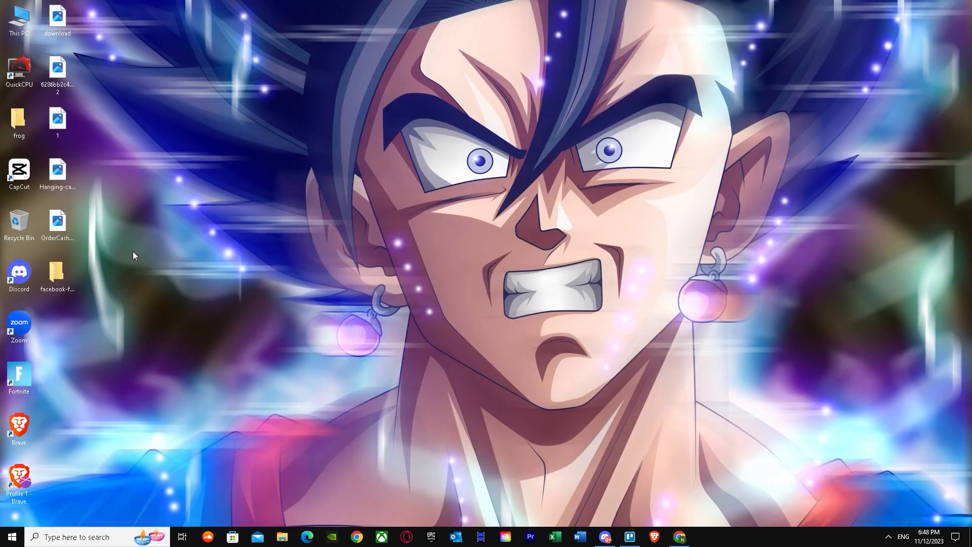
- Bring Chrome back, scroll the Facebook for WooCommerce search results, then go to the 'Plugins – Site Title' tab
{"action": "left_click", "coordinate": [681, 536]}
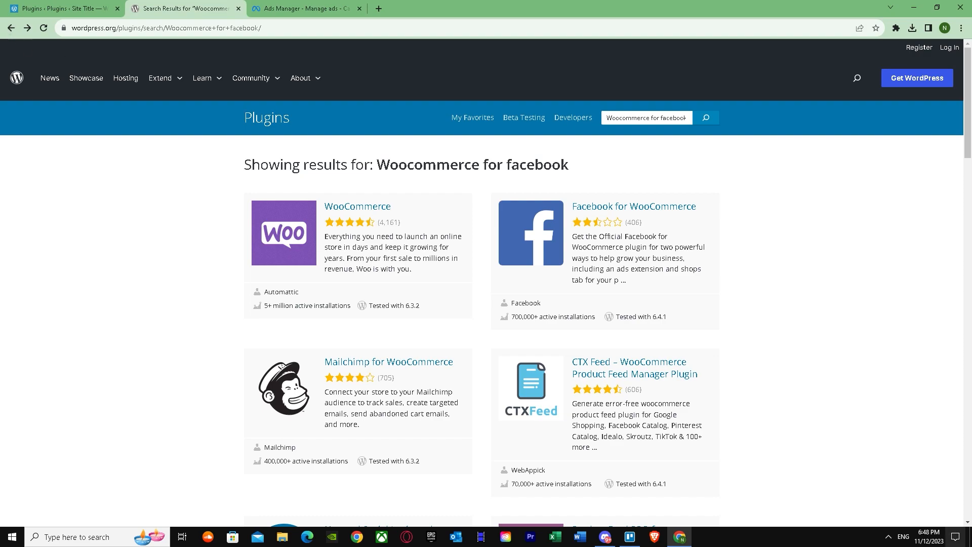
{"action": "scroll", "scroll_direction": "down", "scroll_amount": 3}
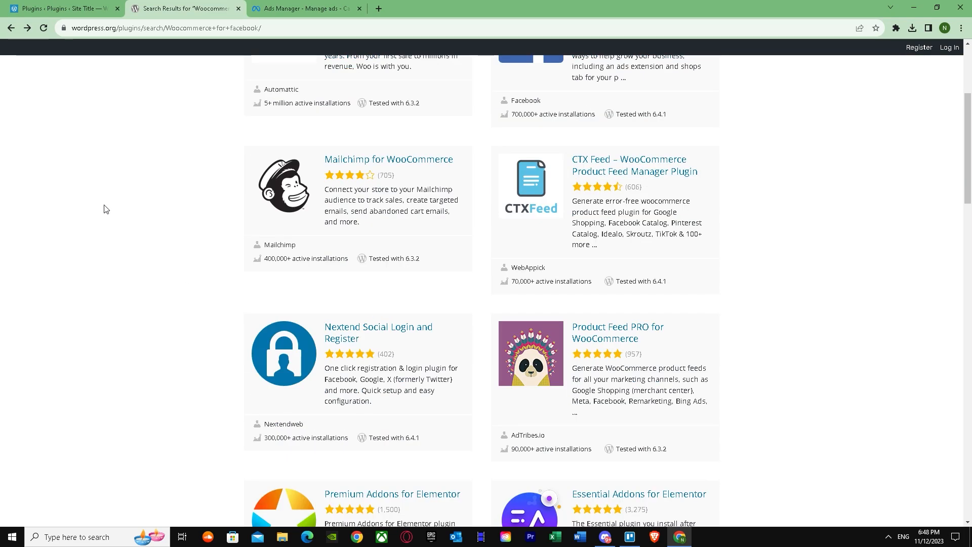
{"action": "left_click", "coordinate": [11, 28]}
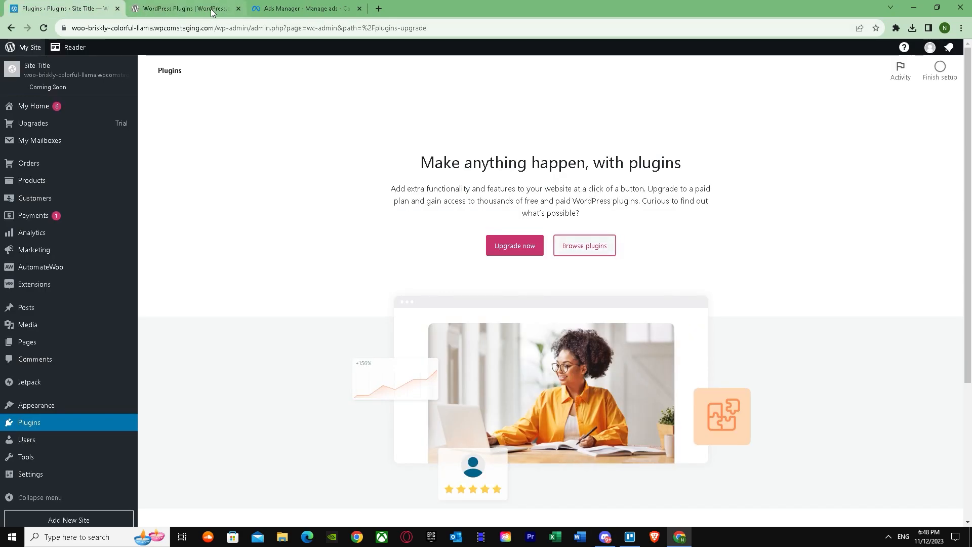
{"action": "mouse_move", "coordinate": [27, 324]}
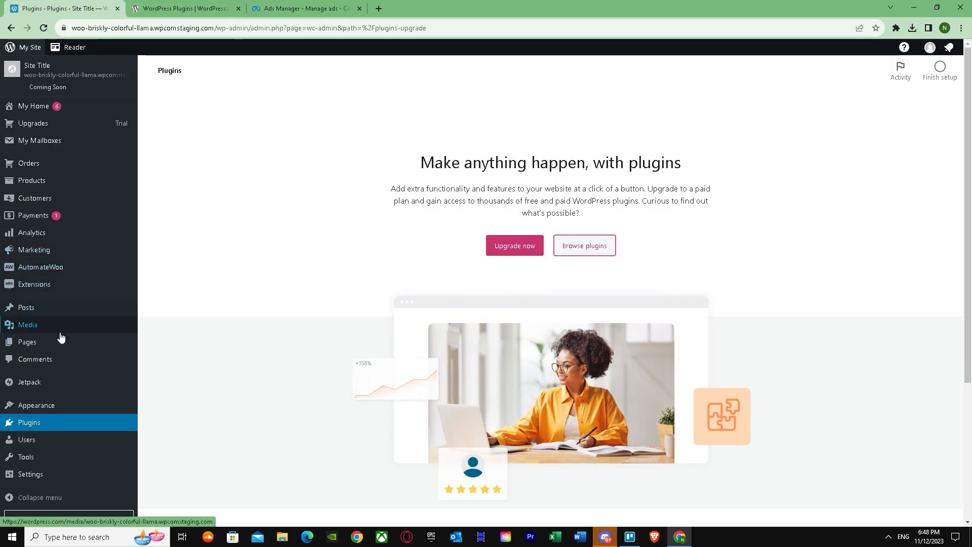
{"action": "mouse_move", "coordinate": [33, 215]}
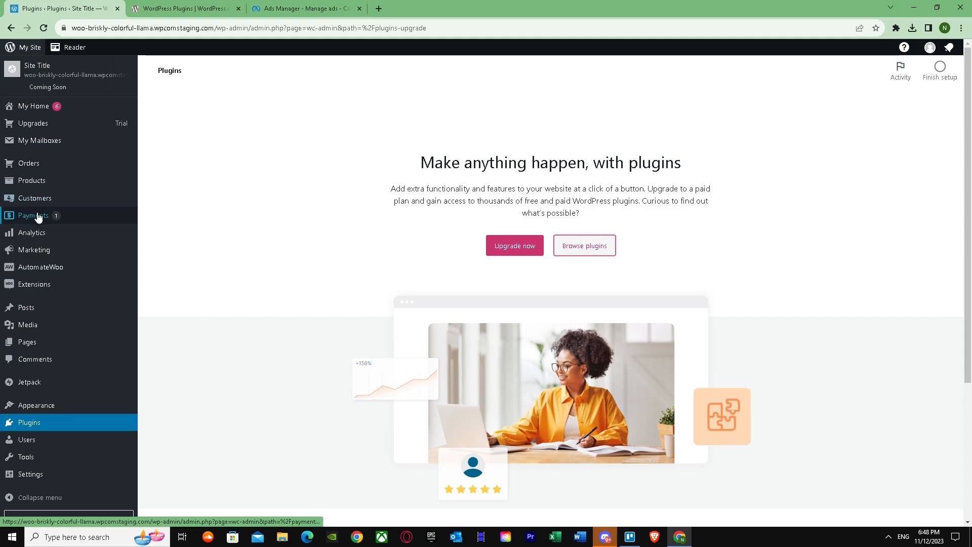
- Browse the store's Marketing Overview, Coupons list and AutomateWoo dashboard
{"action": "left_click", "coordinate": [34, 249]}
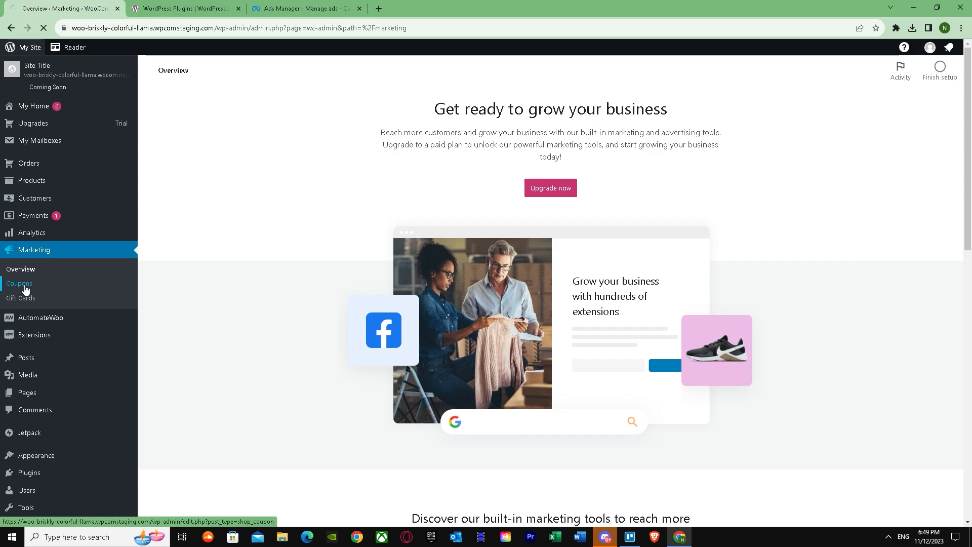
{"action": "left_click", "coordinate": [19, 284]}
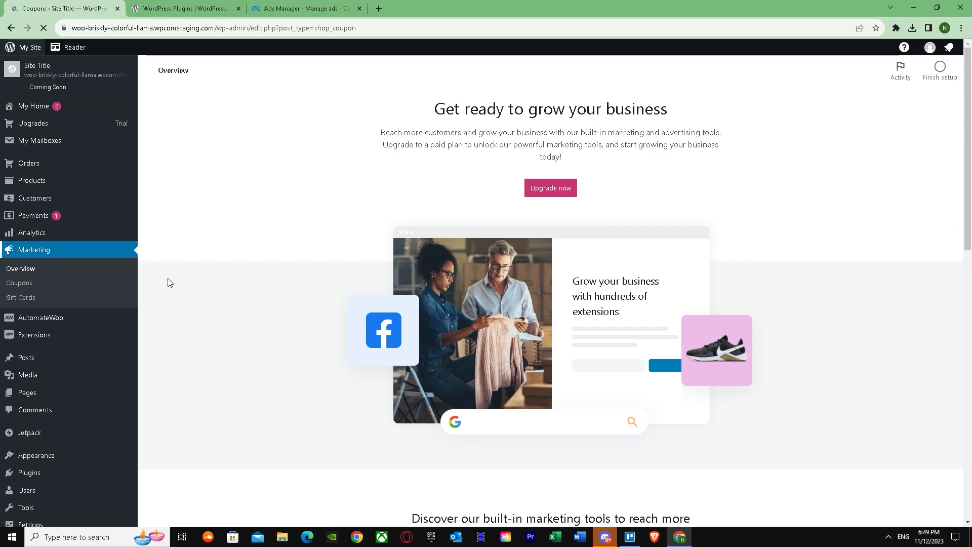
{"action": "left_click", "coordinate": [19, 282]}
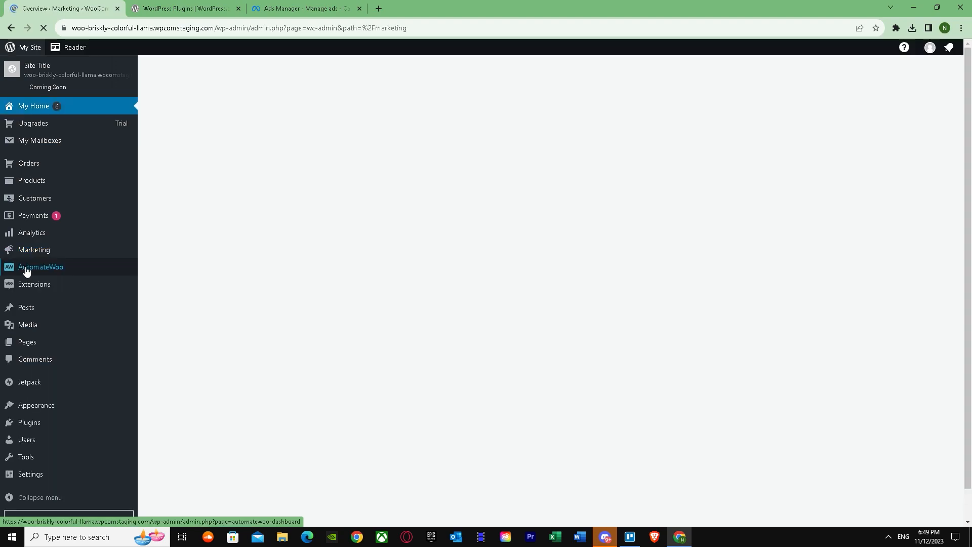
{"action": "left_click", "coordinate": [40, 267]}
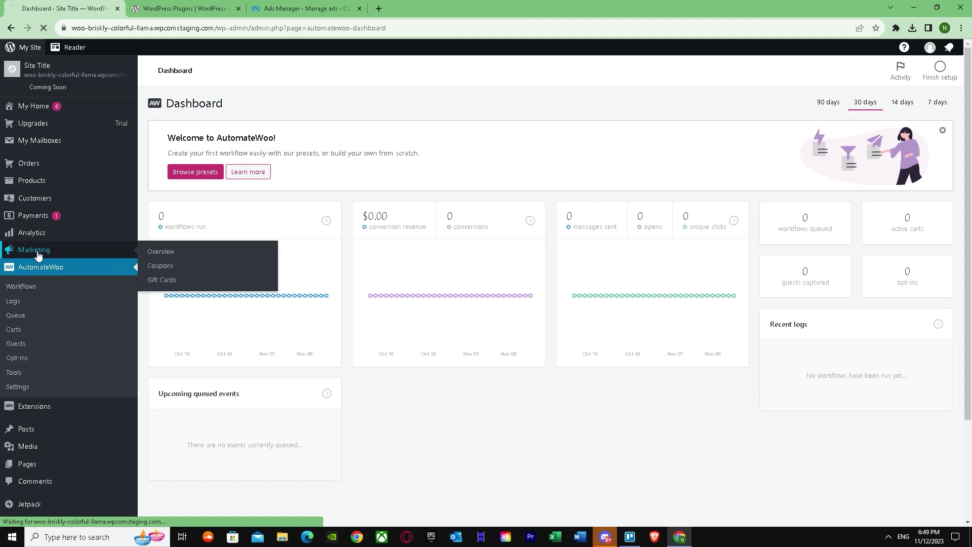
- Return to the Marketing overview and choose Upgrade now, reaching the WordPress.com login
{"action": "left_click", "coordinate": [161, 251]}
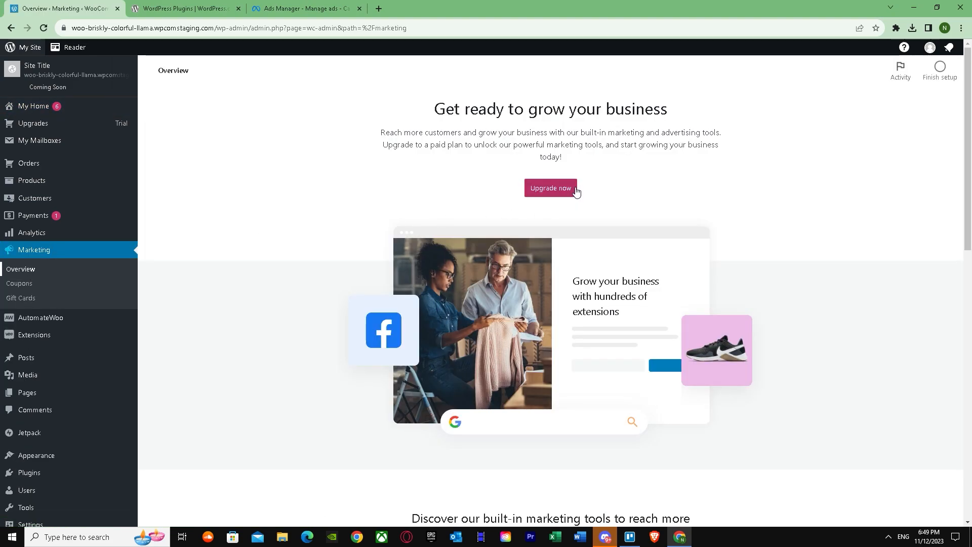
{"action": "scroll", "scroll_direction": "down", "scroll_amount": 3}
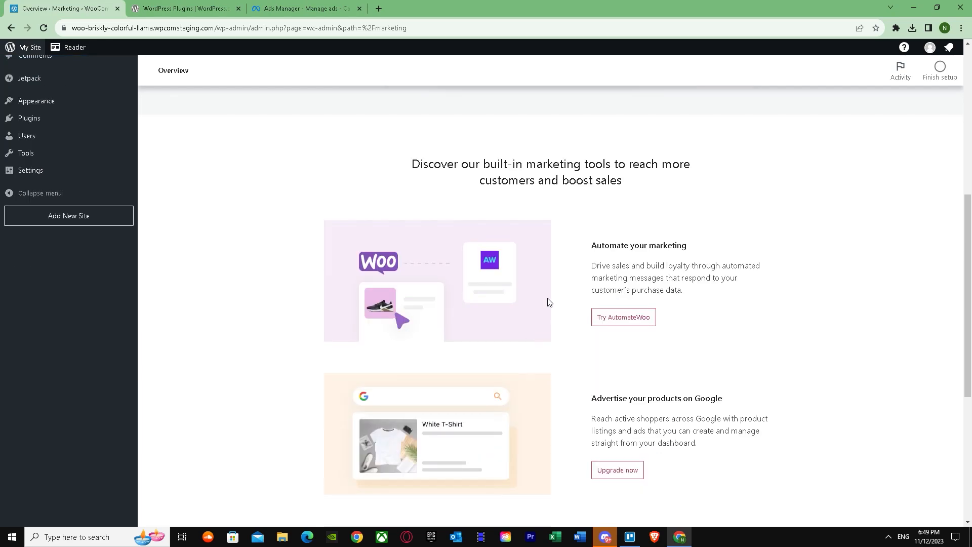
{"action": "scroll", "scroll_direction": "up", "scroll_amount": 3}
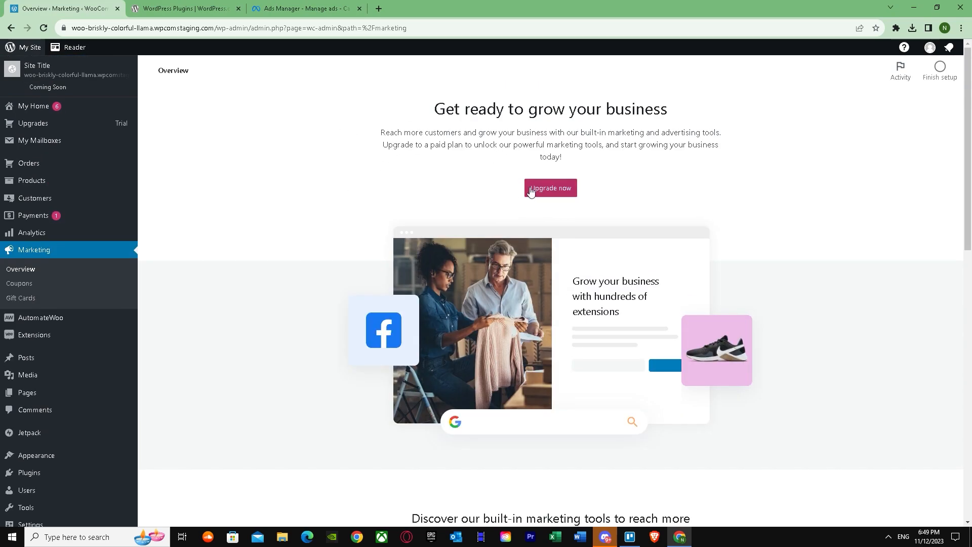
{"action": "left_click", "coordinate": [550, 187]}
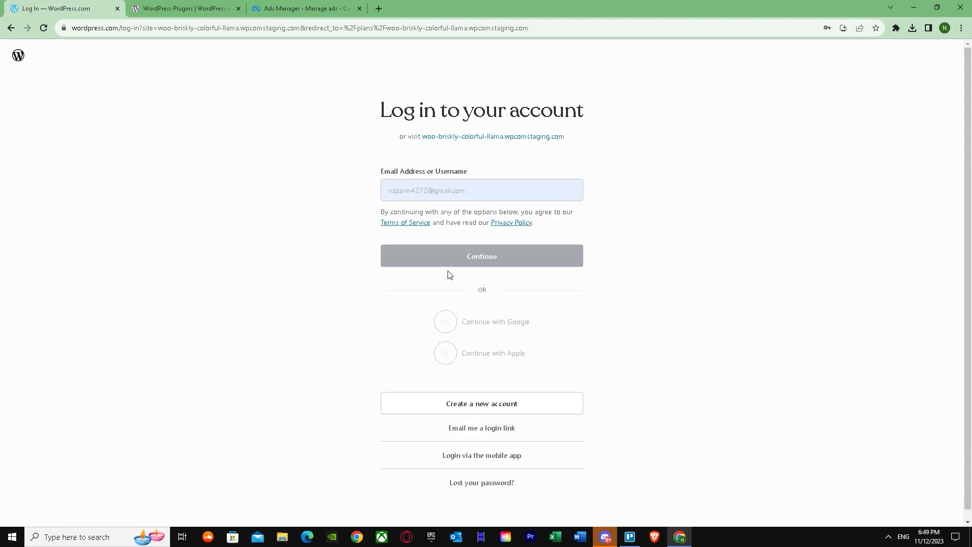
- Continue signing in, review the Woo Express plans with the 15-day trial, then open Extensions
{"action": "left_click", "coordinate": [482, 255]}
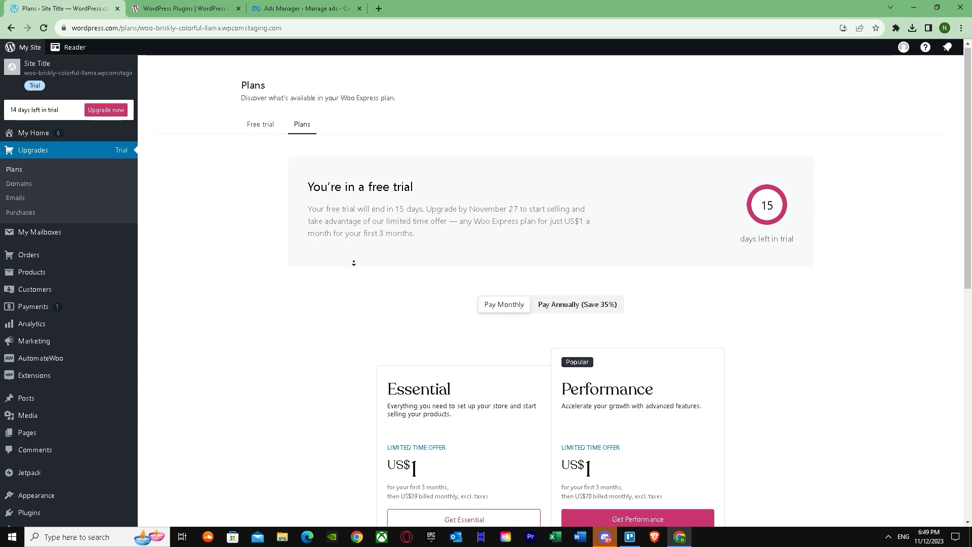
{"action": "scroll", "scroll_direction": "down", "scroll_amount": 3}
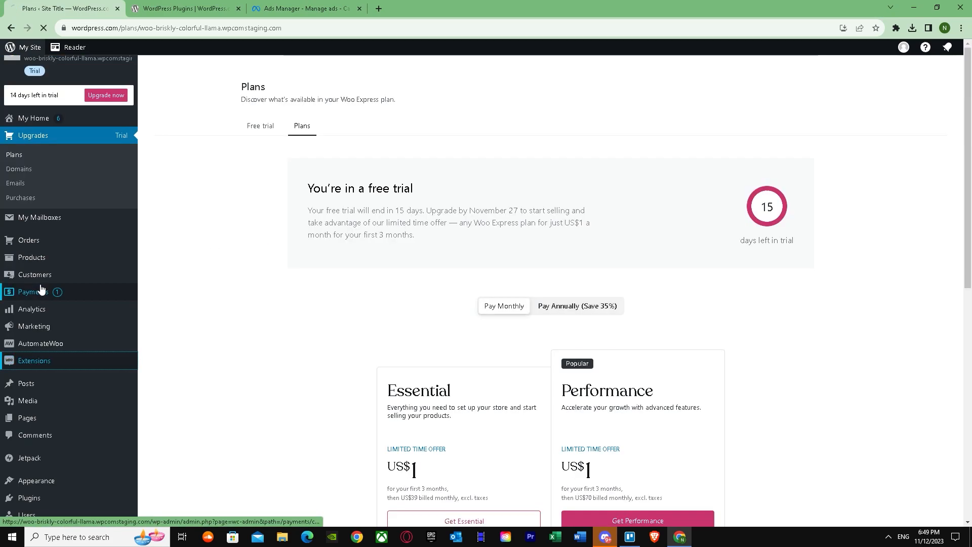
{"action": "left_click", "coordinate": [34, 360]}
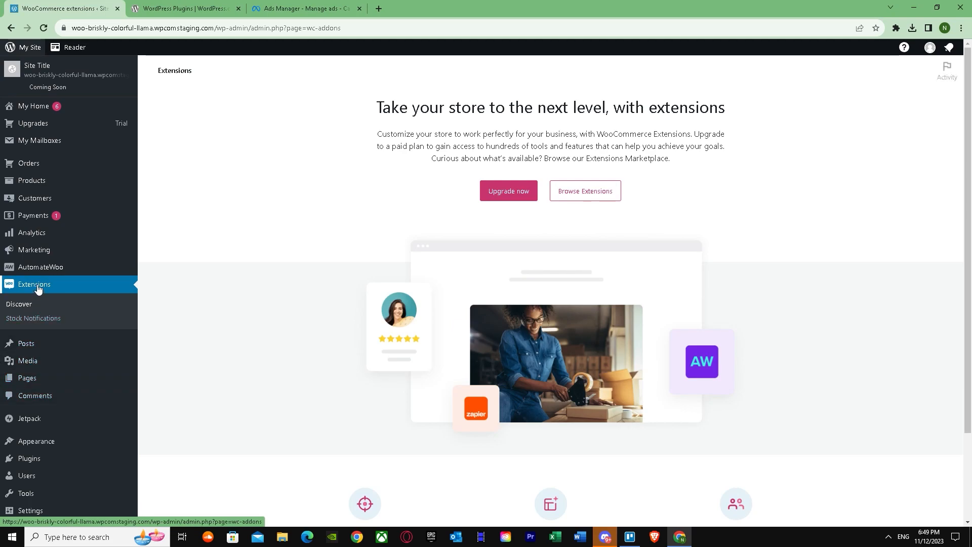
- From Extensions > Discover, open the Woo.com Extensions Store listing 821 extensions in a new tab
{"action": "left_click", "coordinate": [35, 284]}
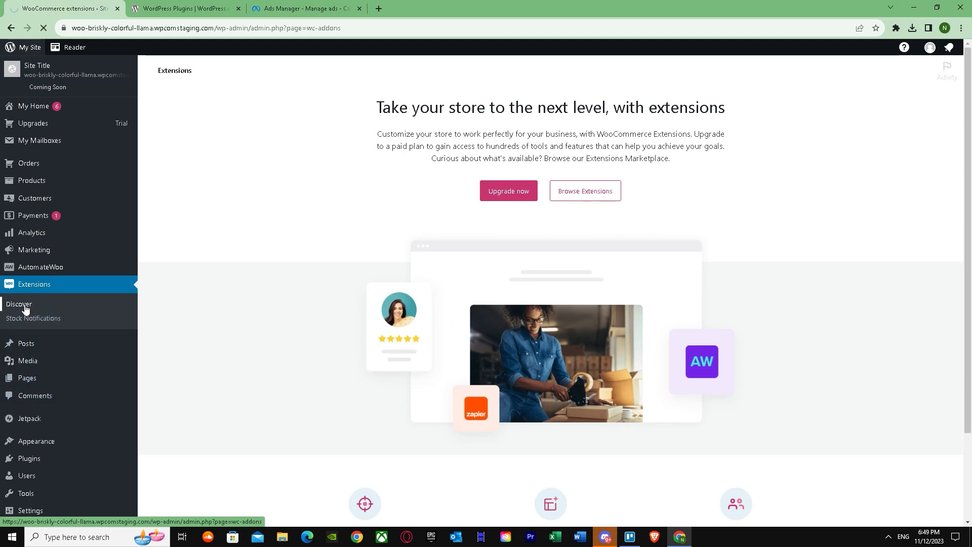
{"action": "mouse_move", "coordinate": [585, 191]}
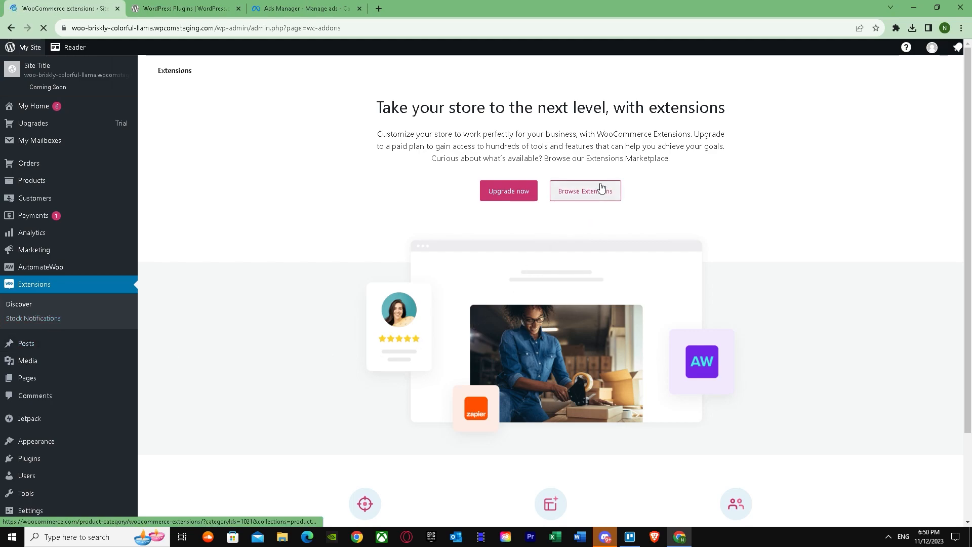
{"action": "left_click", "coordinate": [584, 190]}
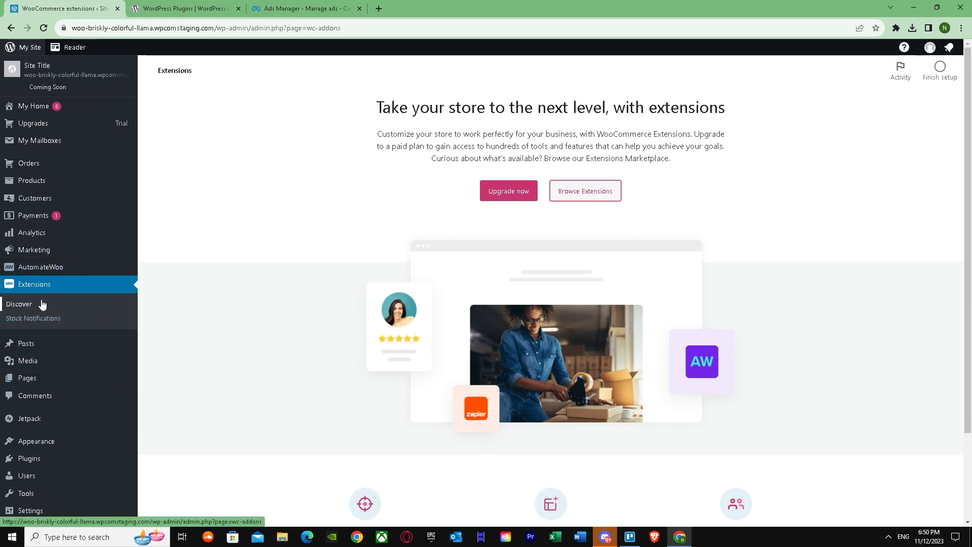
{"action": "left_click", "coordinate": [584, 190]}
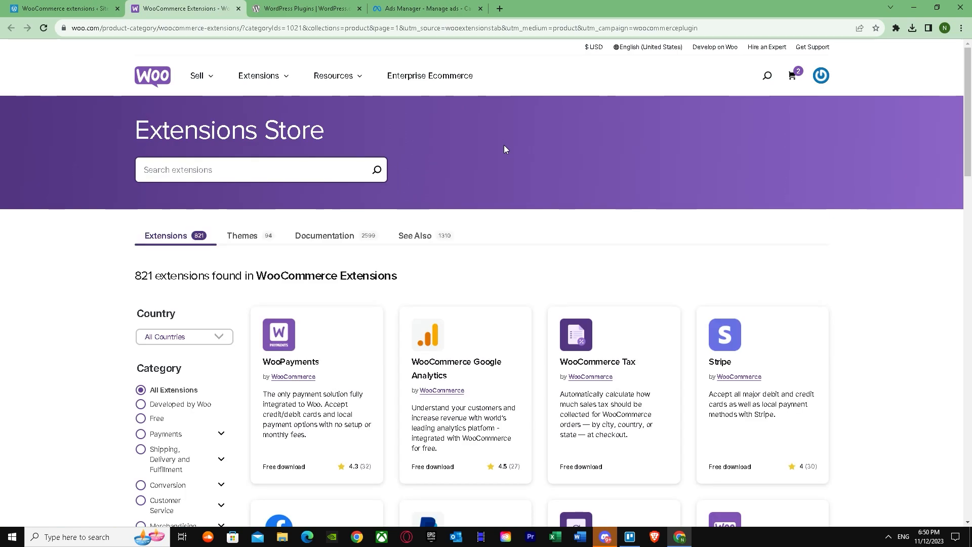
- Search the Woo.com store for Facebook and add the free Facebook for WooCommerce to the cart
{"action": "left_click", "coordinate": [261, 170]}
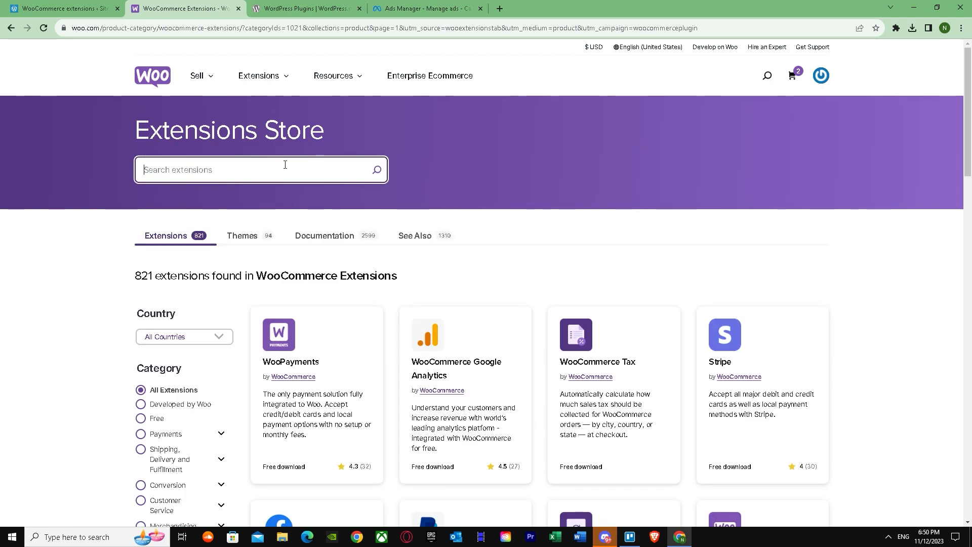
{"action": "type", "text": "F"}
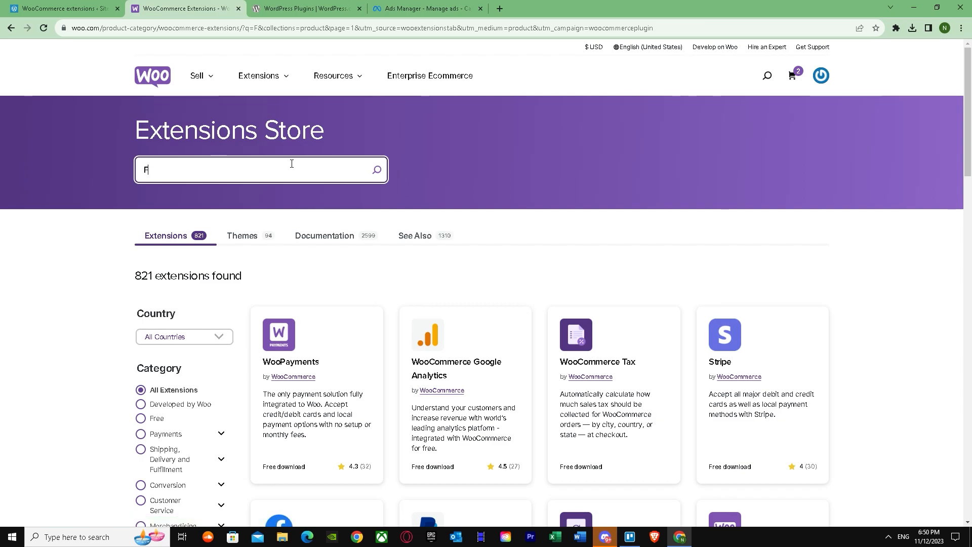
{"action": "scroll", "scroll_direction": "down", "scroll_amount": 3}
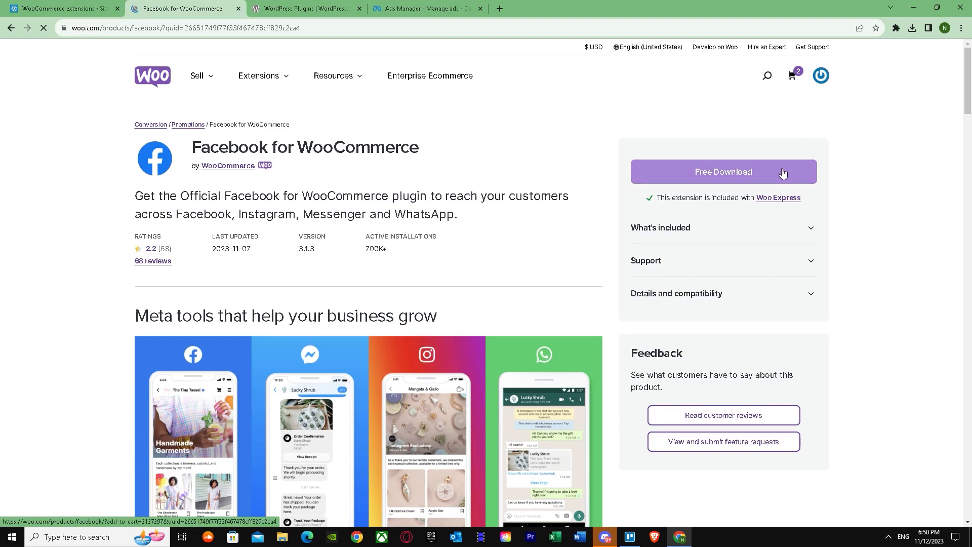
{"action": "left_click", "coordinate": [723, 172]}
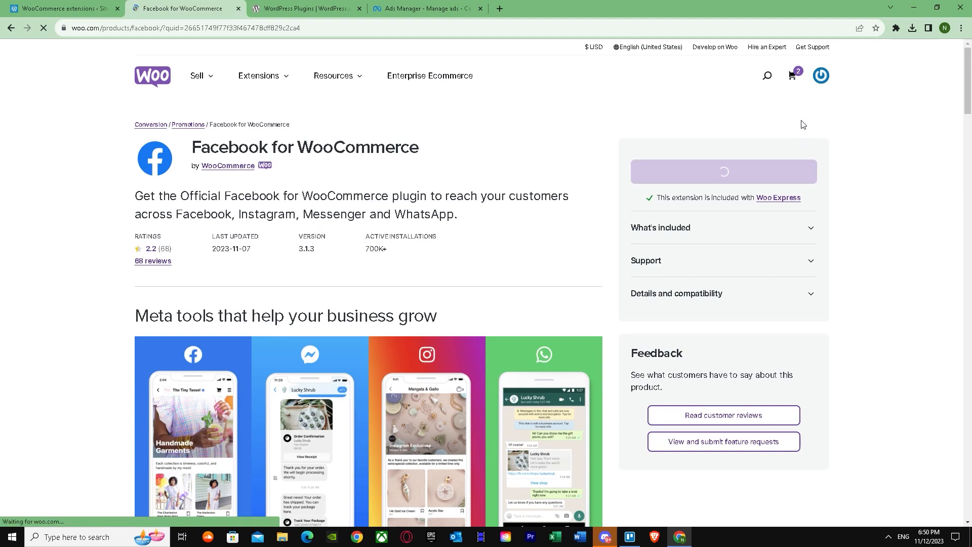
{"action": "left_click", "coordinate": [723, 172]}
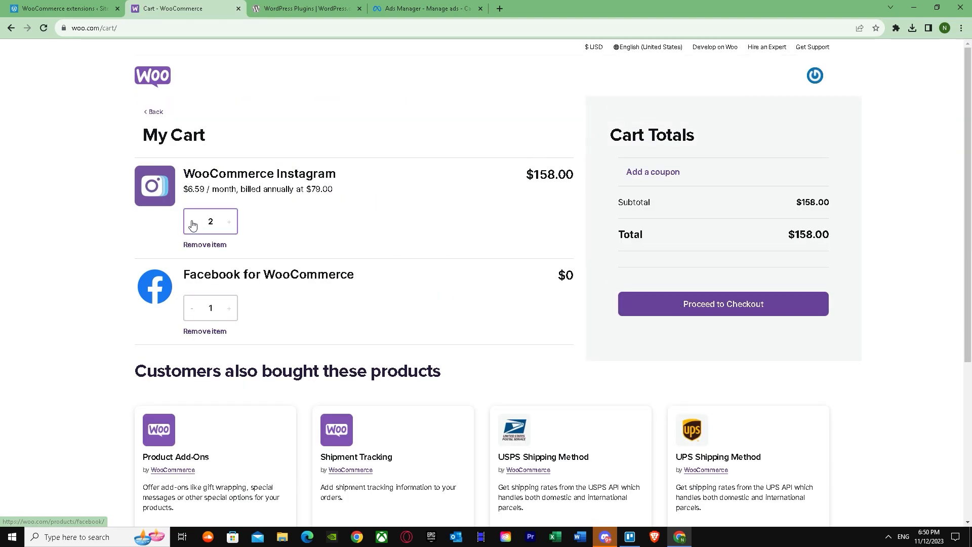
- Remove WooCommerce Instagram from the cart, keeping only free Facebook for WooCommerce, and go to checkout
{"action": "left_click", "coordinate": [192, 221]}
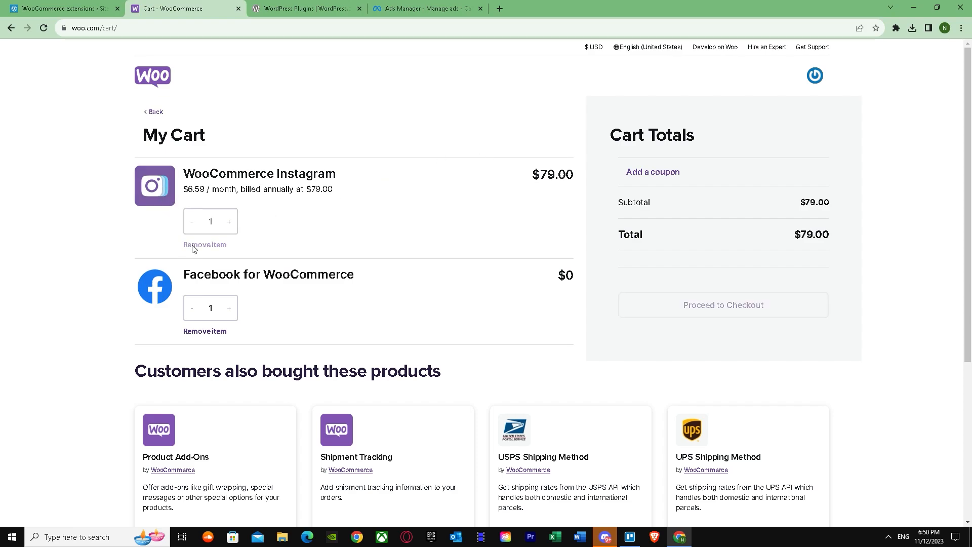
{"action": "left_click", "coordinate": [204, 245]}
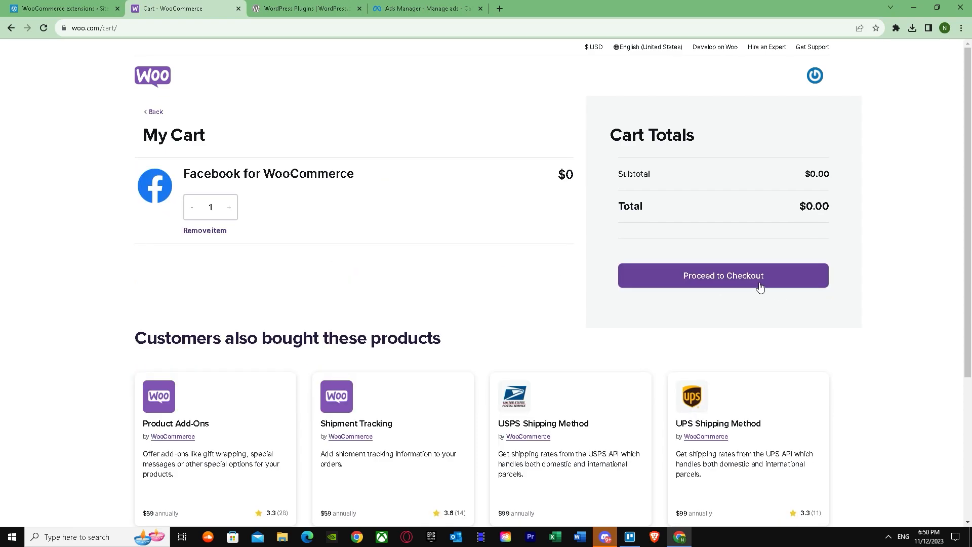
{"action": "left_click", "coordinate": [722, 276]}
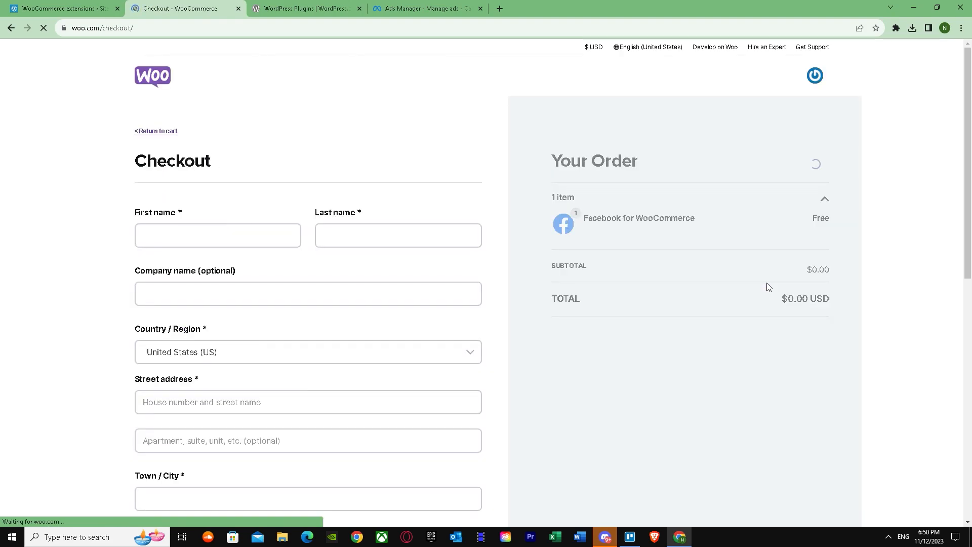
- Enter 'Akikaiiii' as the billing first name
{"action": "left_click", "coordinate": [217, 235]}
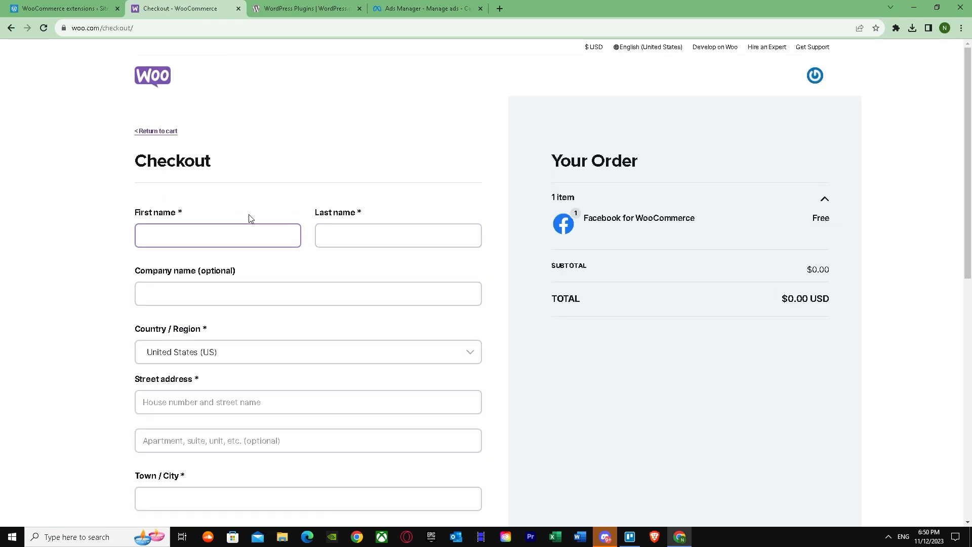
{"action": "scroll", "scroll_direction": "down", "scroll_amount": 3}
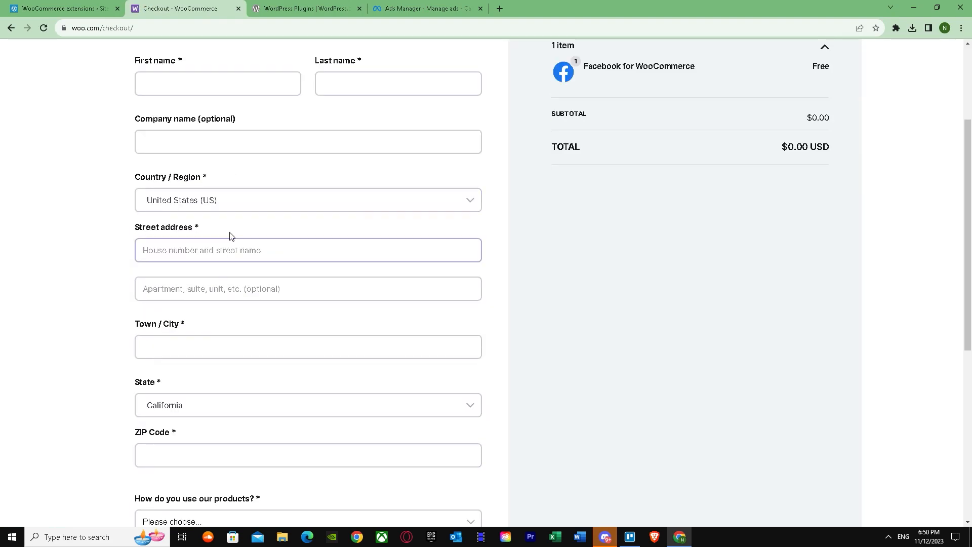
{"action": "scroll", "scroll_direction": "down", "scroll_amount": 3}
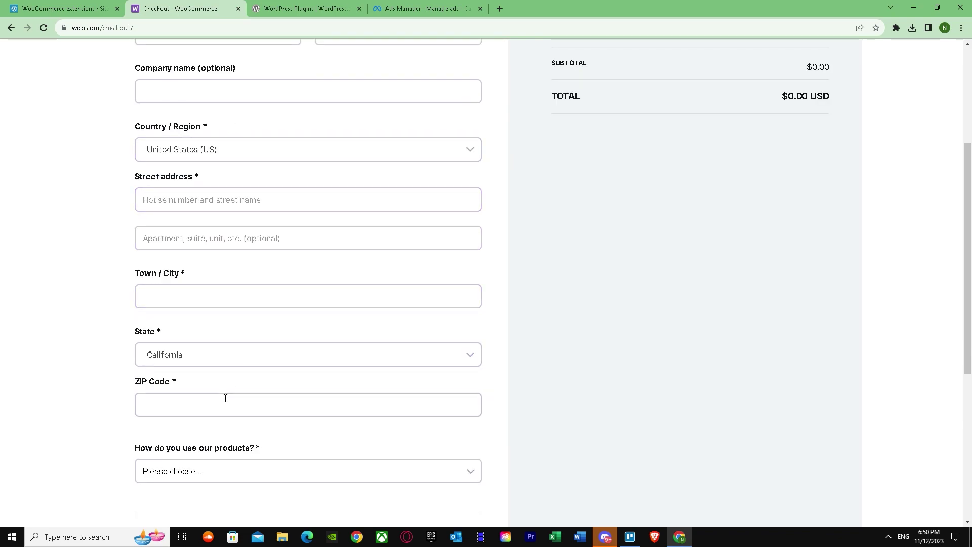
{"action": "scroll", "scroll_direction": "up", "scroll_amount": 3}
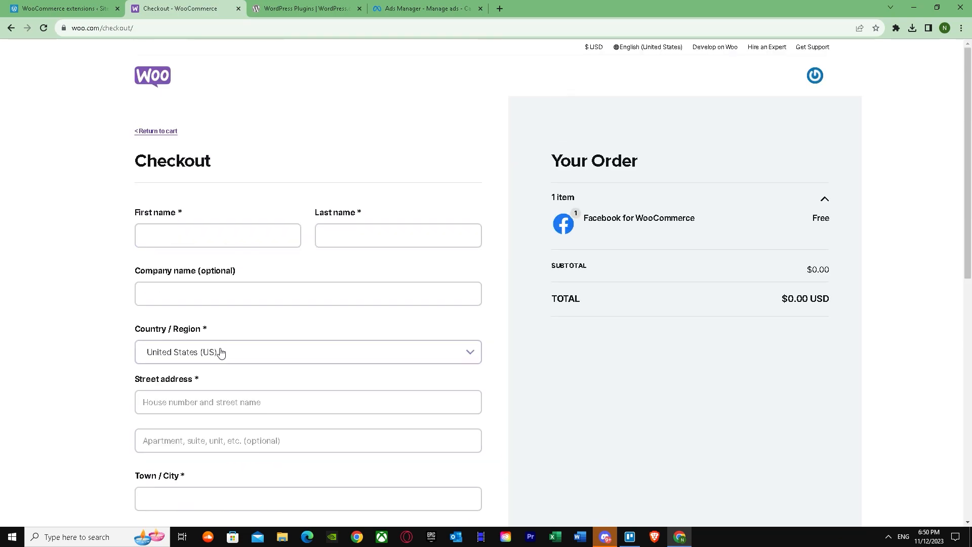
{"action": "scroll", "scroll_direction": "down", "scroll_amount": 3}
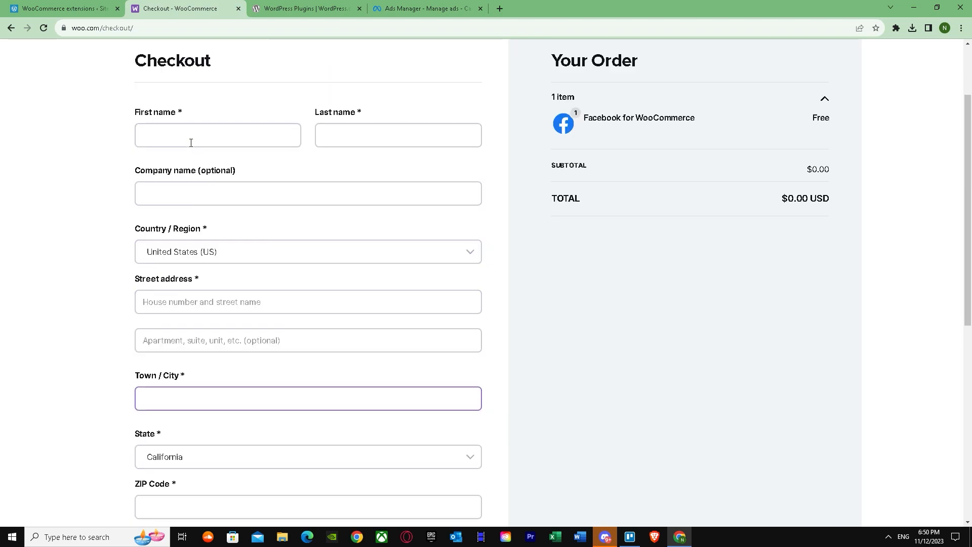
{"action": "left_click", "coordinate": [218, 135]}
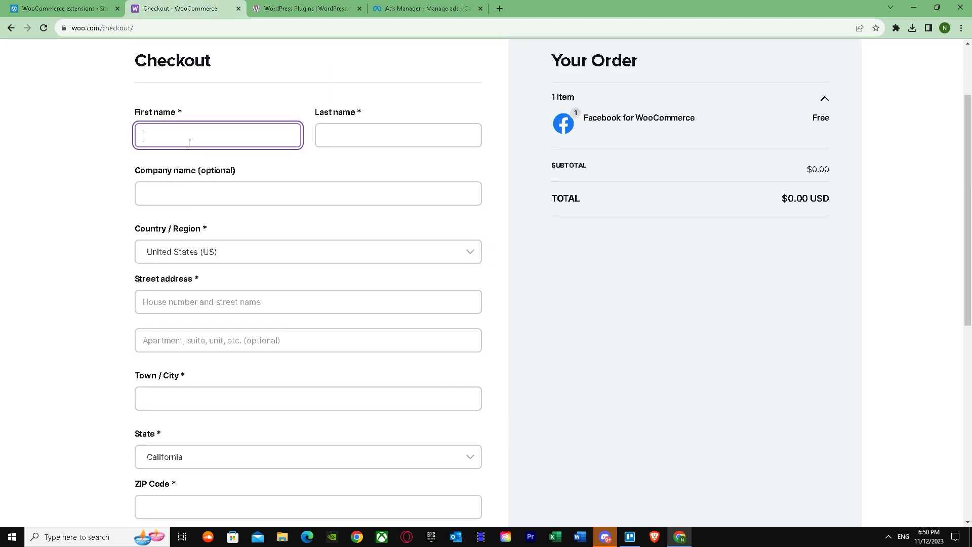
{"action": "type", "text": "Aki"}
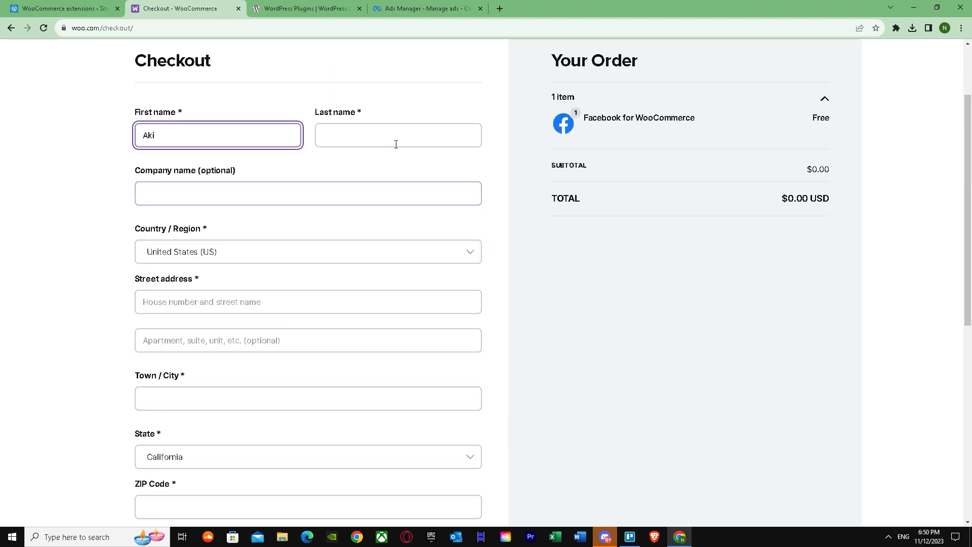
{"action": "type", "text": "k"}
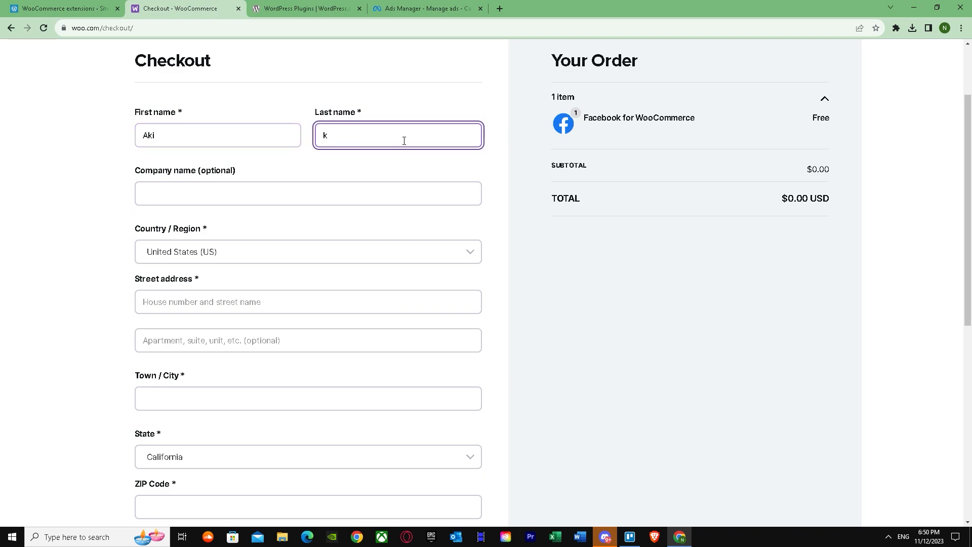
{"action": "type", "text": "aiiii"}
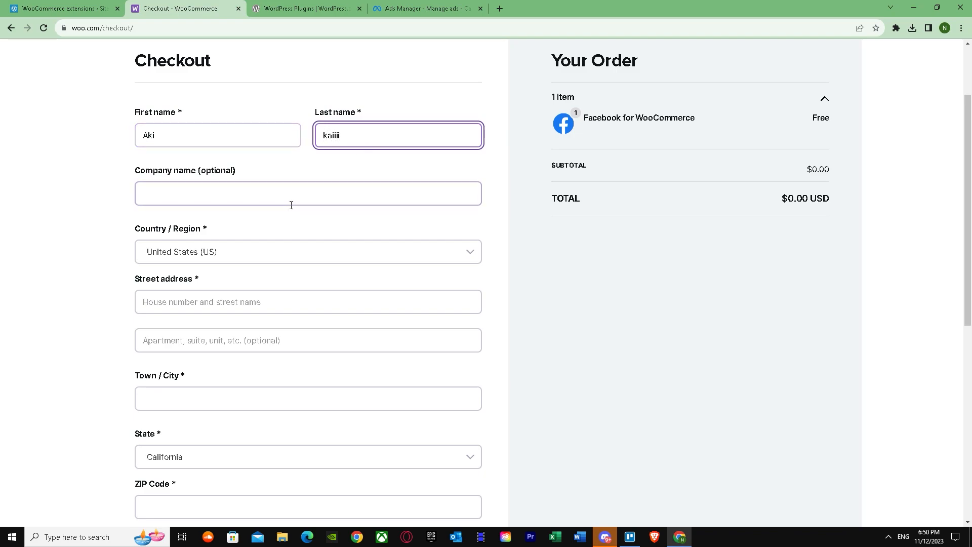
- Set the billing country to Pakistan, autofill the address, and choose Balochistan as state
{"action": "left_click", "coordinate": [308, 252]}
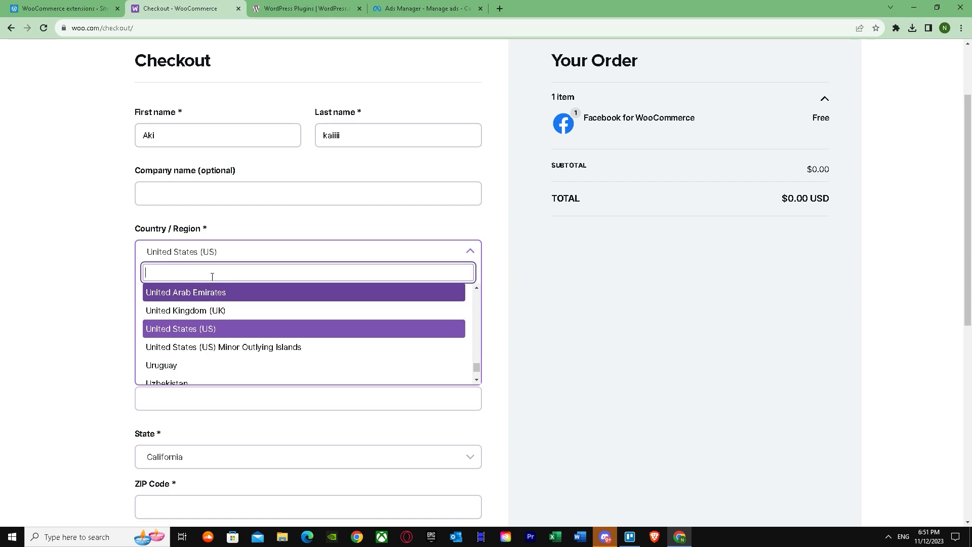
{"action": "type", "text": "Pak"}
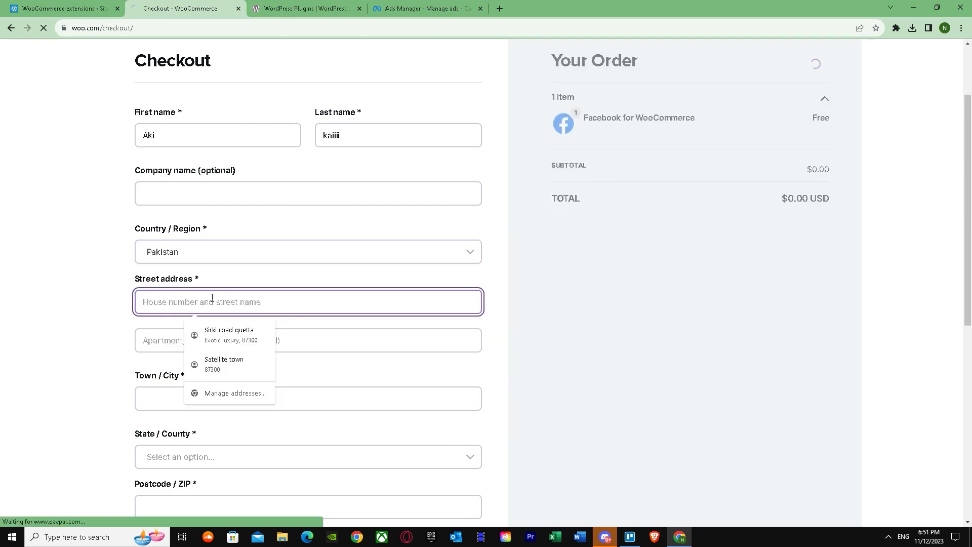
{"action": "left_click", "coordinate": [229, 335]}
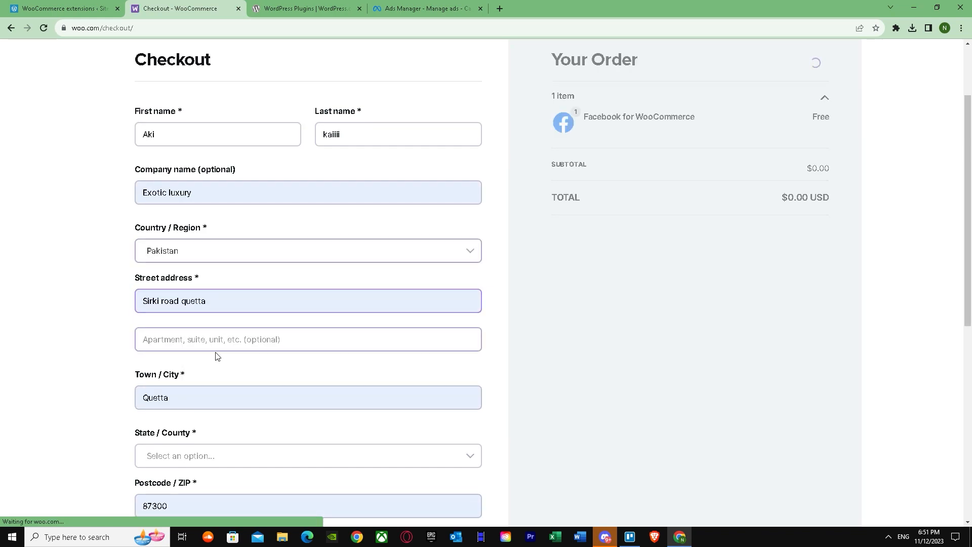
{"action": "left_click", "coordinate": [308, 339]}
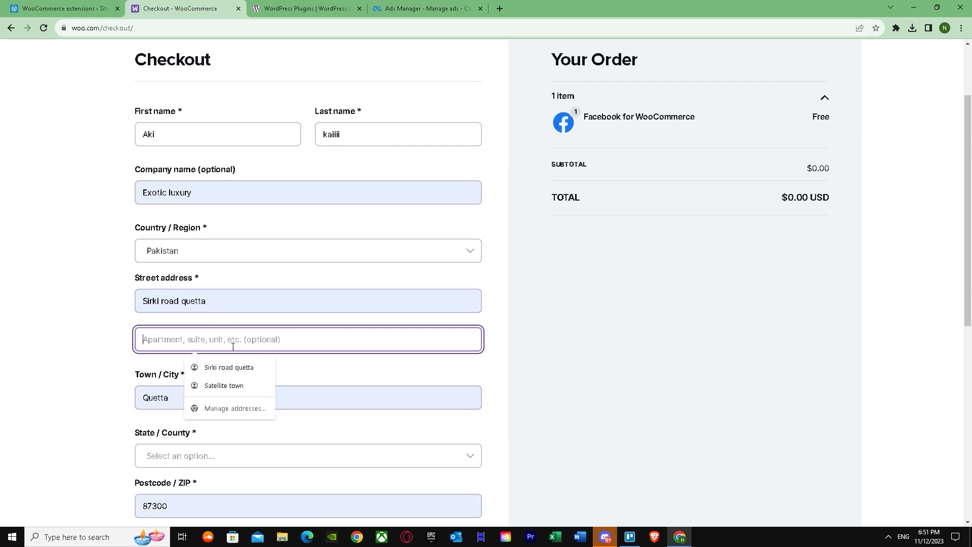
{"action": "left_click", "coordinate": [307, 455]}
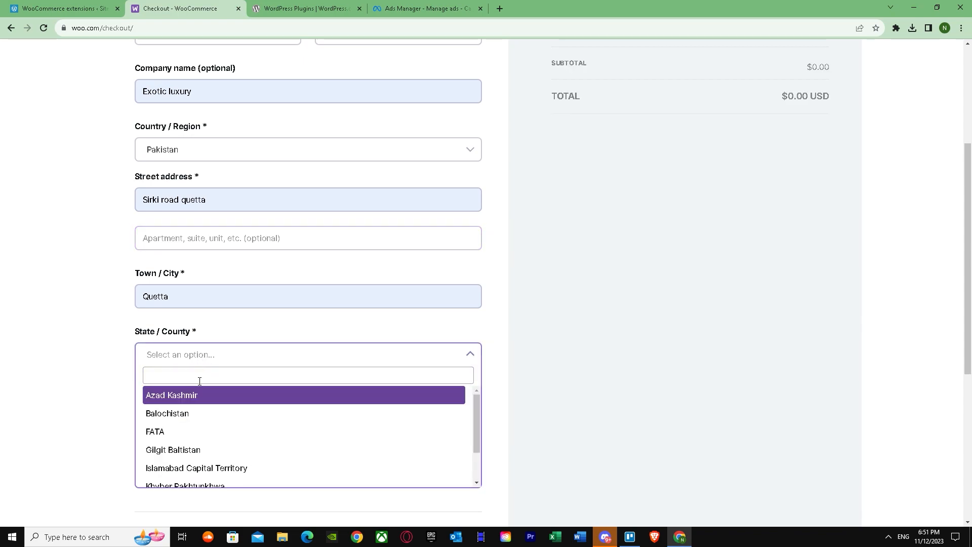
{"action": "left_click", "coordinate": [166, 413]}
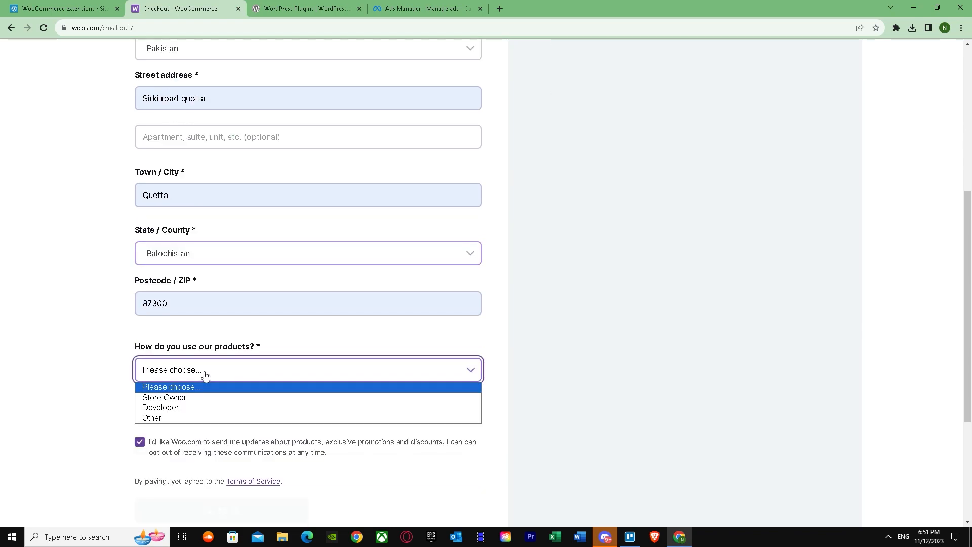
{"action": "mouse_move", "coordinate": [184, 409]}
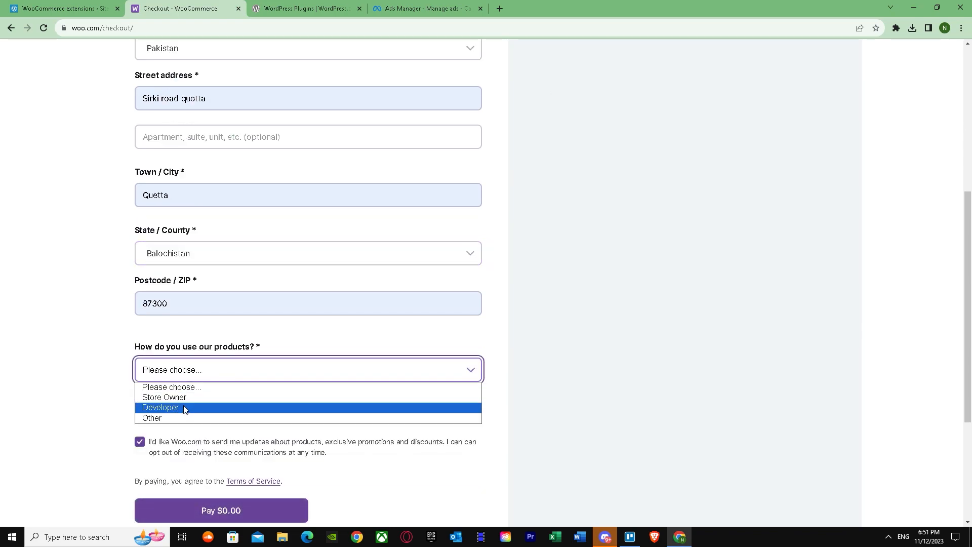
- Submit the free $0.00 Facebook for WooCommerce order
{"action": "left_click", "coordinate": [164, 397]}
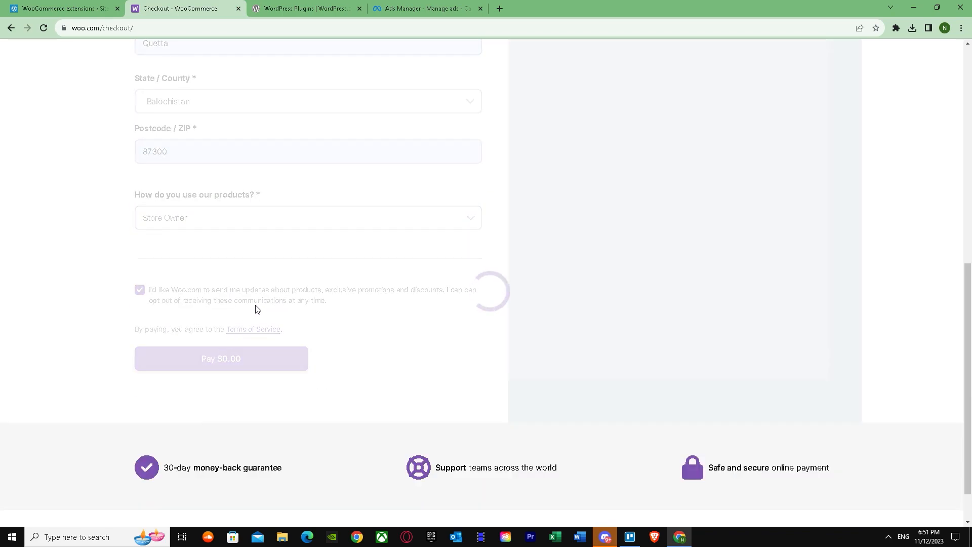
{"action": "scroll", "scroll_direction": "down", "scroll_amount": 3}
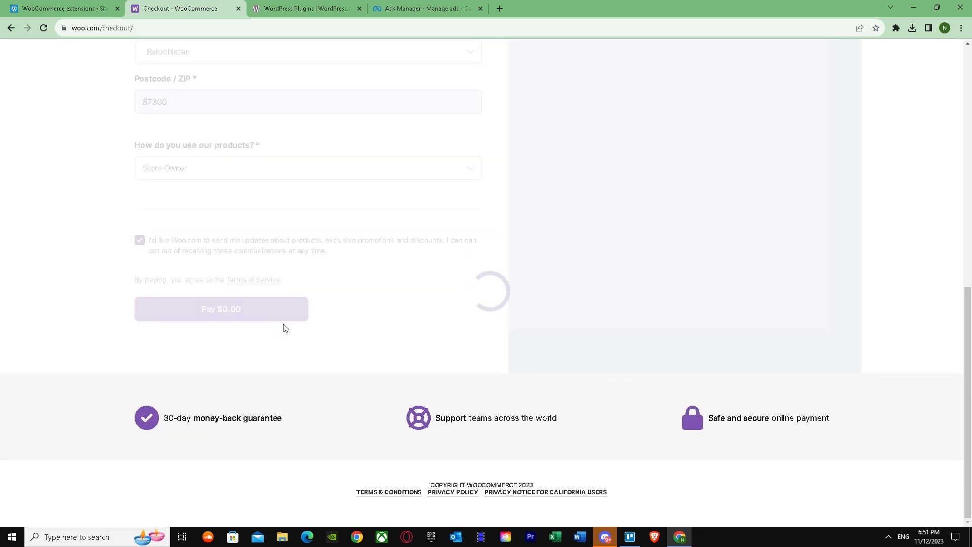
{"action": "left_click", "coordinate": [221, 309]}
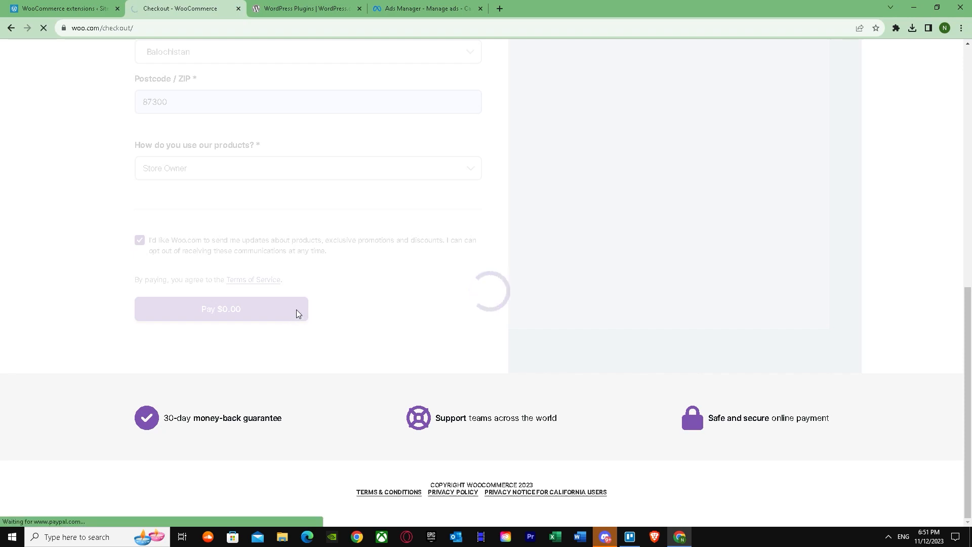
{"action": "left_click", "coordinate": [221, 309]}
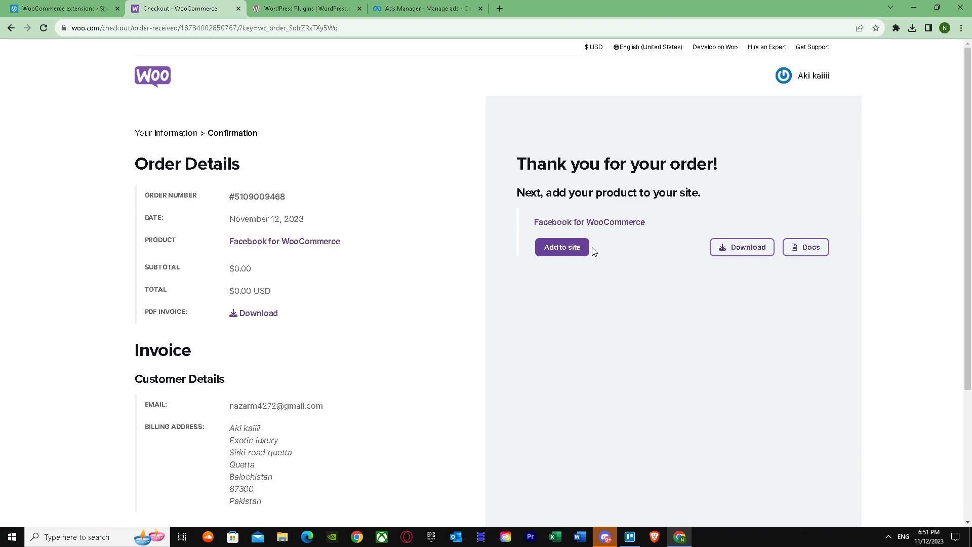
- Add Facebook for WooCommerce to the staging site, reconnect, and start Connect Store
{"action": "left_click", "coordinate": [561, 247]}
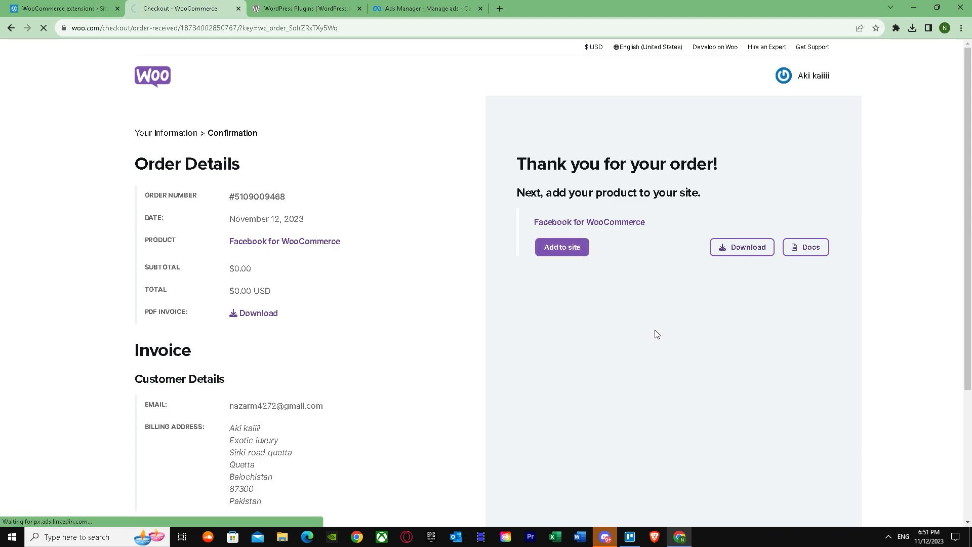
{"action": "left_click", "coordinate": [561, 246]}
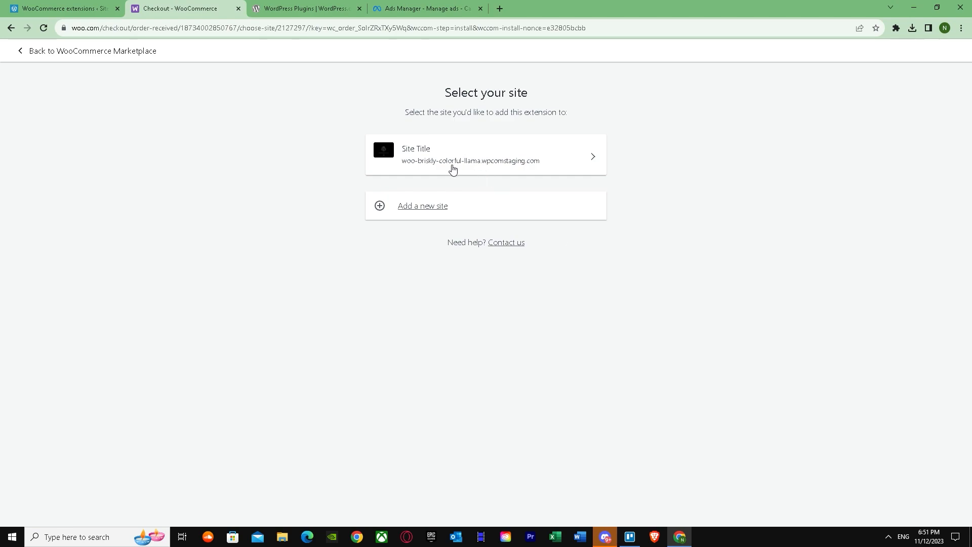
{"action": "left_click", "coordinate": [486, 155]}
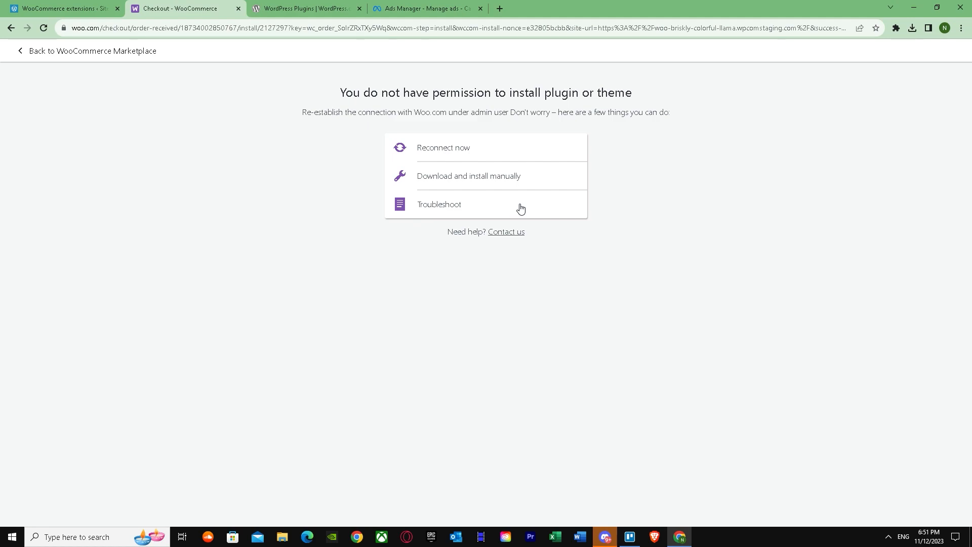
{"action": "mouse_move", "coordinate": [461, 197]}
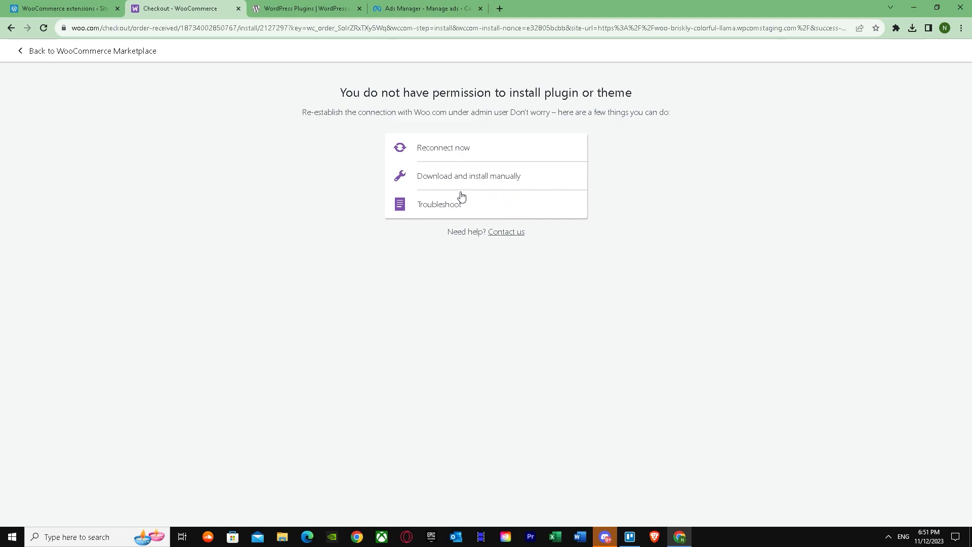
{"action": "left_click", "coordinate": [444, 147]}
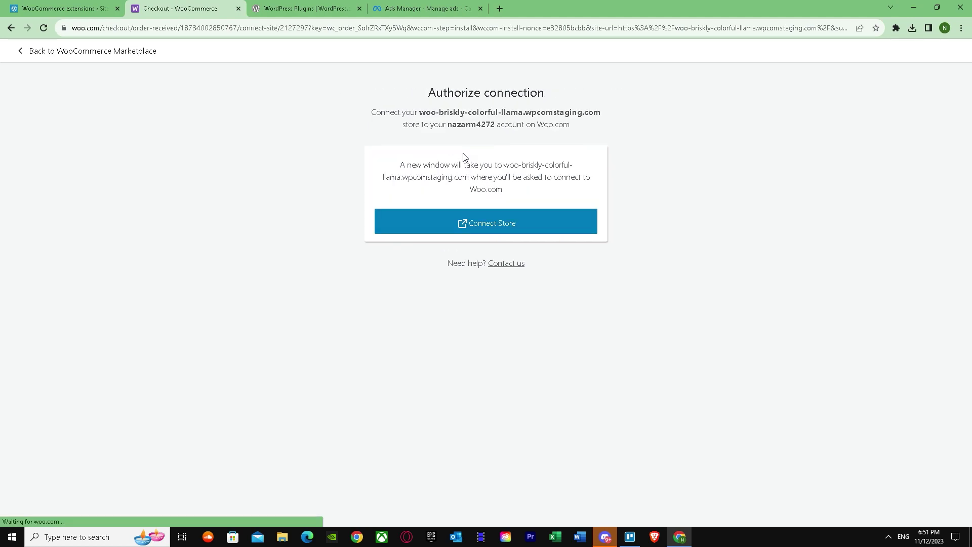
{"action": "left_click", "coordinate": [486, 222]}
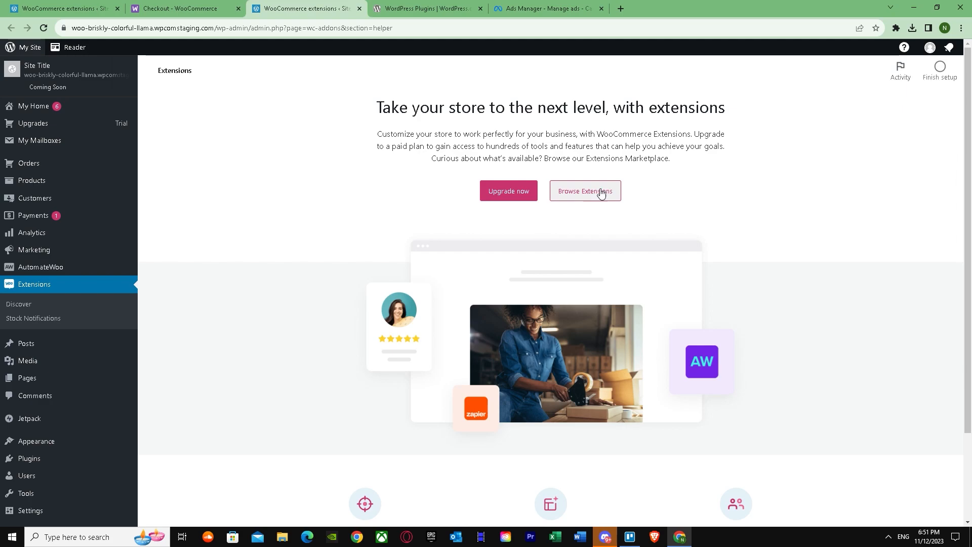
{"action": "mouse_move", "coordinate": [953, 66]}
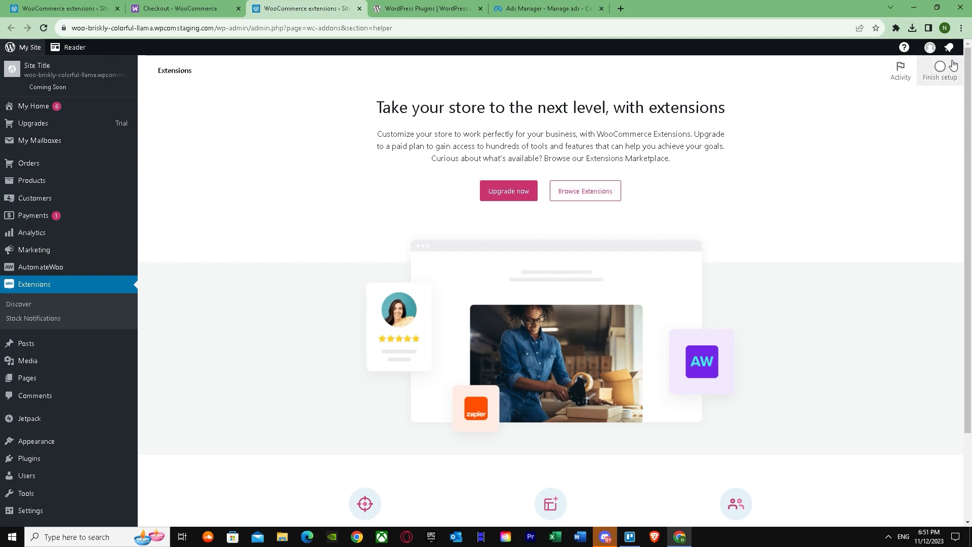
- View the store's WooCommerce Home, return to the authorization tab, and close the admin tab
{"action": "left_click", "coordinate": [940, 70]}
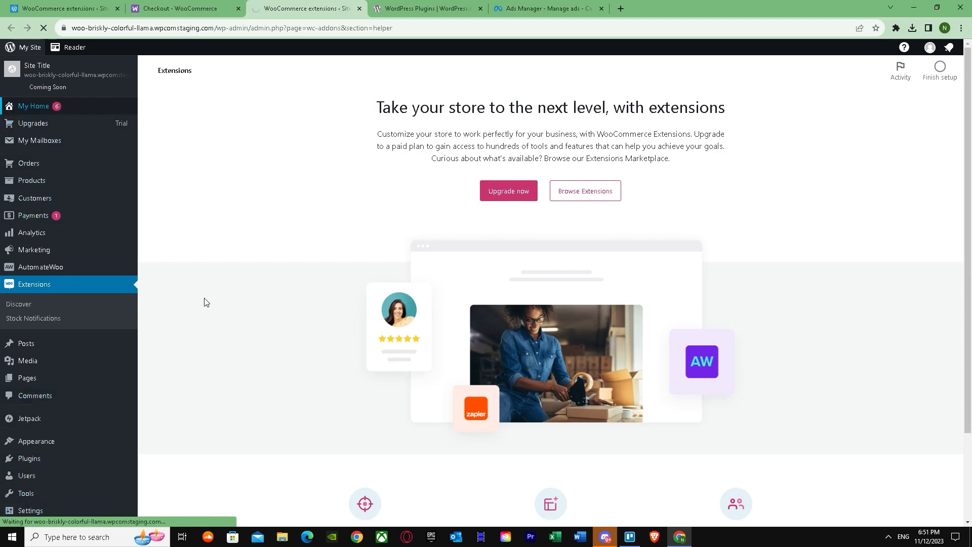
{"action": "left_click", "coordinate": [34, 106]}
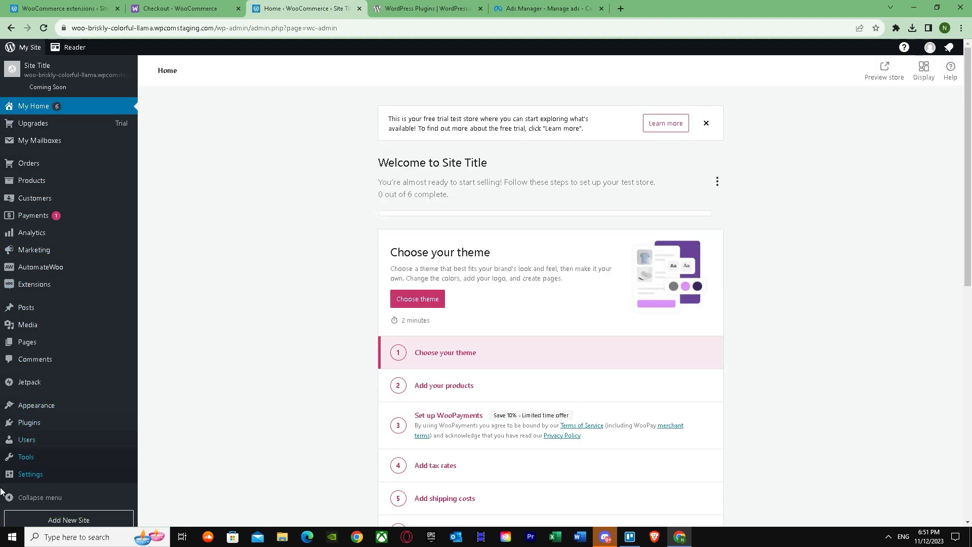
{"action": "mouse_move", "coordinate": [177, 359]}
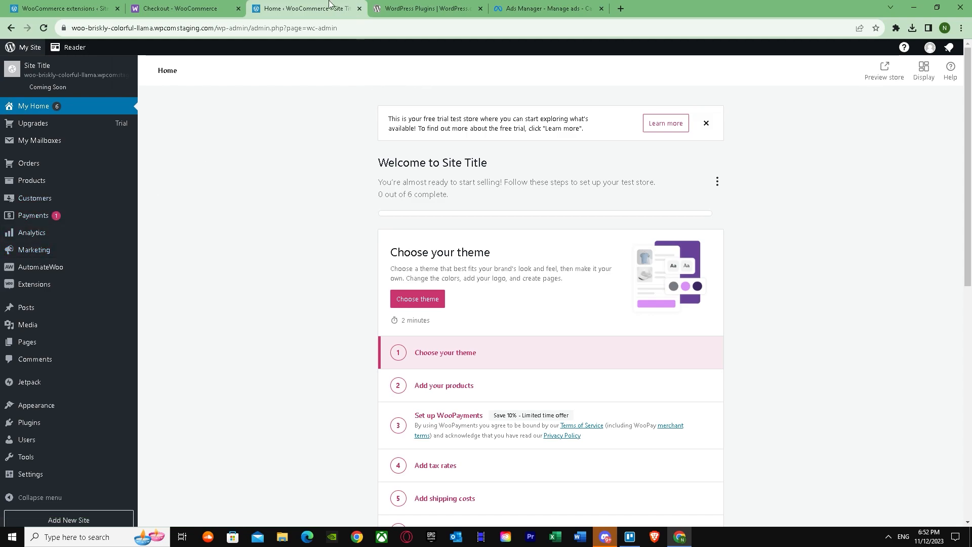
{"action": "left_click", "coordinate": [185, 8]}
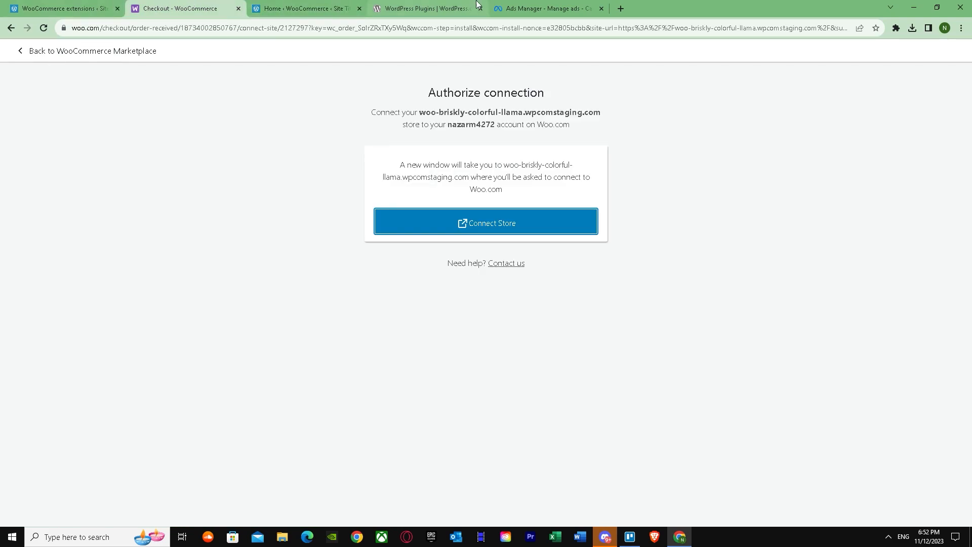
{"action": "left_click", "coordinate": [548, 8]}
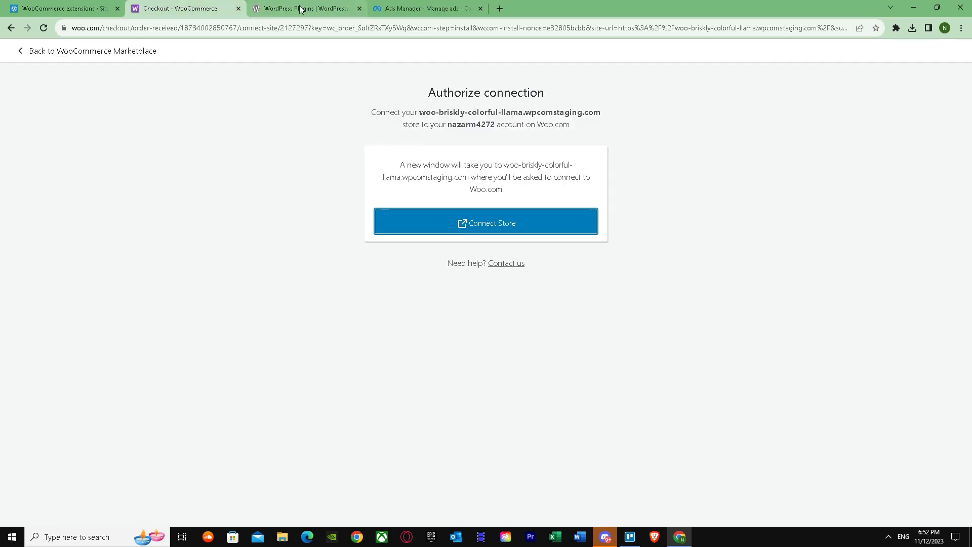
{"action": "left_click", "coordinate": [426, 8]}
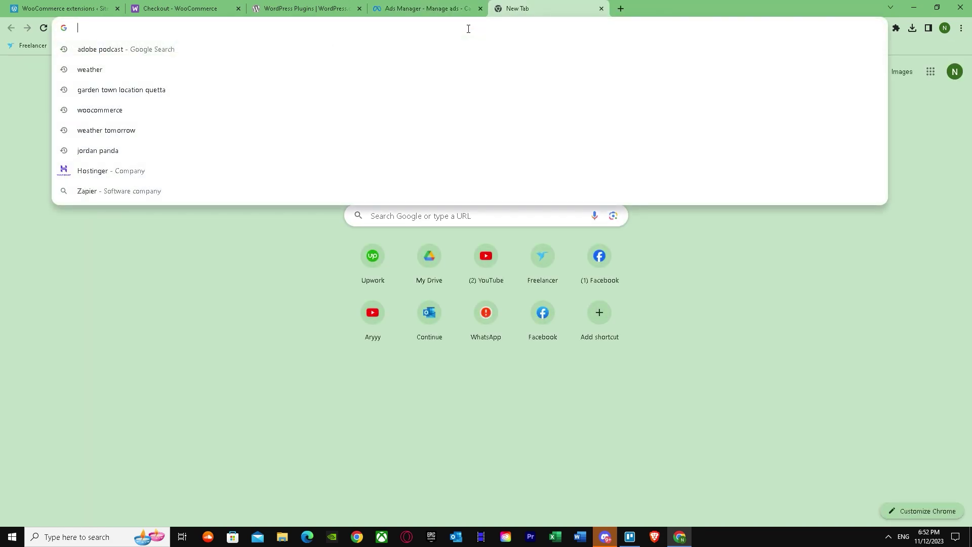
- Search Google for 'zapier' and open the sponsored Zapier.com result
{"action": "type", "text": "zapier"}
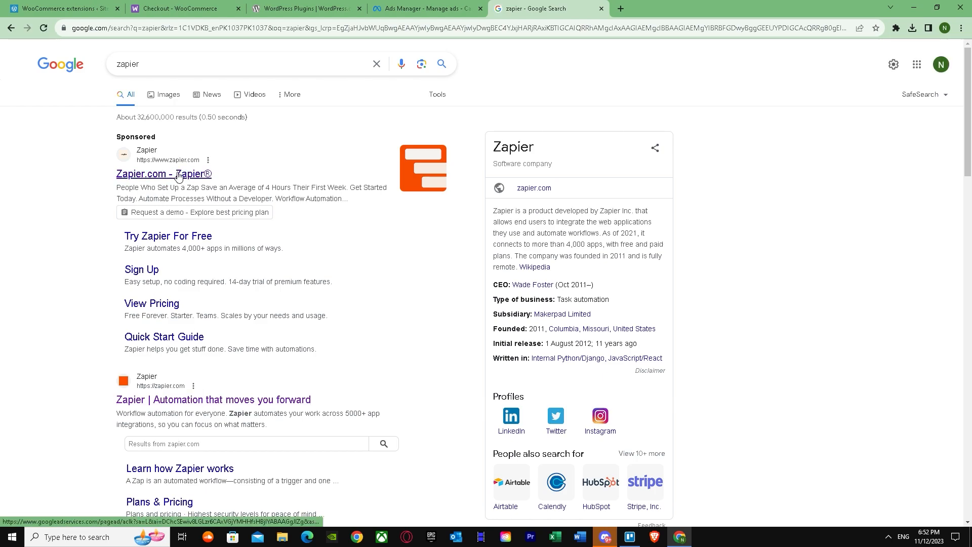
{"action": "left_click", "coordinate": [163, 174]}
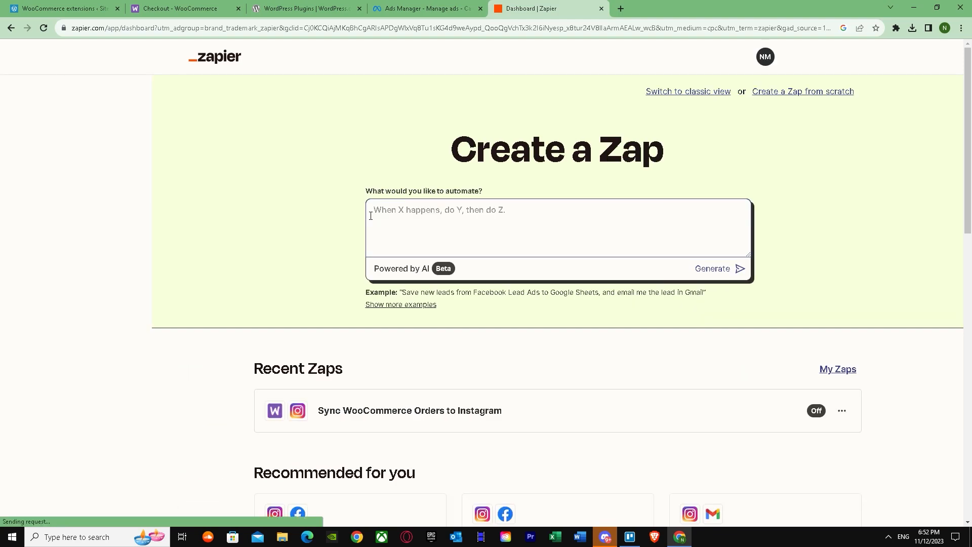
- Generate a Zap from the prompt 'Facebook to woocommerce' and open the suggestion as a draft
{"action": "type", "text": "Face"}
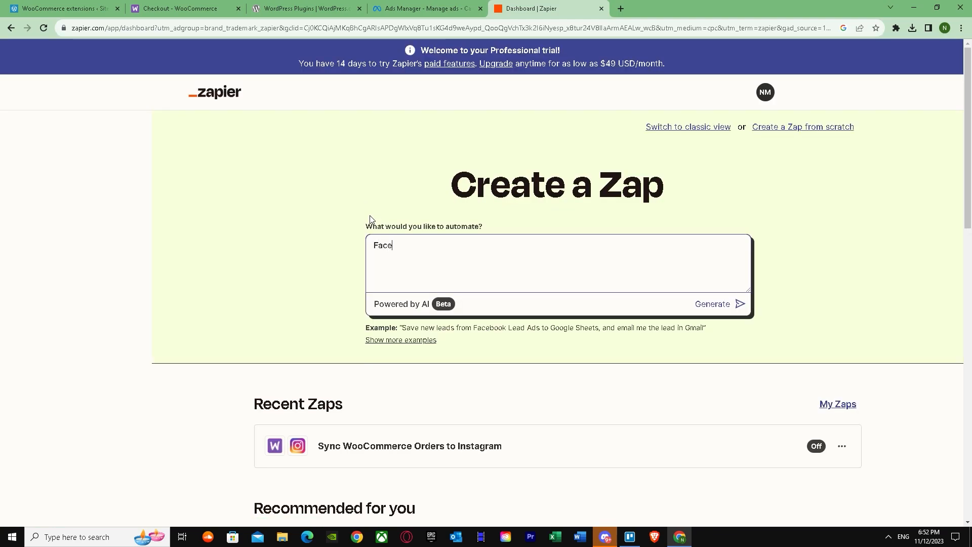
{"action": "type", "text": "book"}
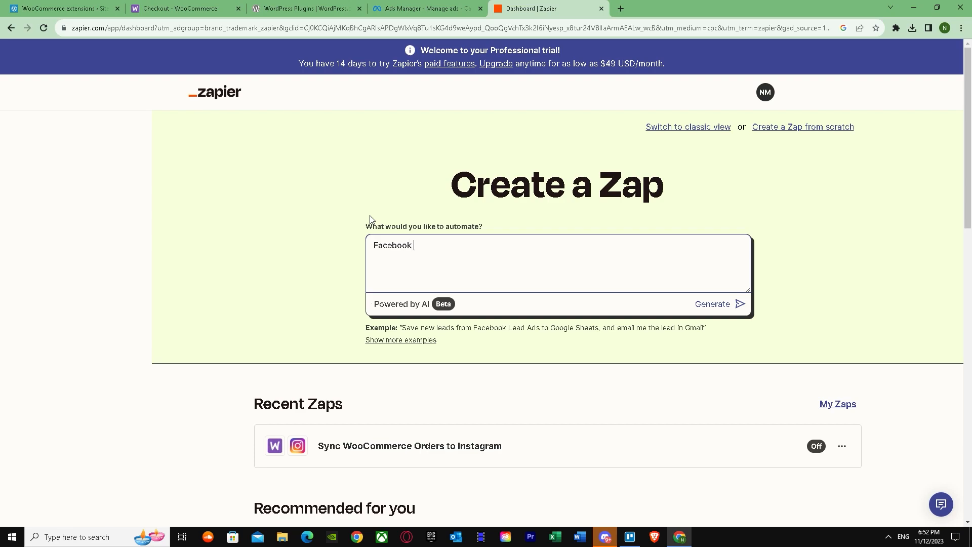
{"action": "type", "text": "to wooco"}
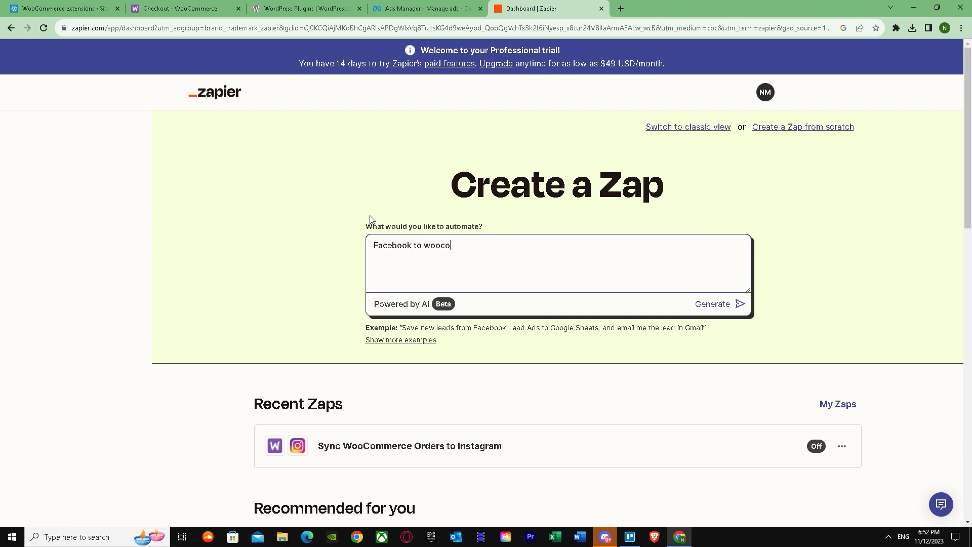
{"action": "type", "text": "mme"}
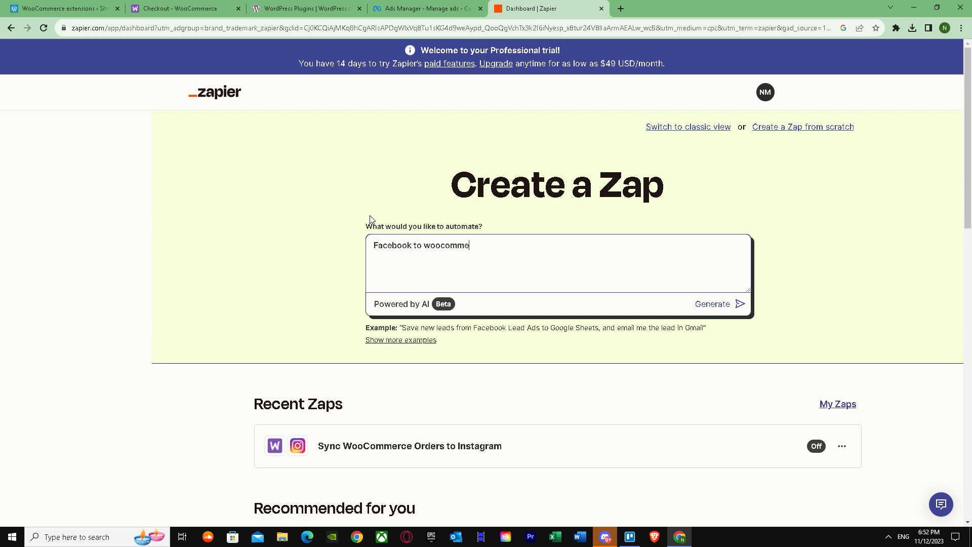
{"action": "left_click", "coordinate": [712, 304]}
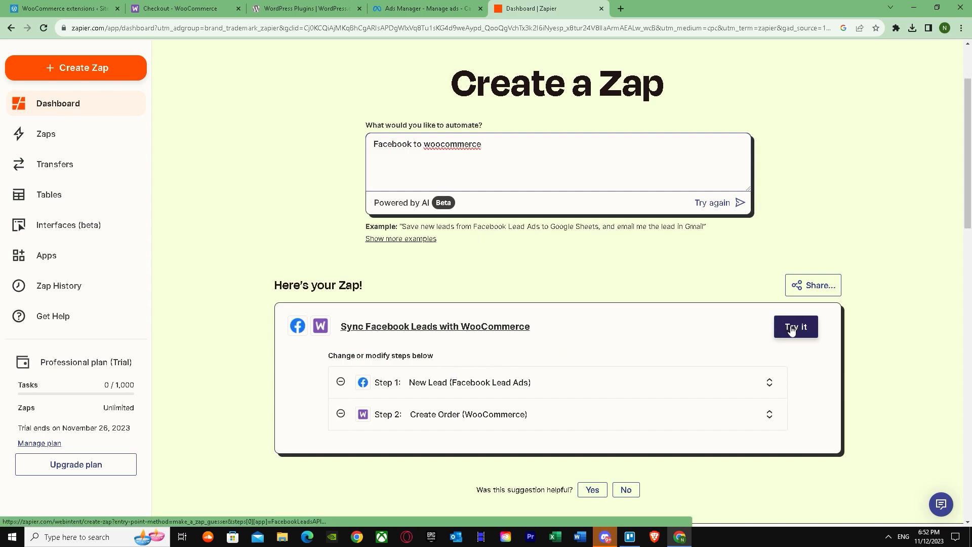
{"action": "left_click", "coordinate": [795, 326]}
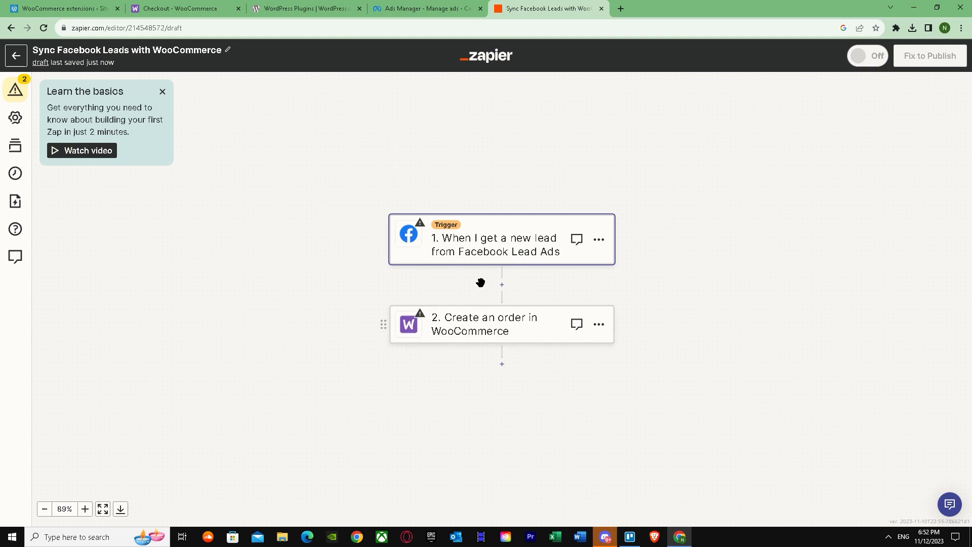
- Sign in to Facebook Lead Ads on the trigger, then open WooCommerce sign-in
{"action": "left_click", "coordinate": [483, 323]}
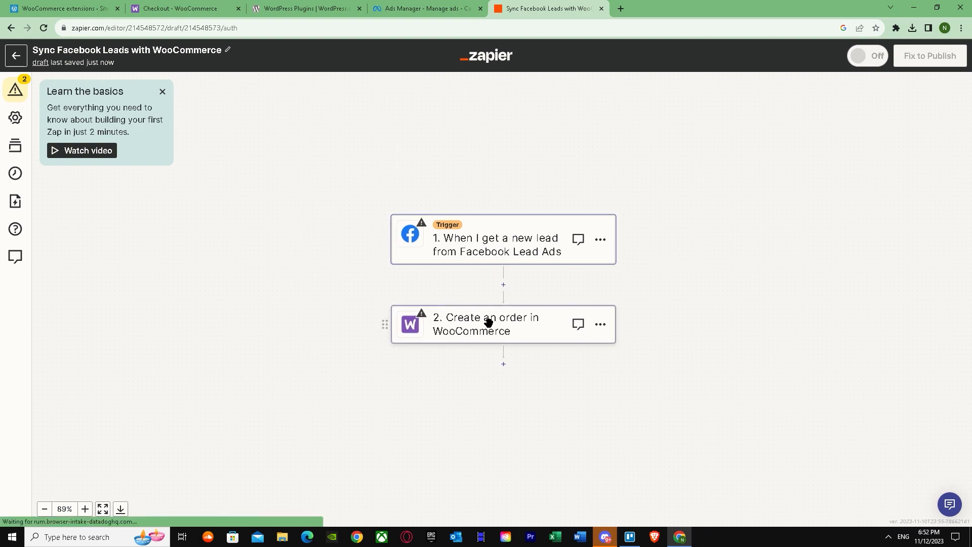
{"action": "left_click", "coordinate": [500, 244]}
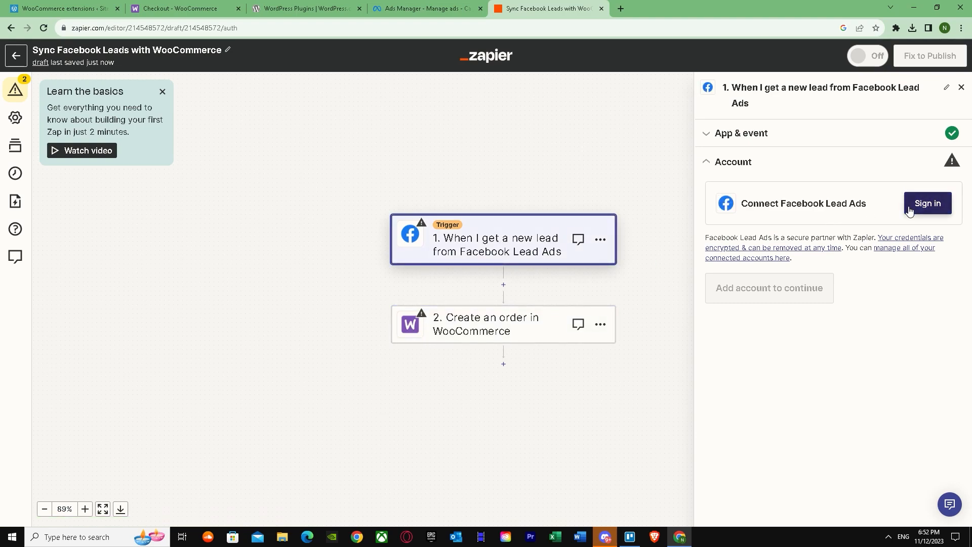
{"action": "left_click", "coordinate": [928, 203]}
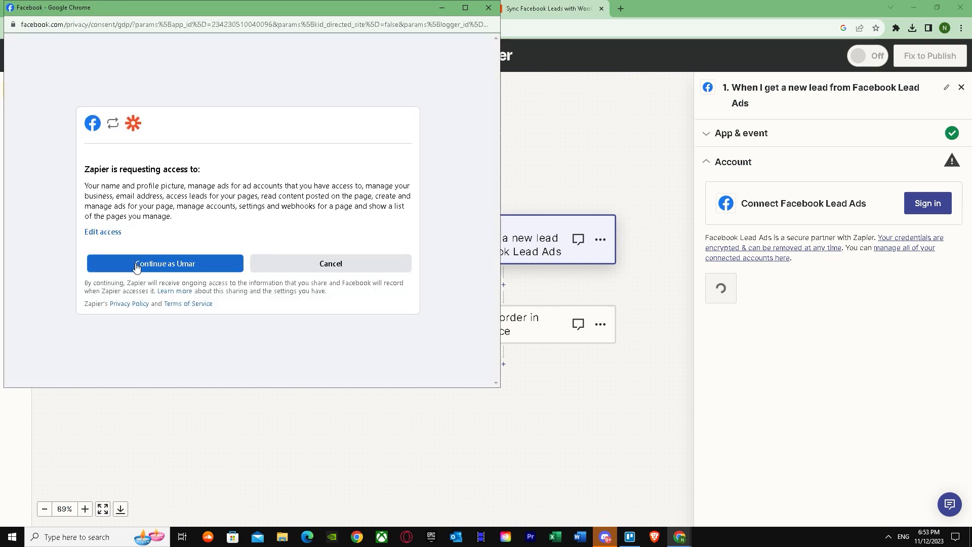
{"action": "left_click", "coordinate": [165, 263]}
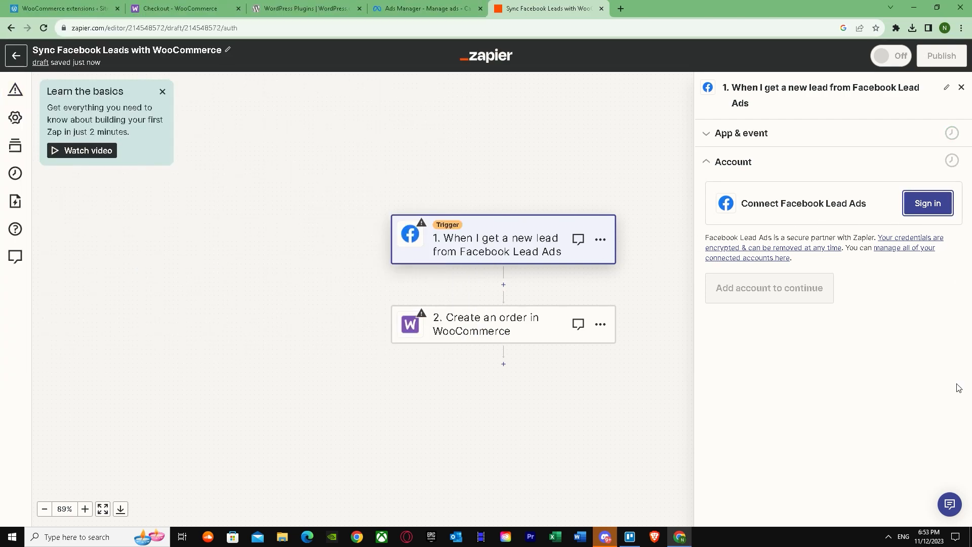
{"action": "left_click", "coordinate": [928, 203]}
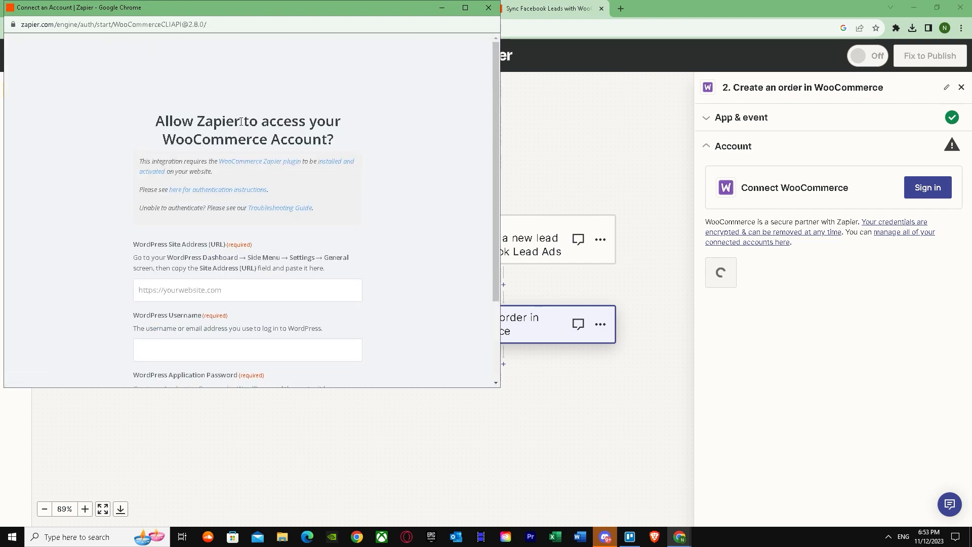
- Inspect the WooCommerce Site Address, Username and Application Password fields, leaving them empty
{"action": "scroll", "scroll_direction": "down", "scroll_amount": 3}
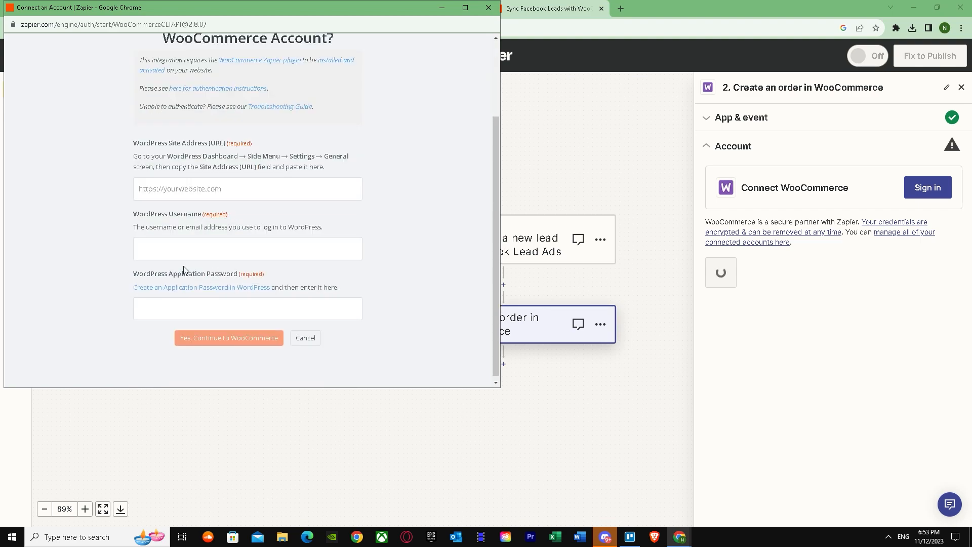
{"action": "left_click", "coordinate": [246, 189]}
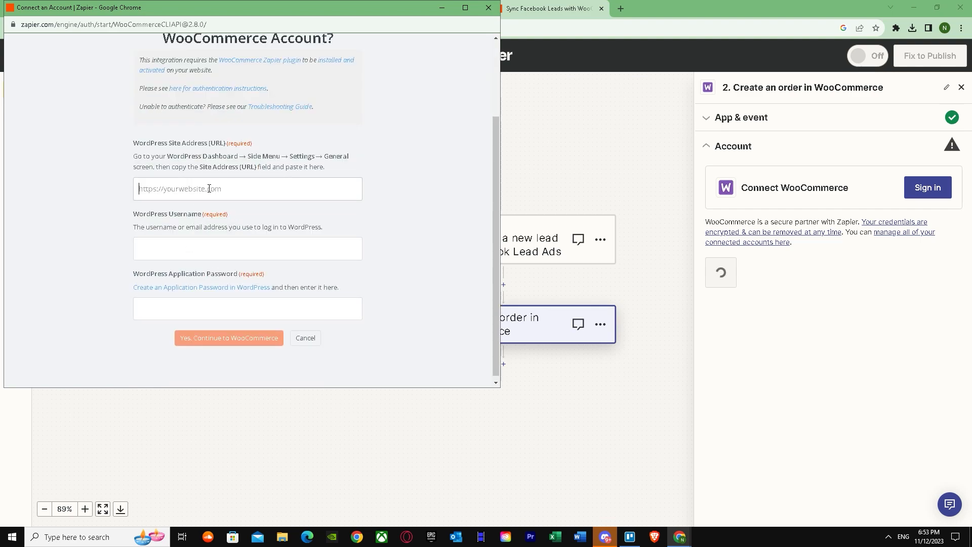
{"action": "mouse_move", "coordinate": [202, 166]}
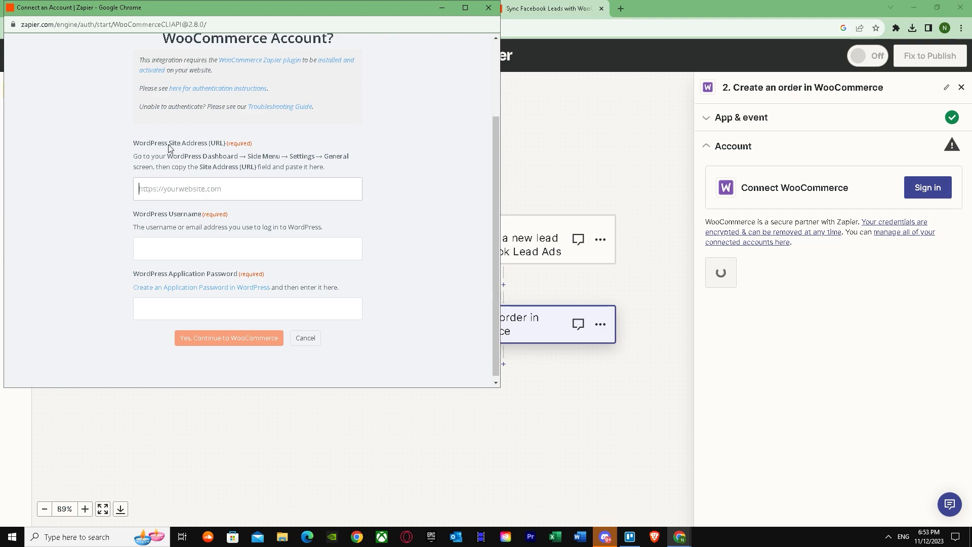
{"action": "left_click", "coordinate": [248, 249]}
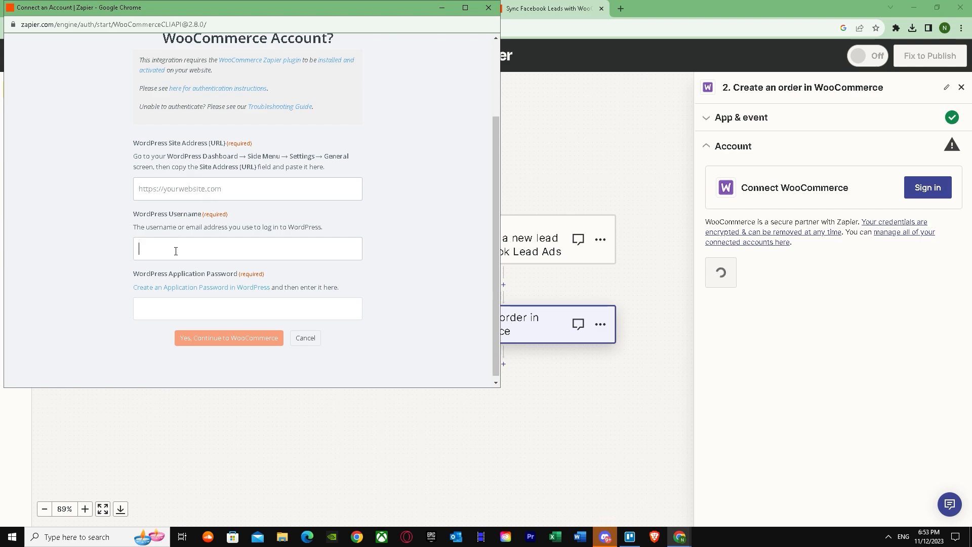
{"action": "mouse_move", "coordinate": [207, 290]}
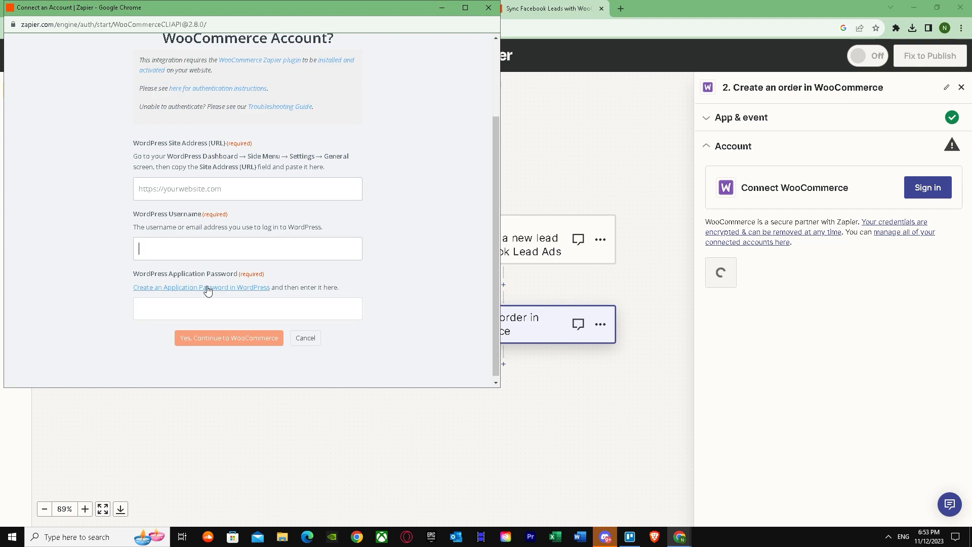
{"action": "left_click", "coordinate": [248, 308]}
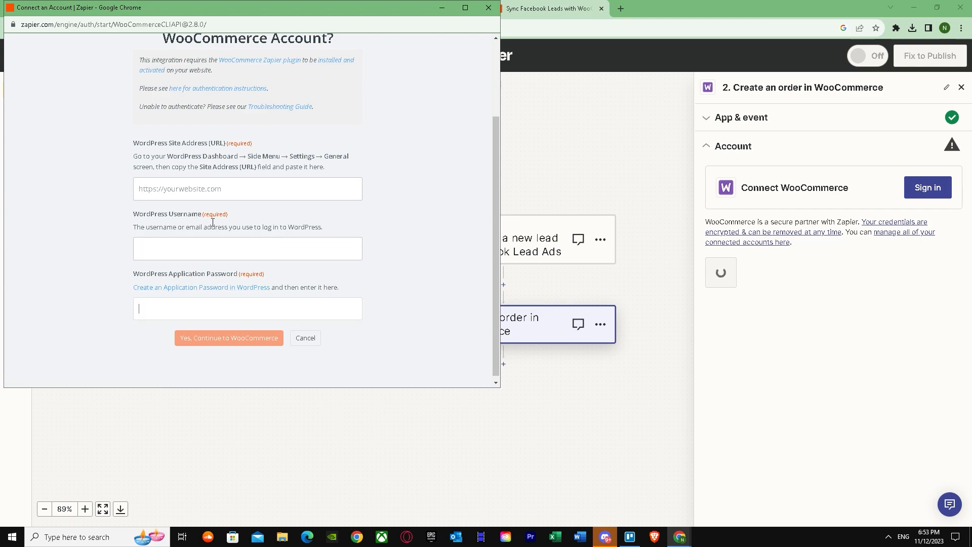
{"action": "scroll", "scroll_direction": "up", "scroll_amount": 3}
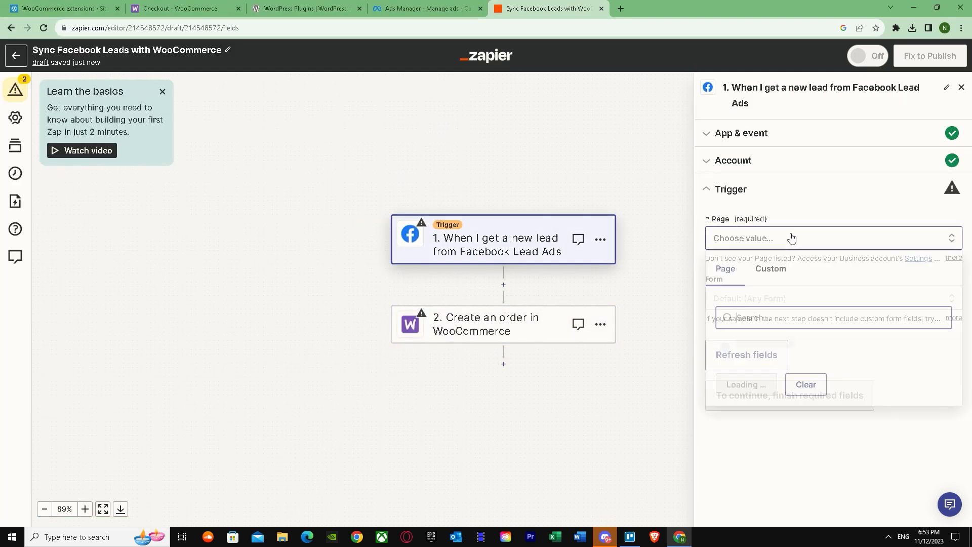
- Open the trigger's Page and Form dropdowns; no page exists and forms fail to load
{"action": "left_click", "coordinate": [770, 271]}
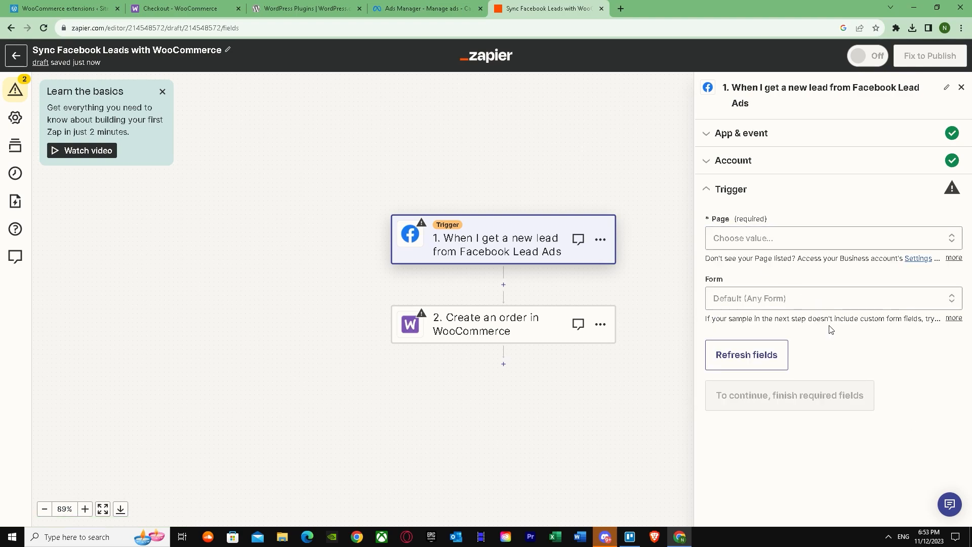
{"action": "left_click", "coordinate": [831, 299]}
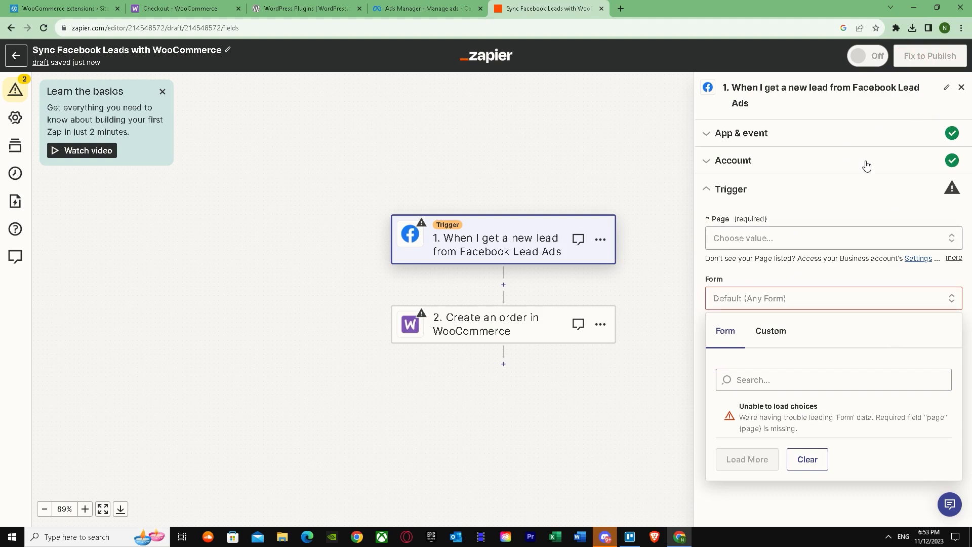
{"action": "mouse_move", "coordinate": [208, 205]}
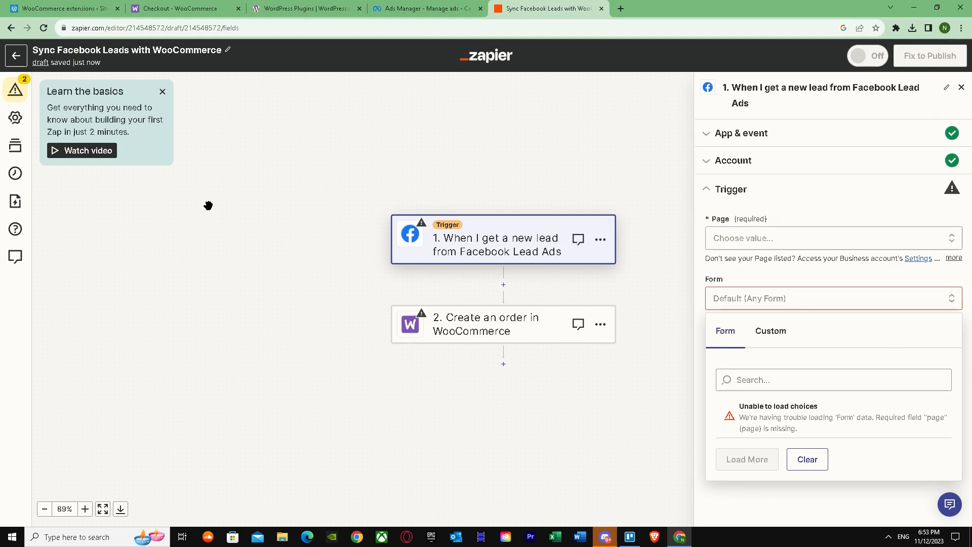